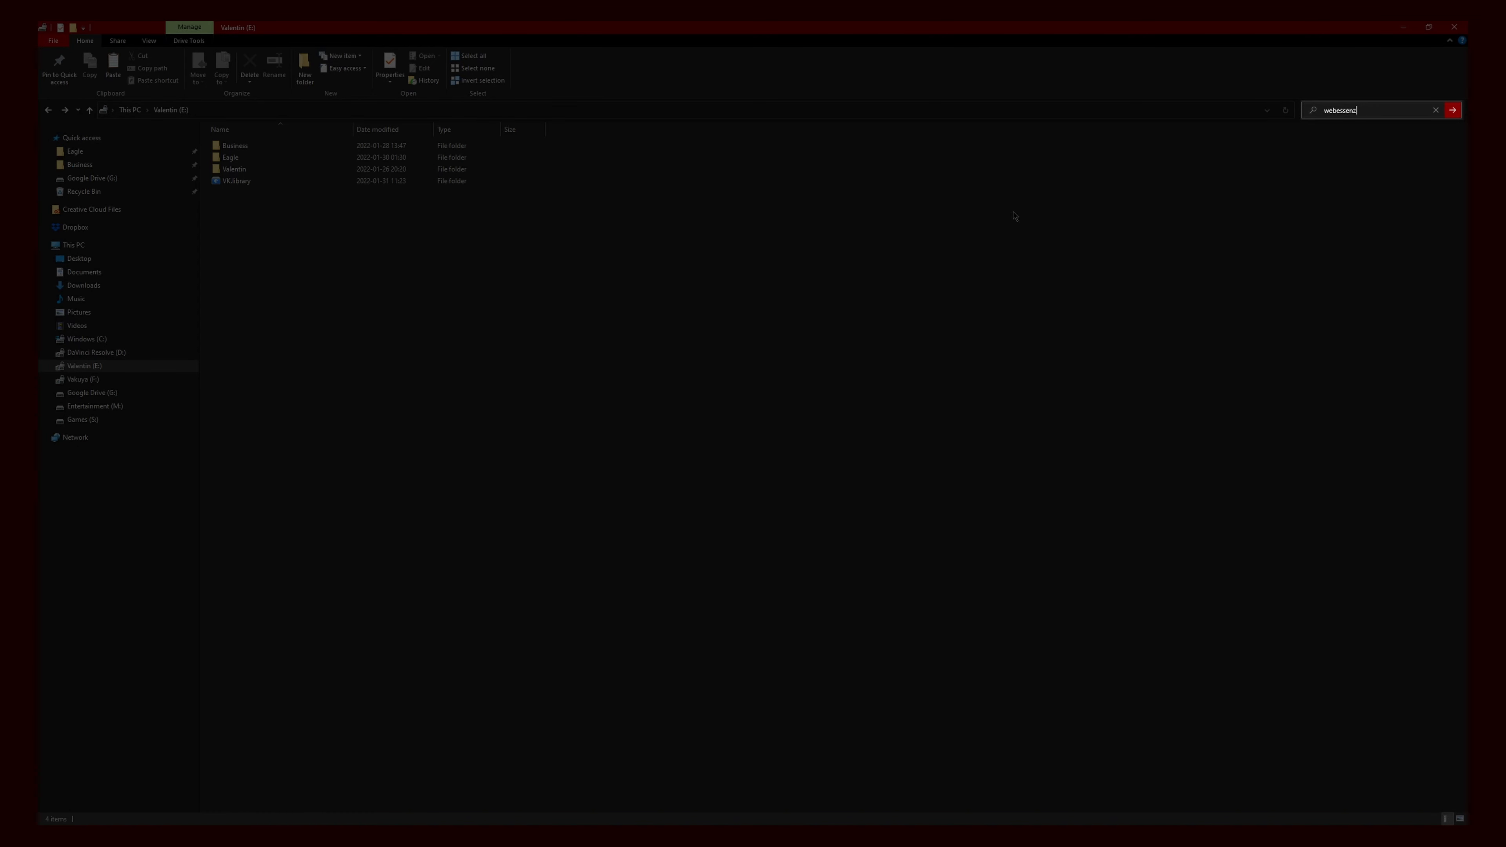
Step: Run the File Explorer search for 'webessenz' on the Valentin (E:) drive
key("enter")
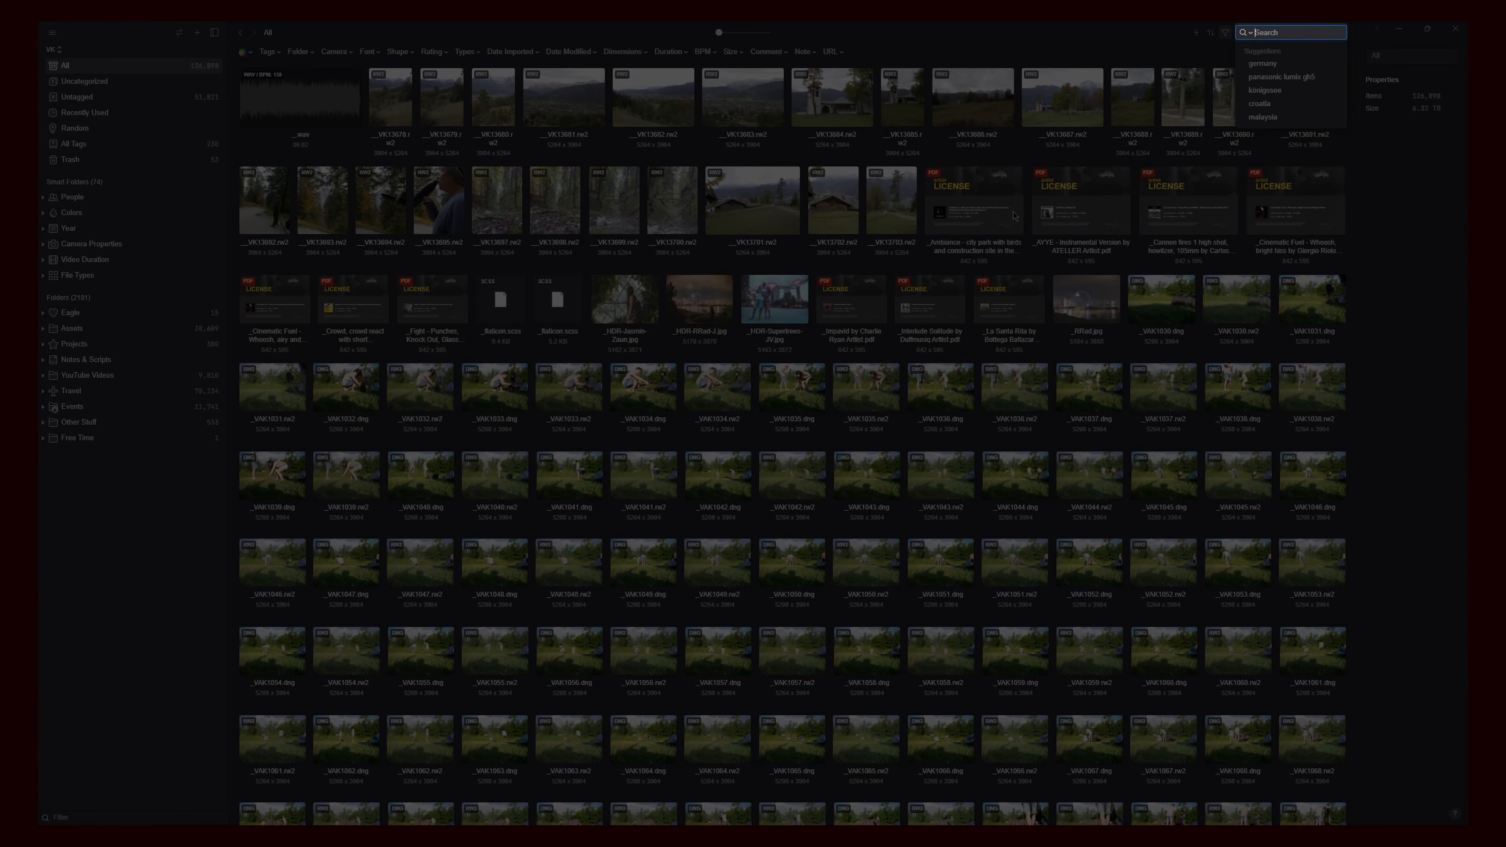
Step: Search 'webessenz', enter a trip day folder and filter it to items tagged Nature
type("webessenz")
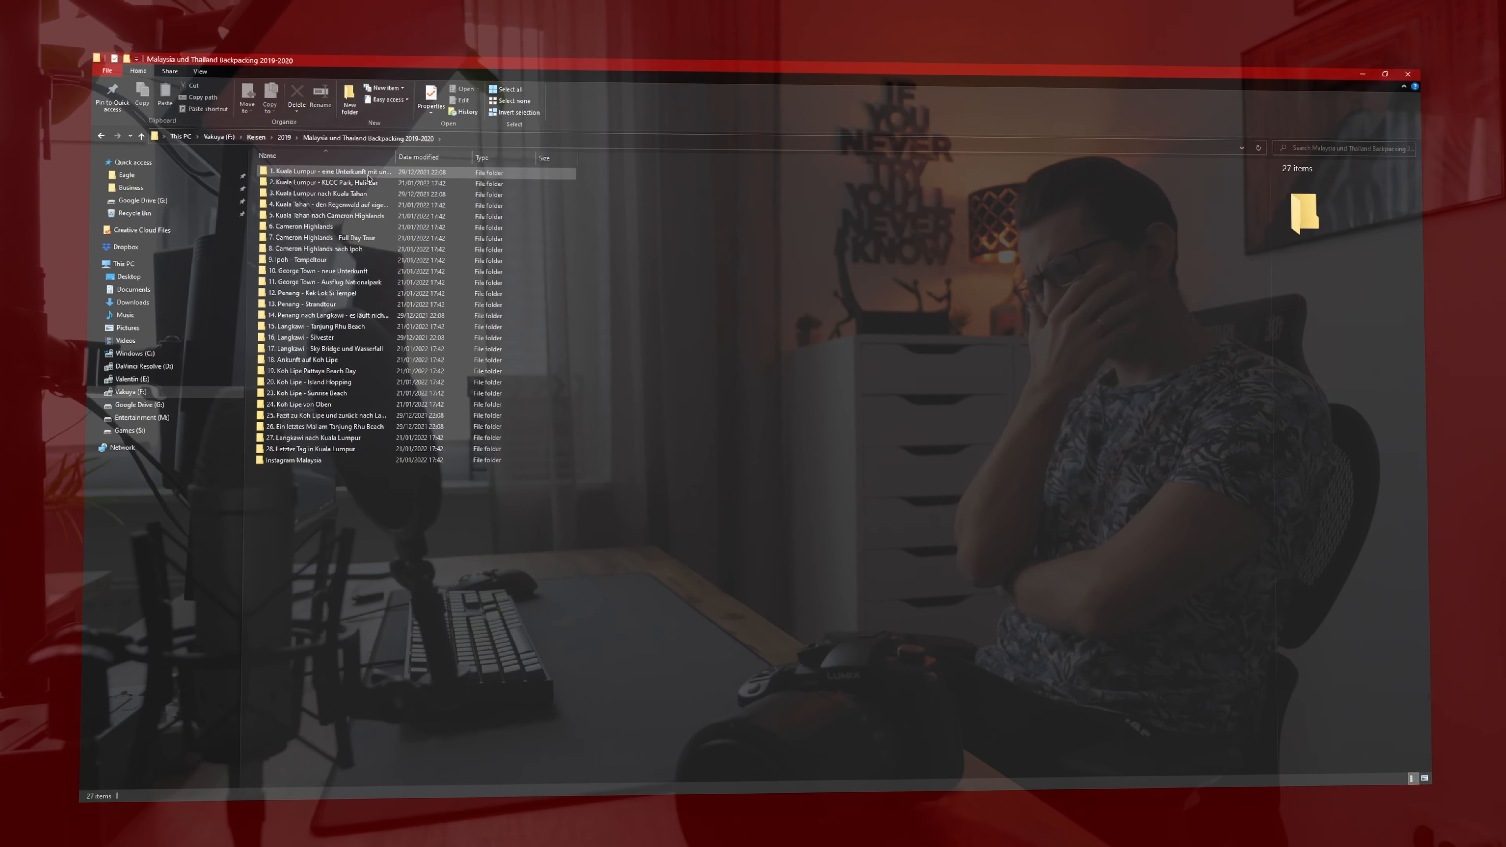
double_click(317, 172)
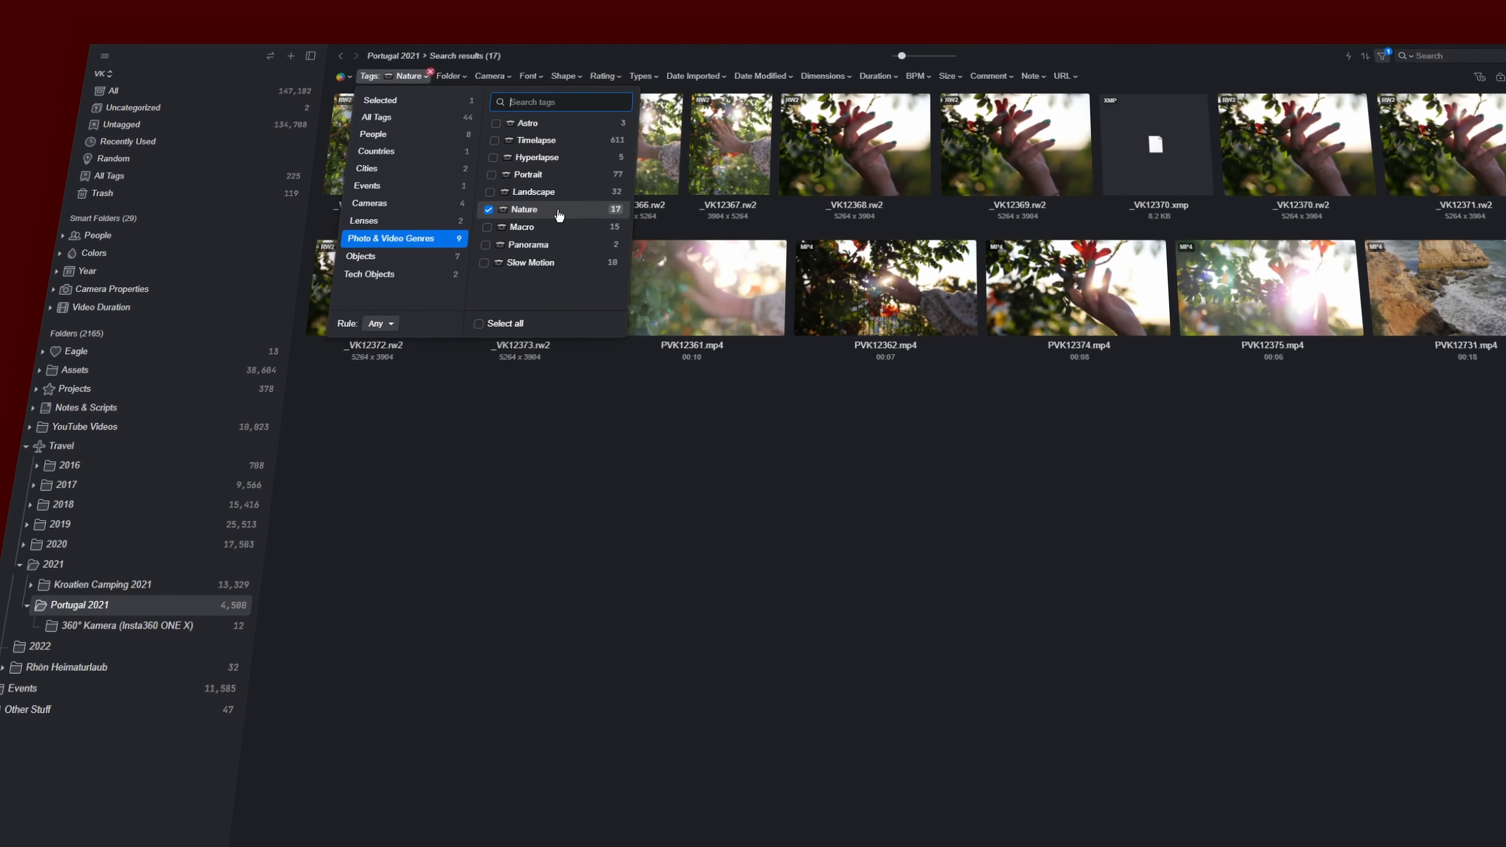
left_click(492, 194)
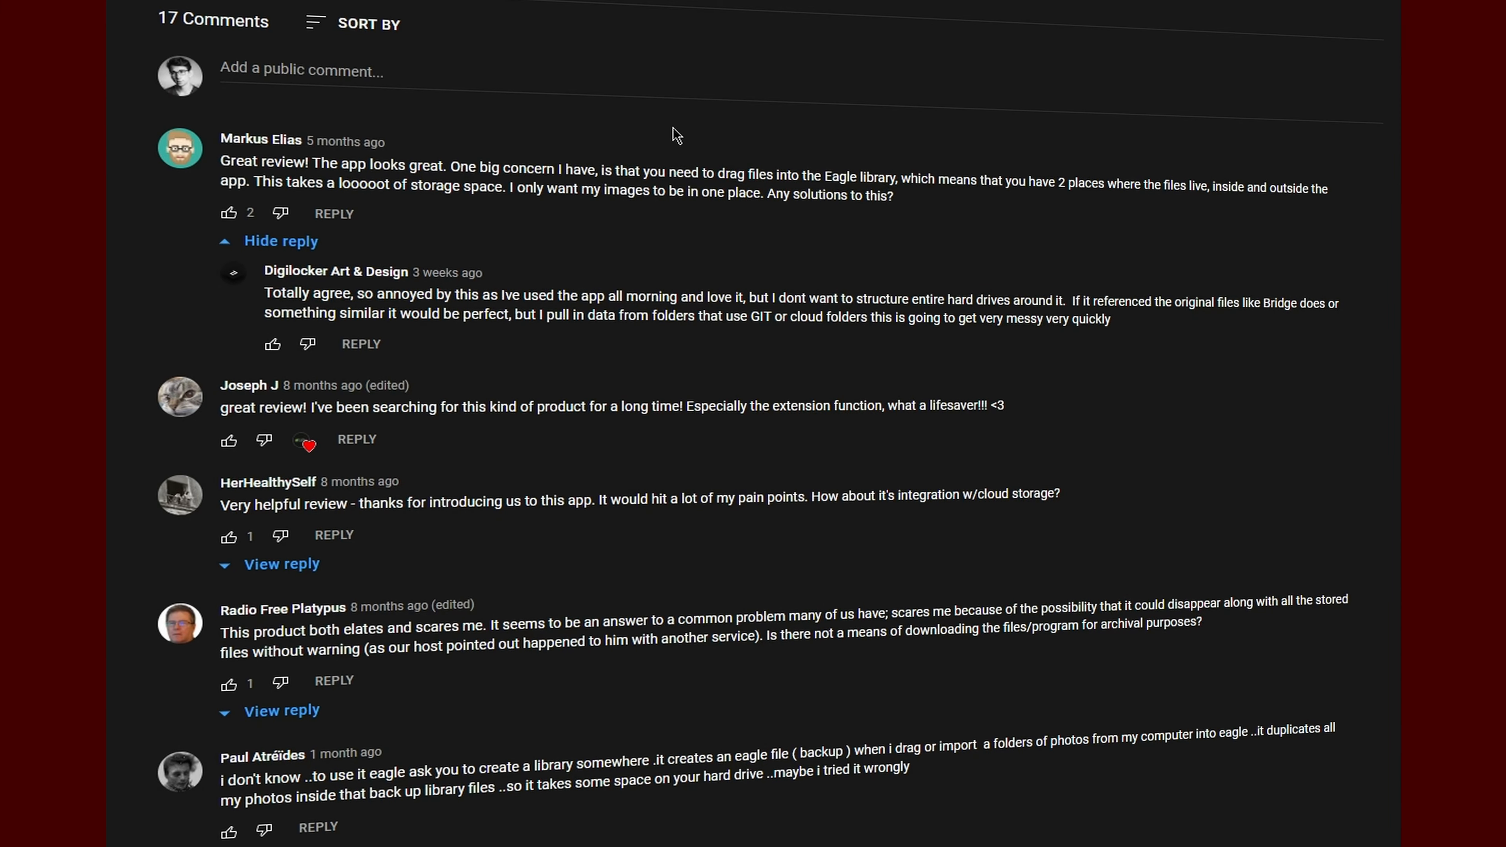
left_click_drag(903, 182, 1066, 183)
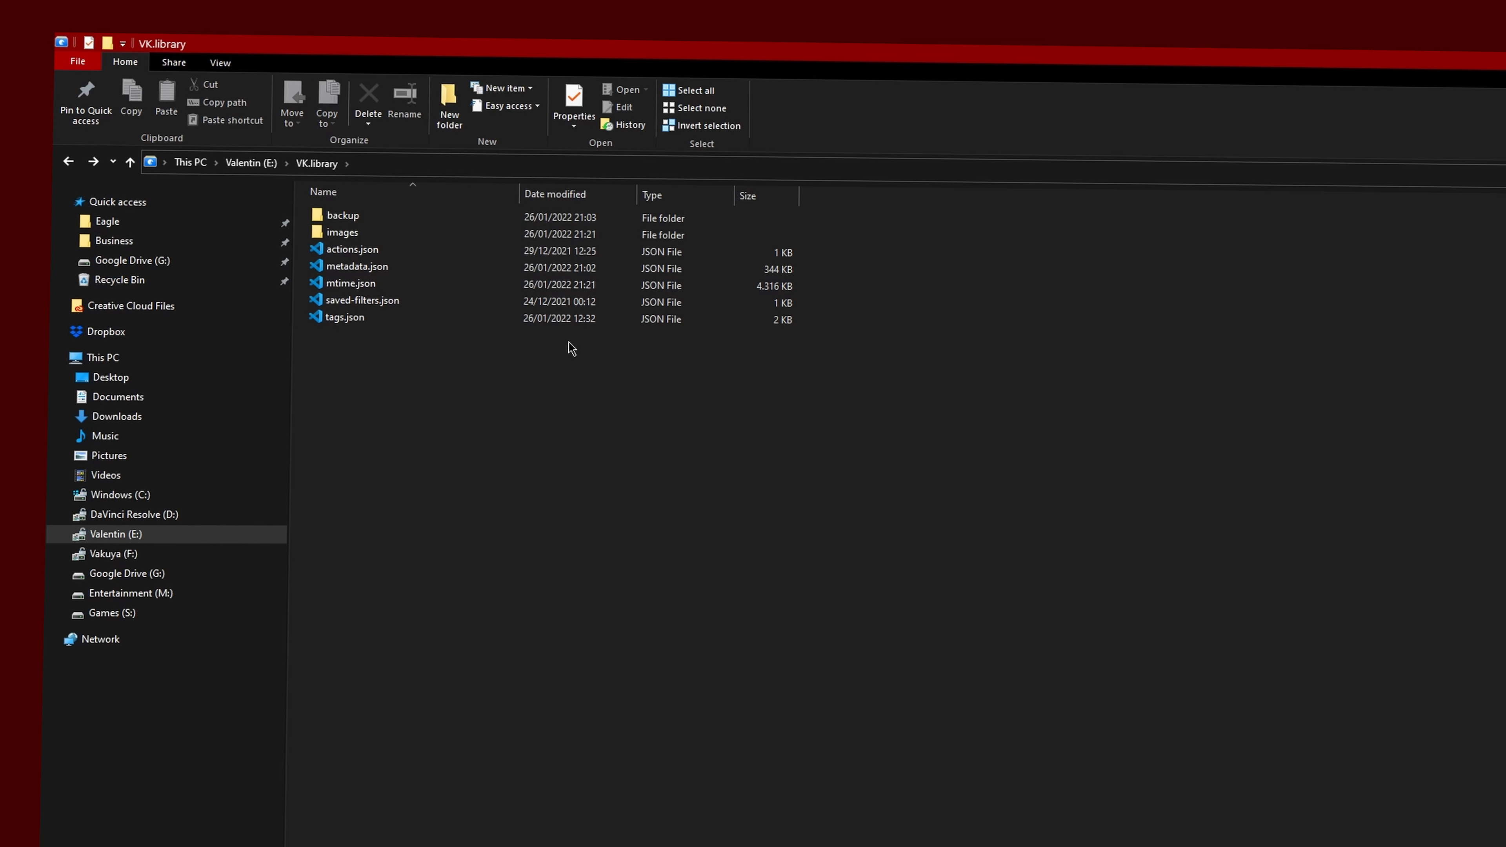
Step: Browse VK.library > images > .info to the black-marble image and review its metadata.json fields
double_click(342, 214)
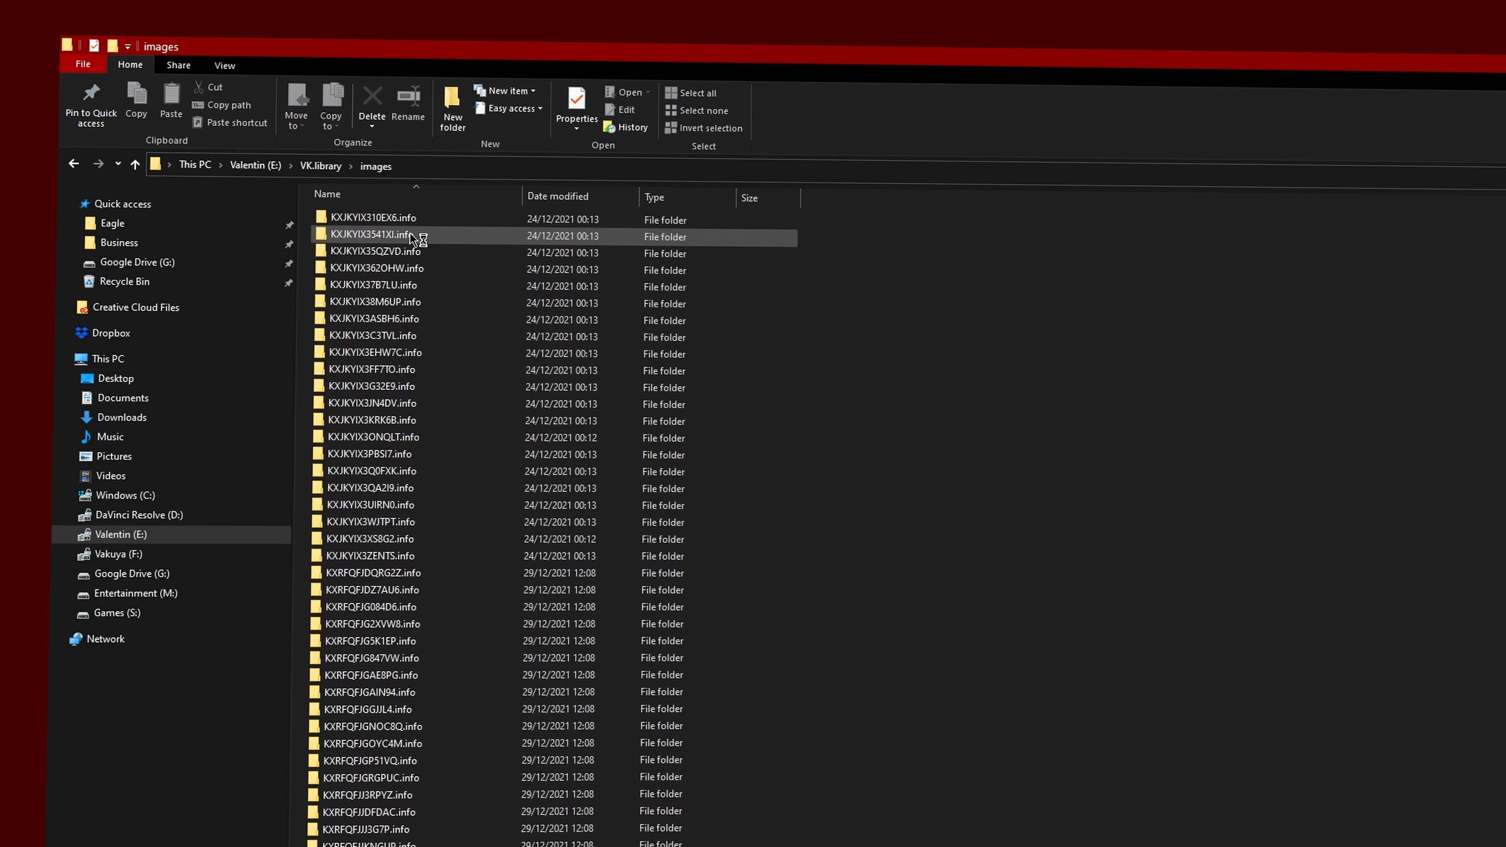
double_click(372, 319)
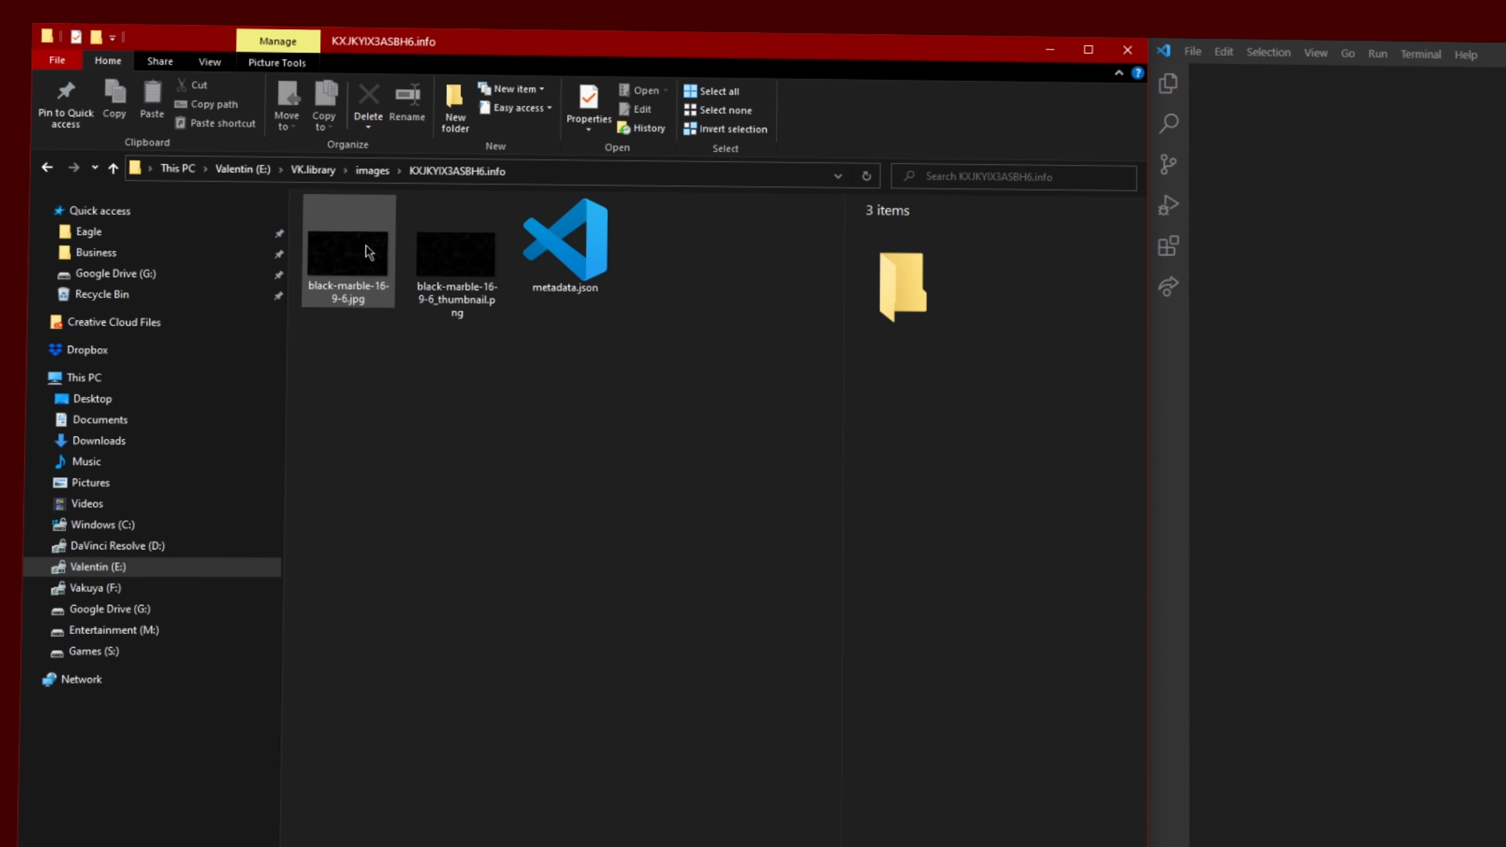
left_click(564, 244)
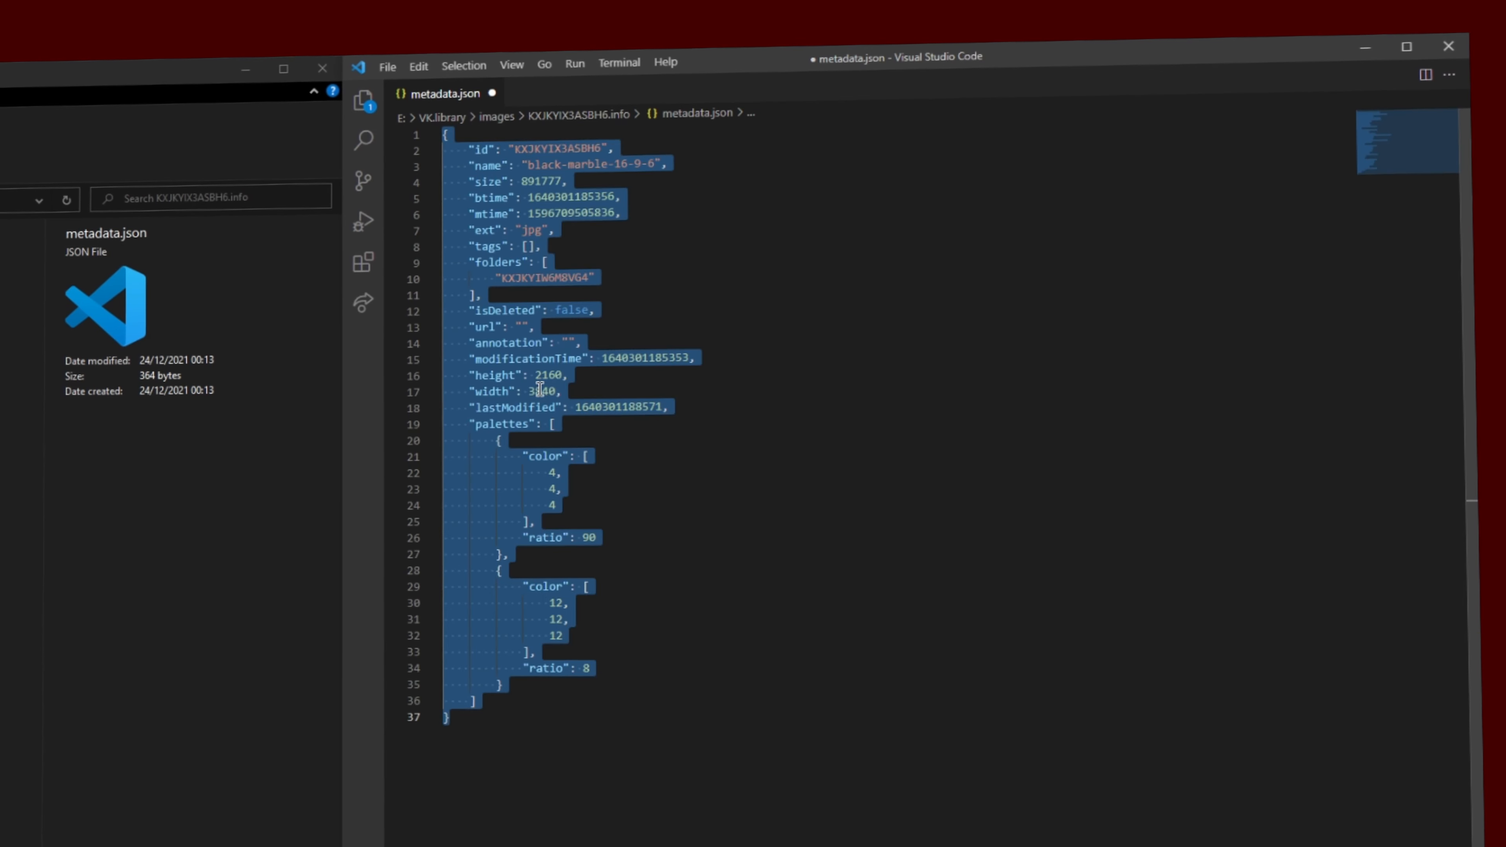
left_click(538, 392)
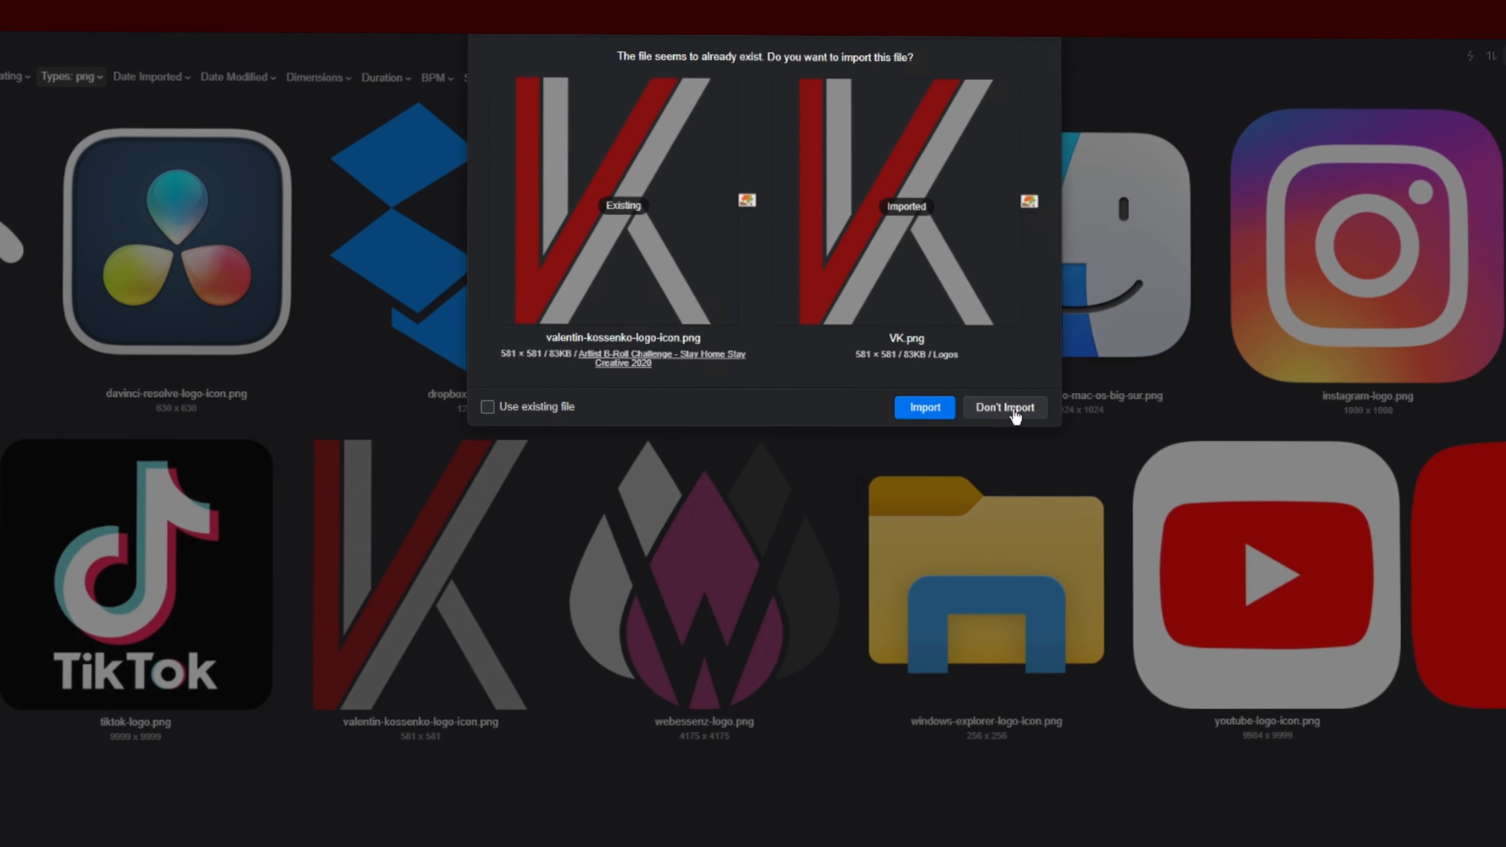
Step: Choose Don't Import for the duplicate VK logo and move Marble under Backgrounds & Textures
left_click(1004, 407)
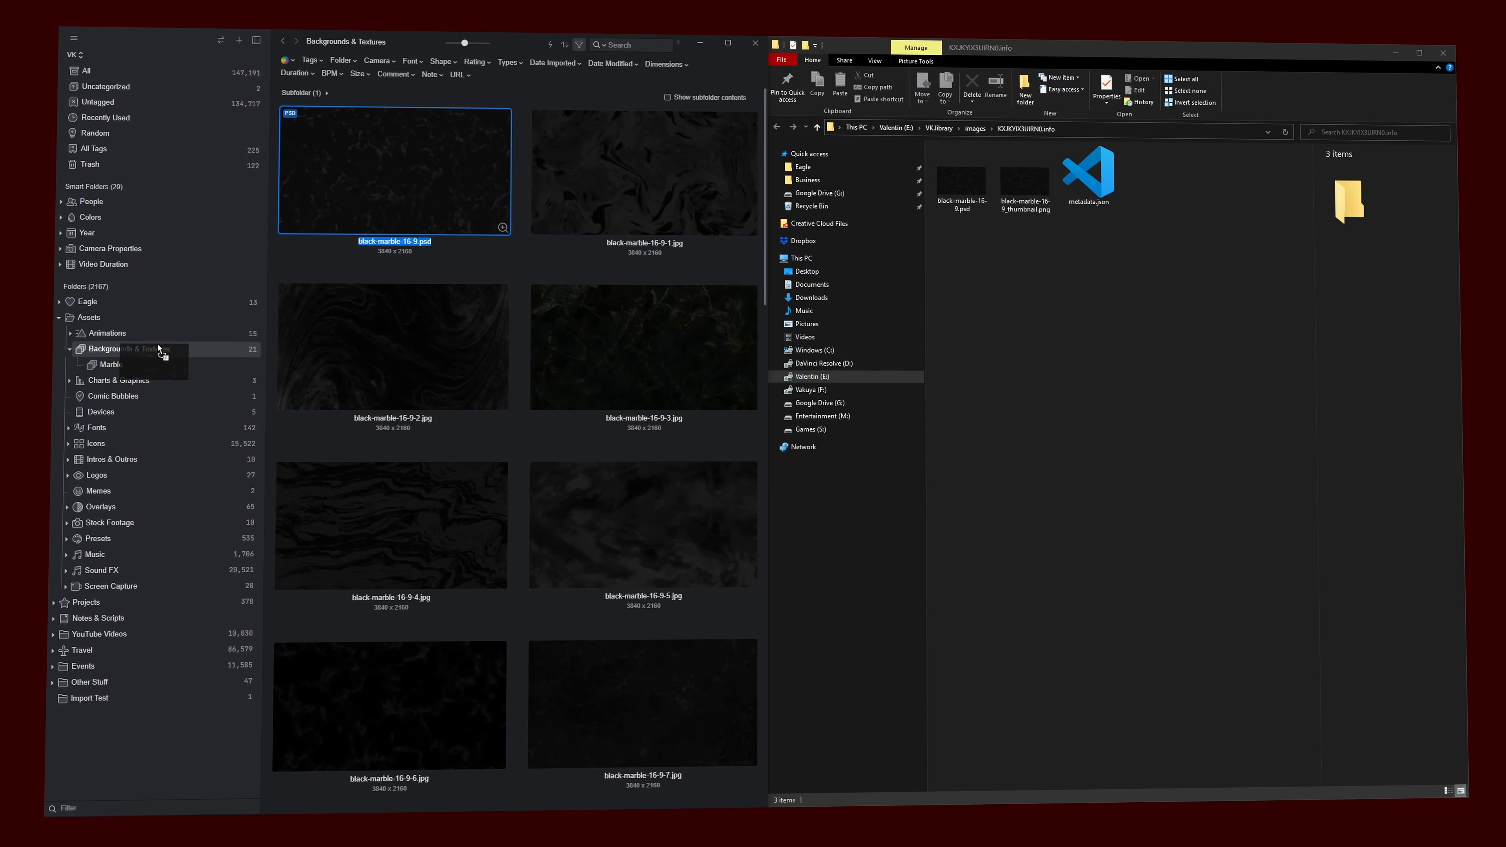
left_click_drag(394, 171, 114, 364)
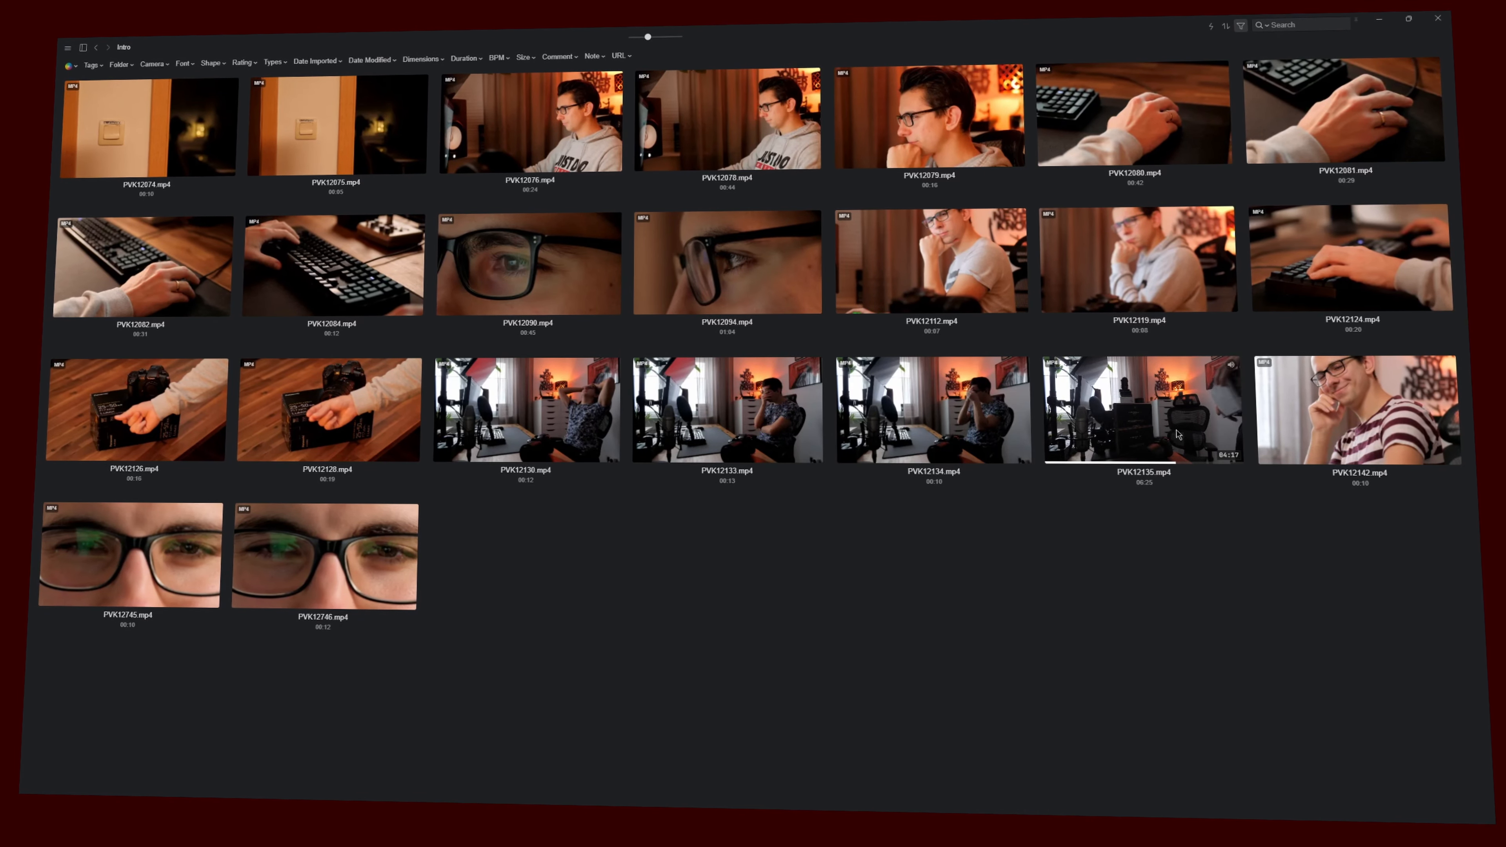
Step: Set an Intro clip as its folder cover, then select the Base_Camp_30_sec.mp3 track
double_click(1141, 407)
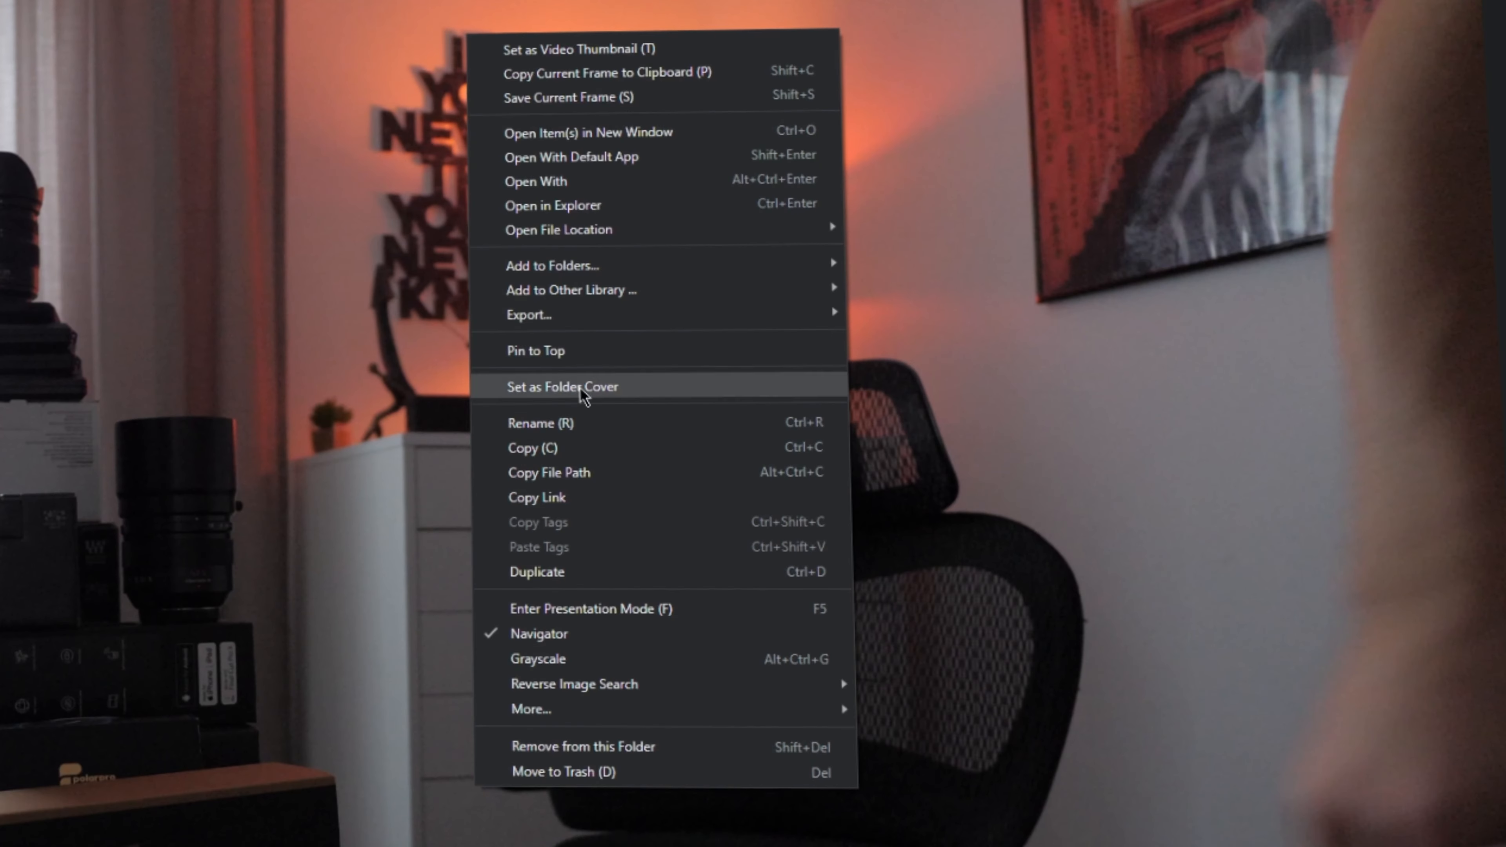
left_click(561, 386)
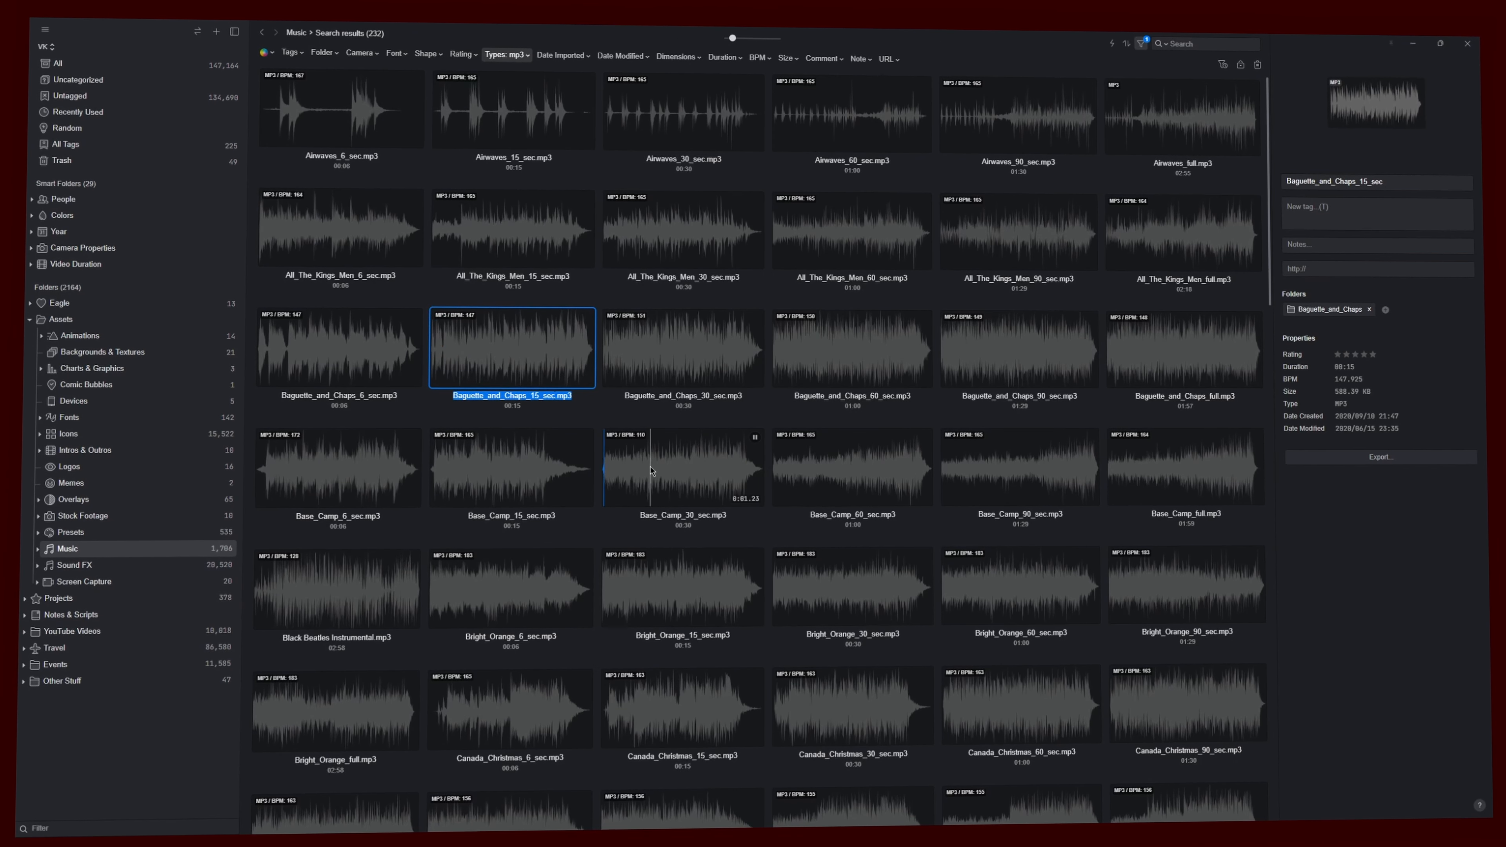
left_click(683, 467)
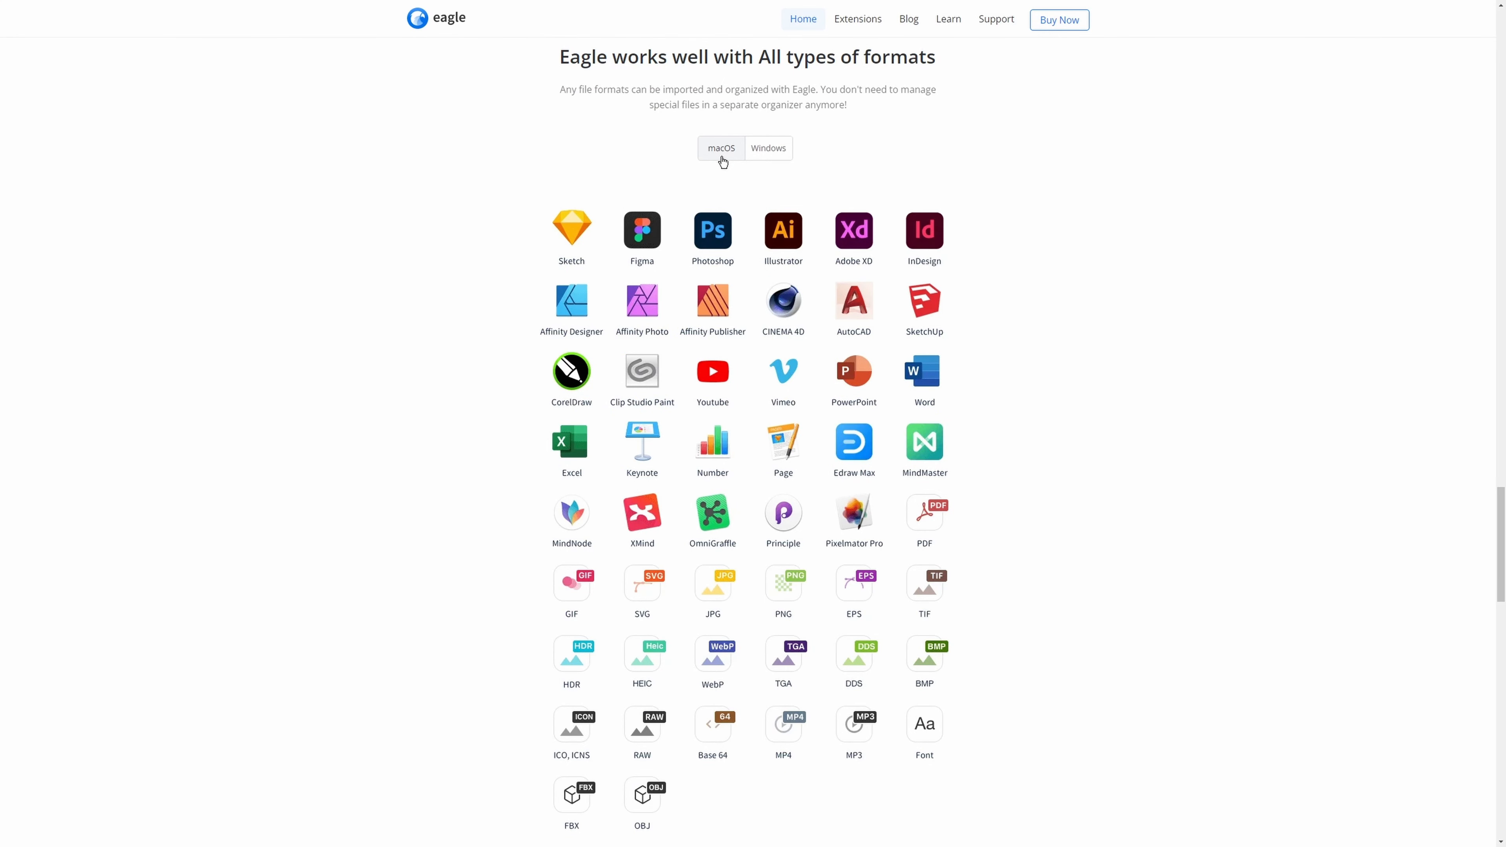
Step: Toggle the supported-formats list between macOS and Windows on the Eagle homepage
left_click(767, 149)
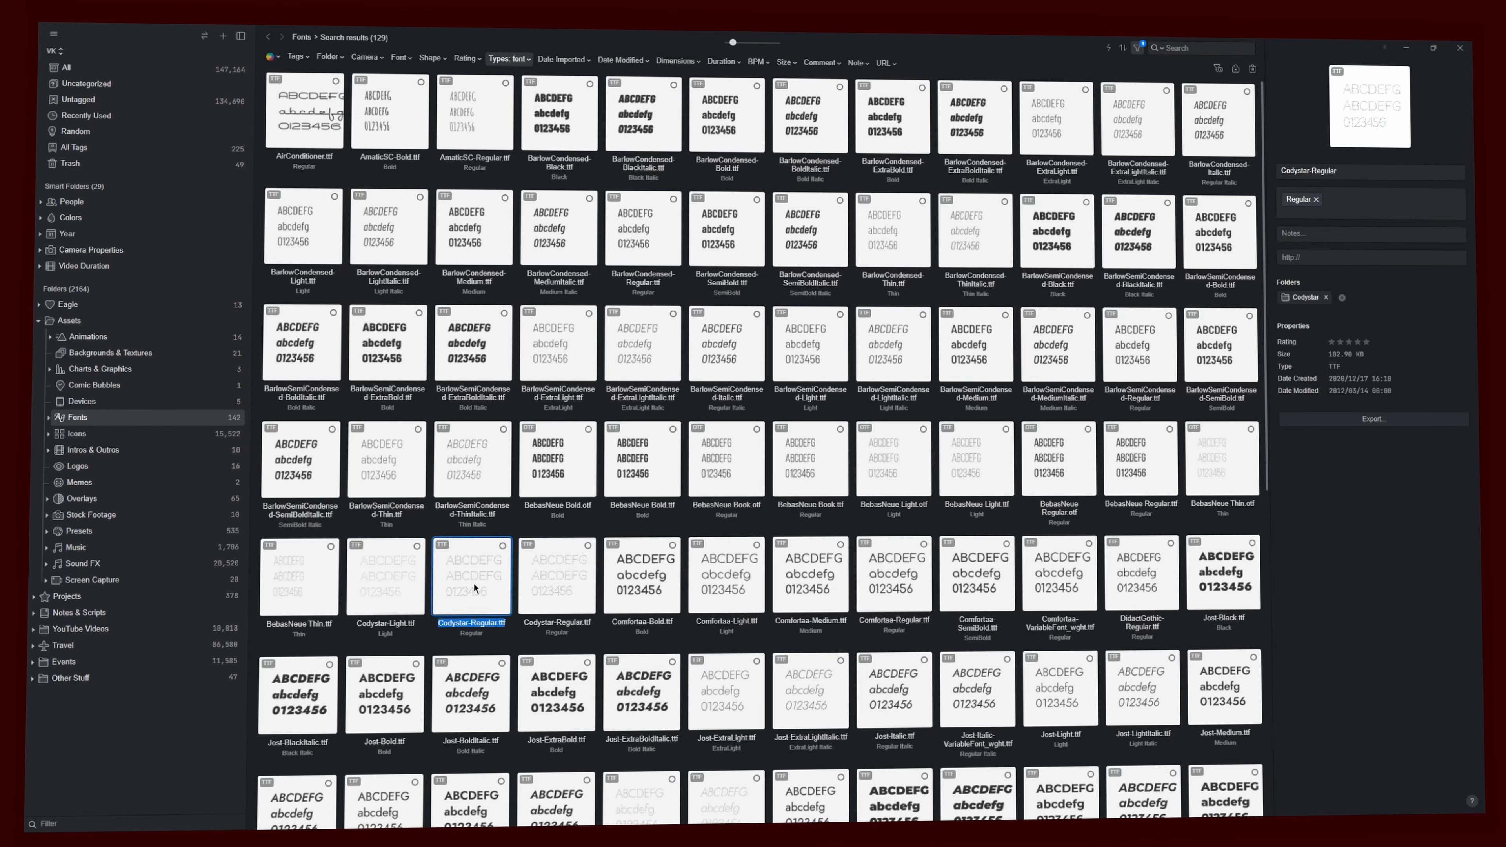
Step: Preview Codystar-Regular.ttf with the sample text 'HI, HERE'S VALENTINI'
double_click(470, 576)
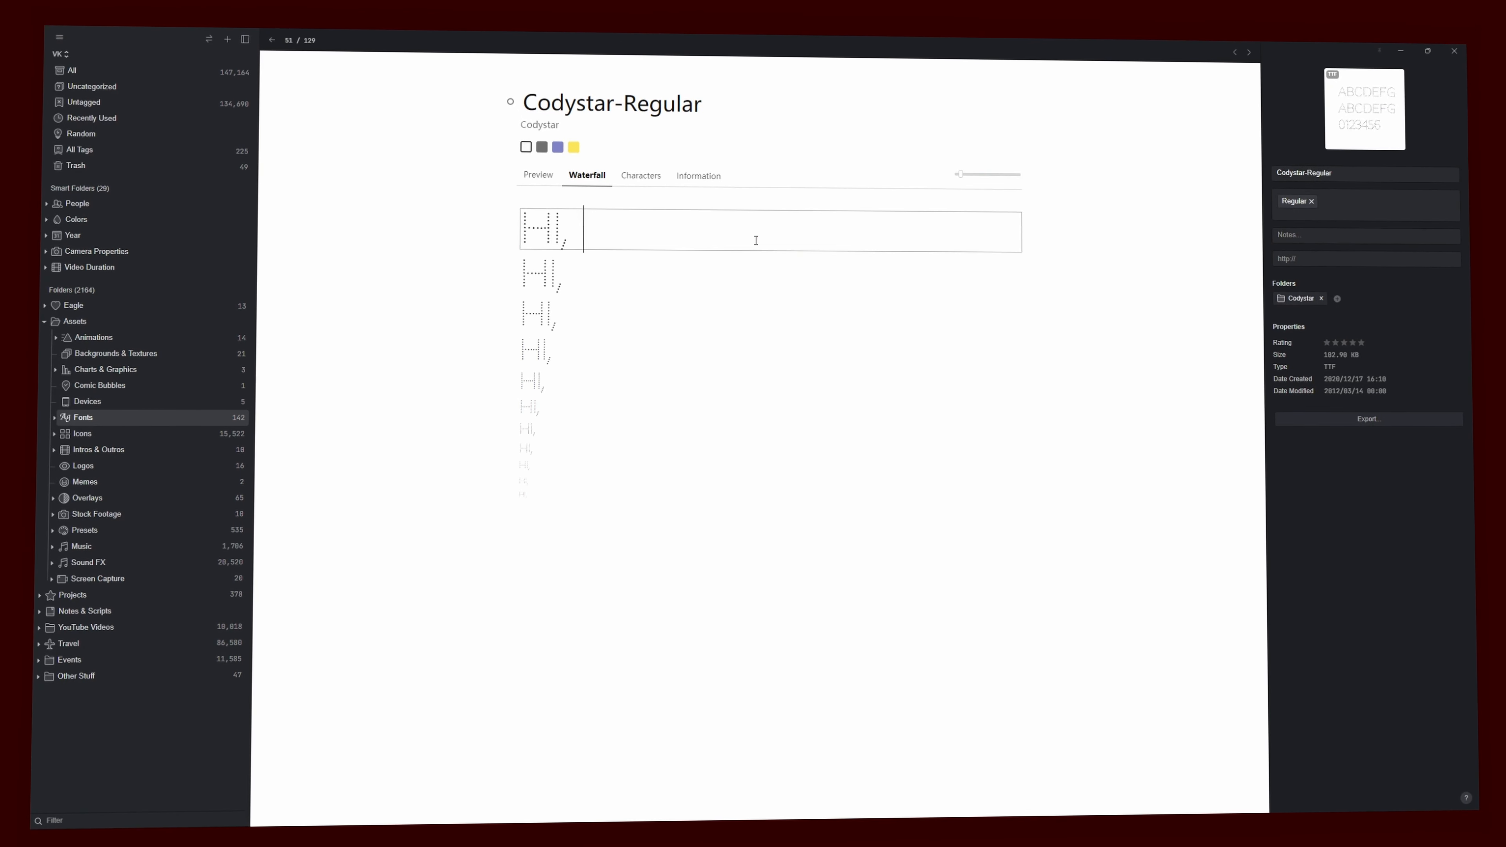
type("HI, HERE'S VALENTINI")
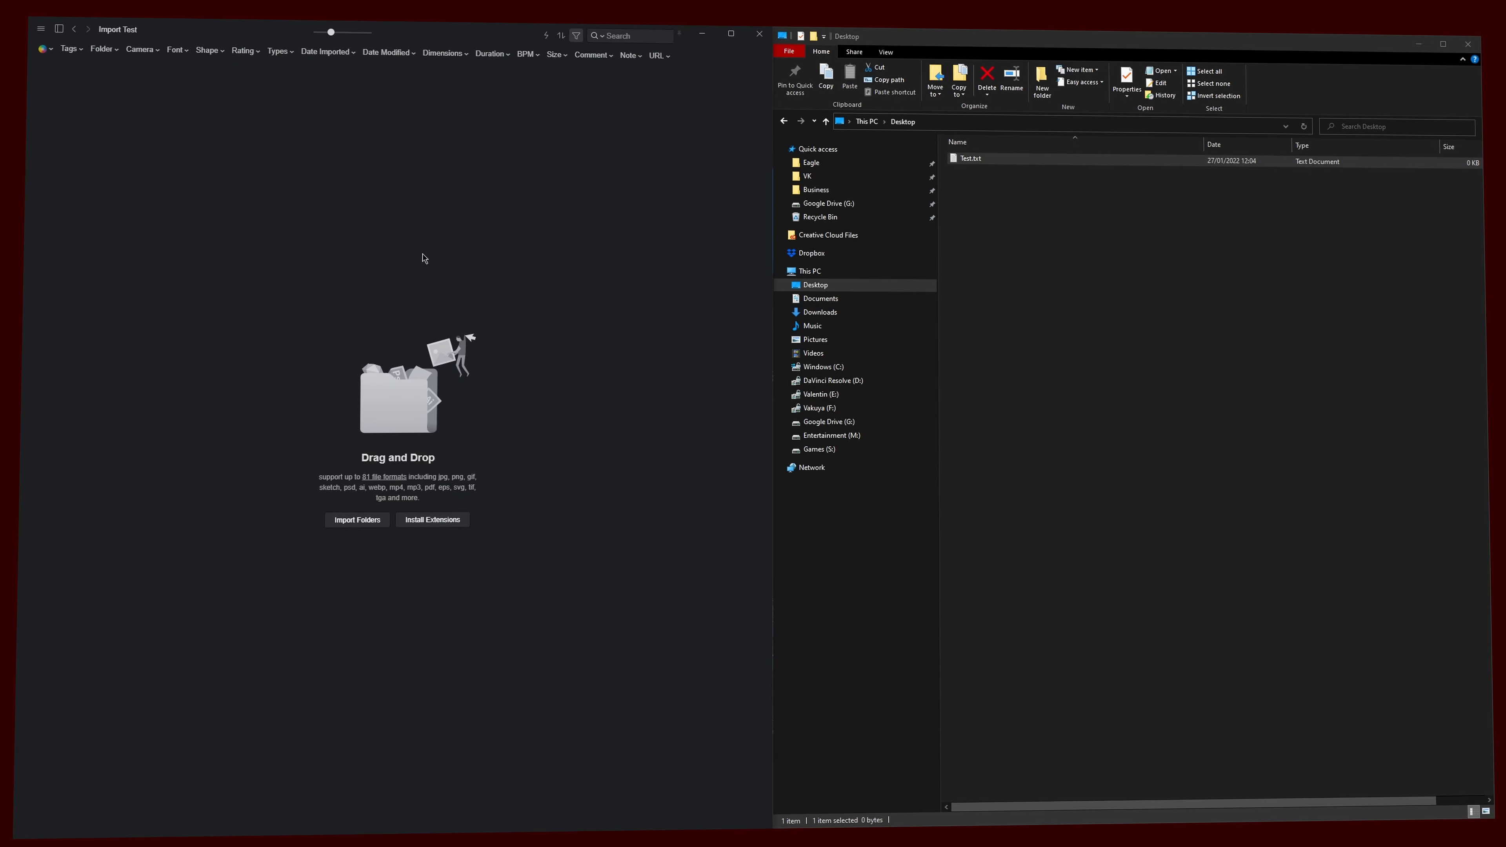
Step: Import Test.txt into Import Test, delete the desktop original and bring up the Icons folder options
left_click_drag(970, 158, 123, 149)
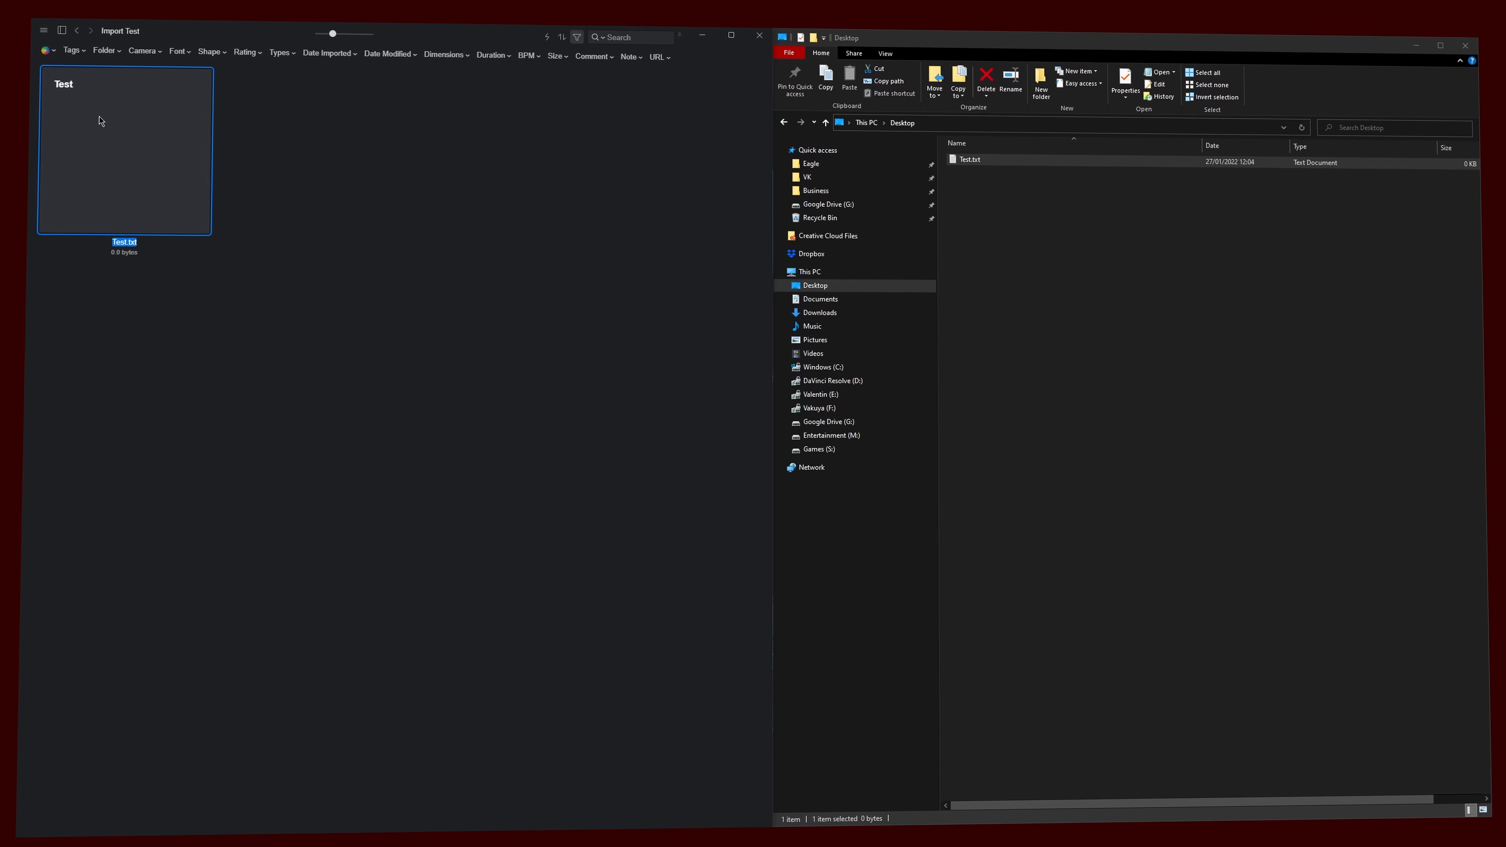
right_click(970, 160)
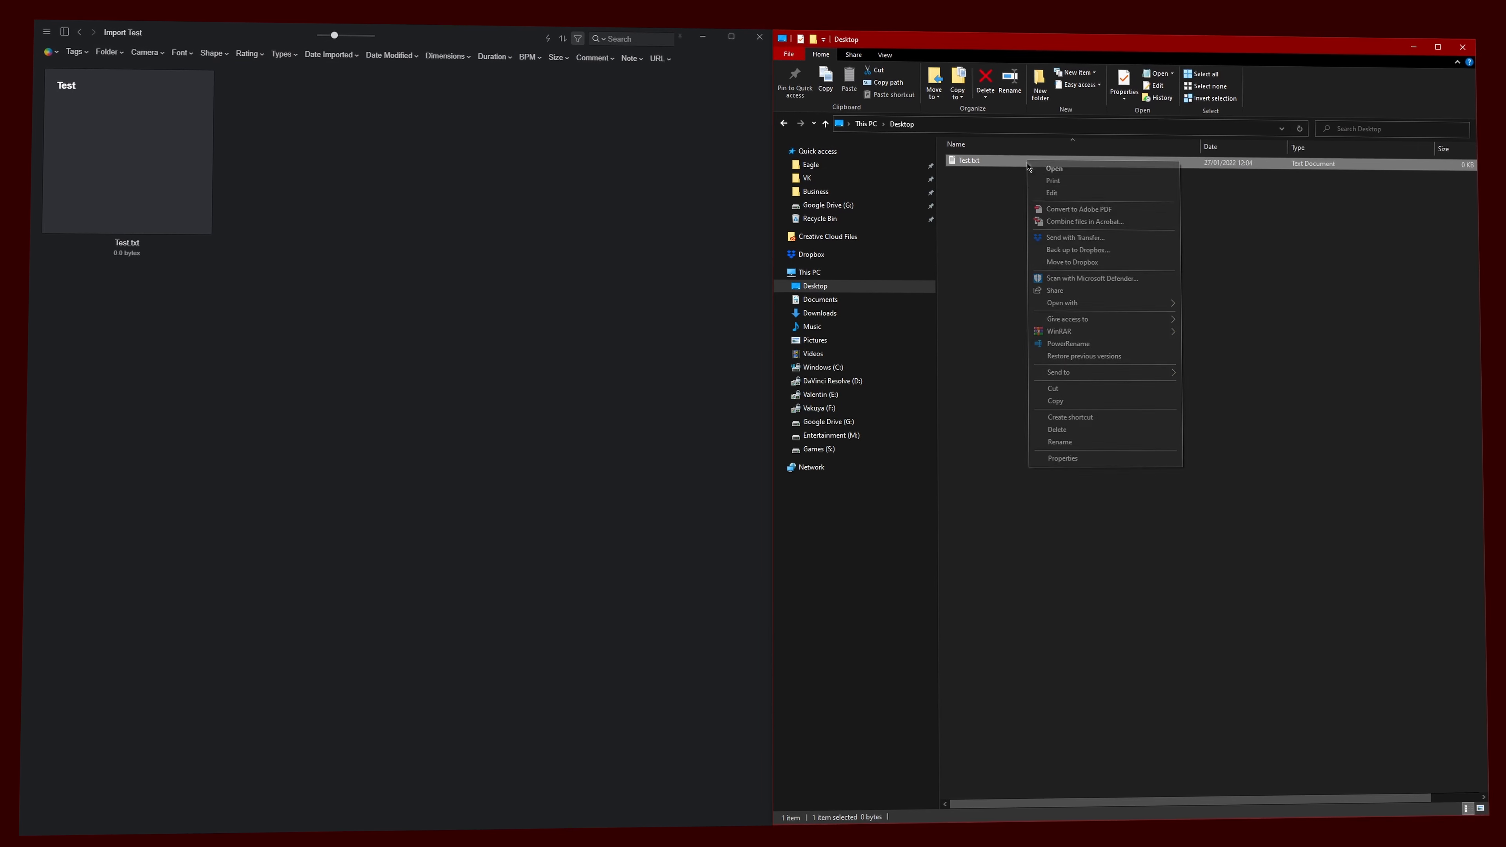
left_click(1057, 429)
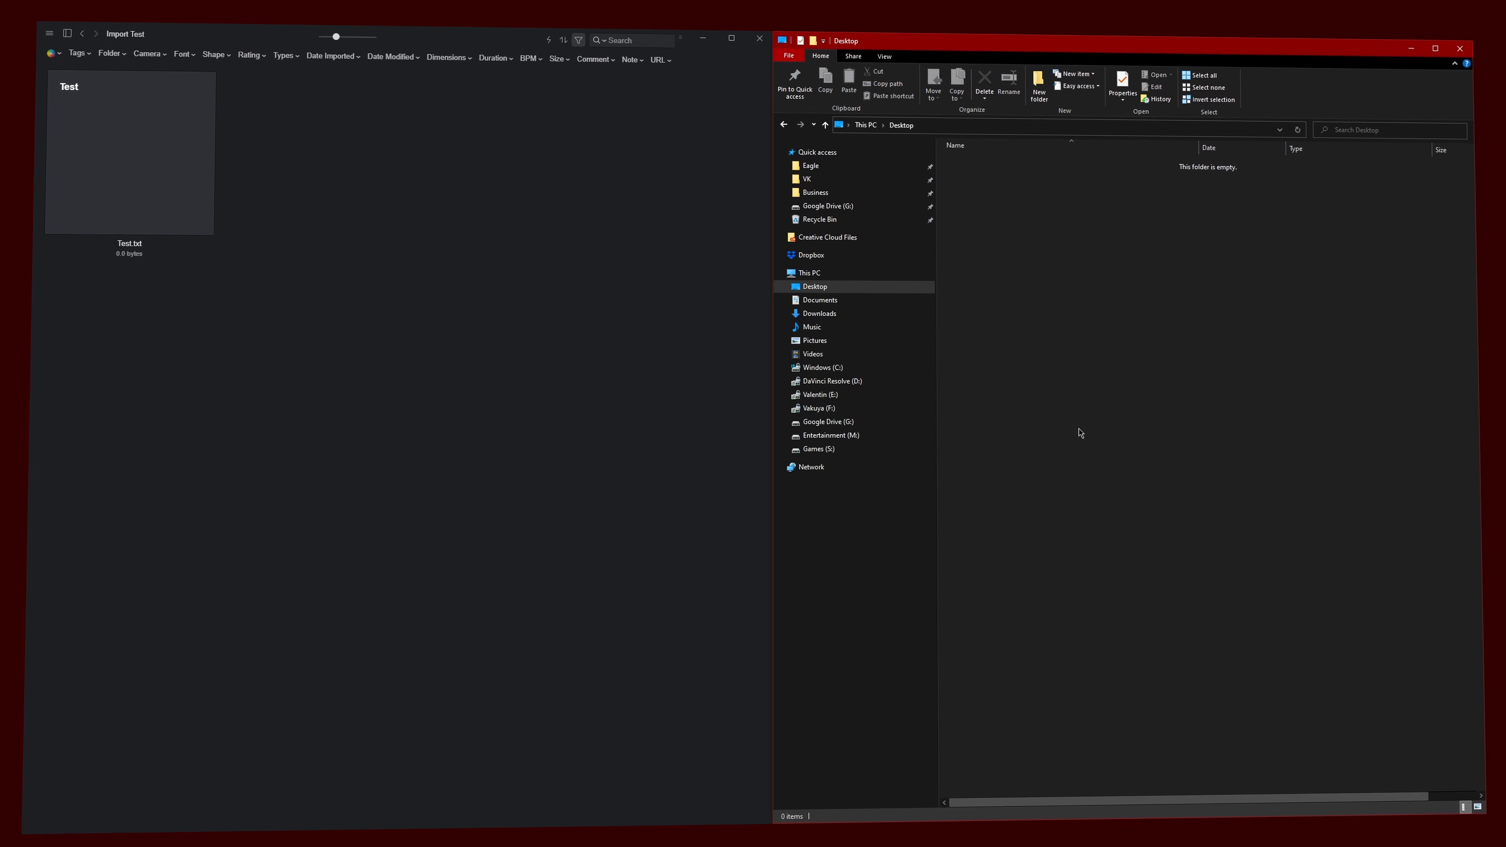
right_click(73, 266)
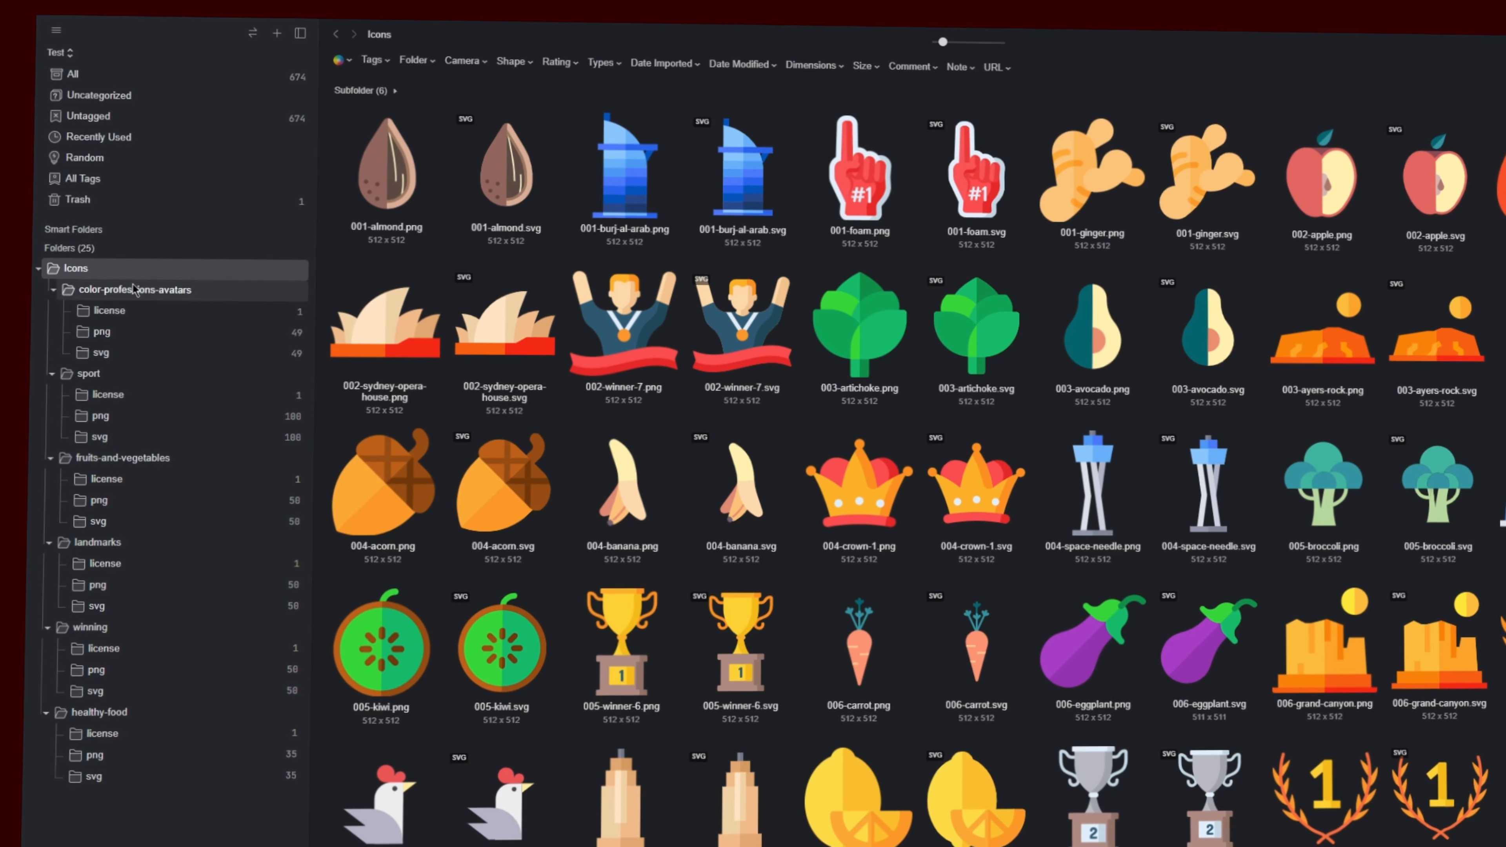
Step: Export the Icons folder to the computer as Sorted Icons with its category subfolders
right_click(76, 269)
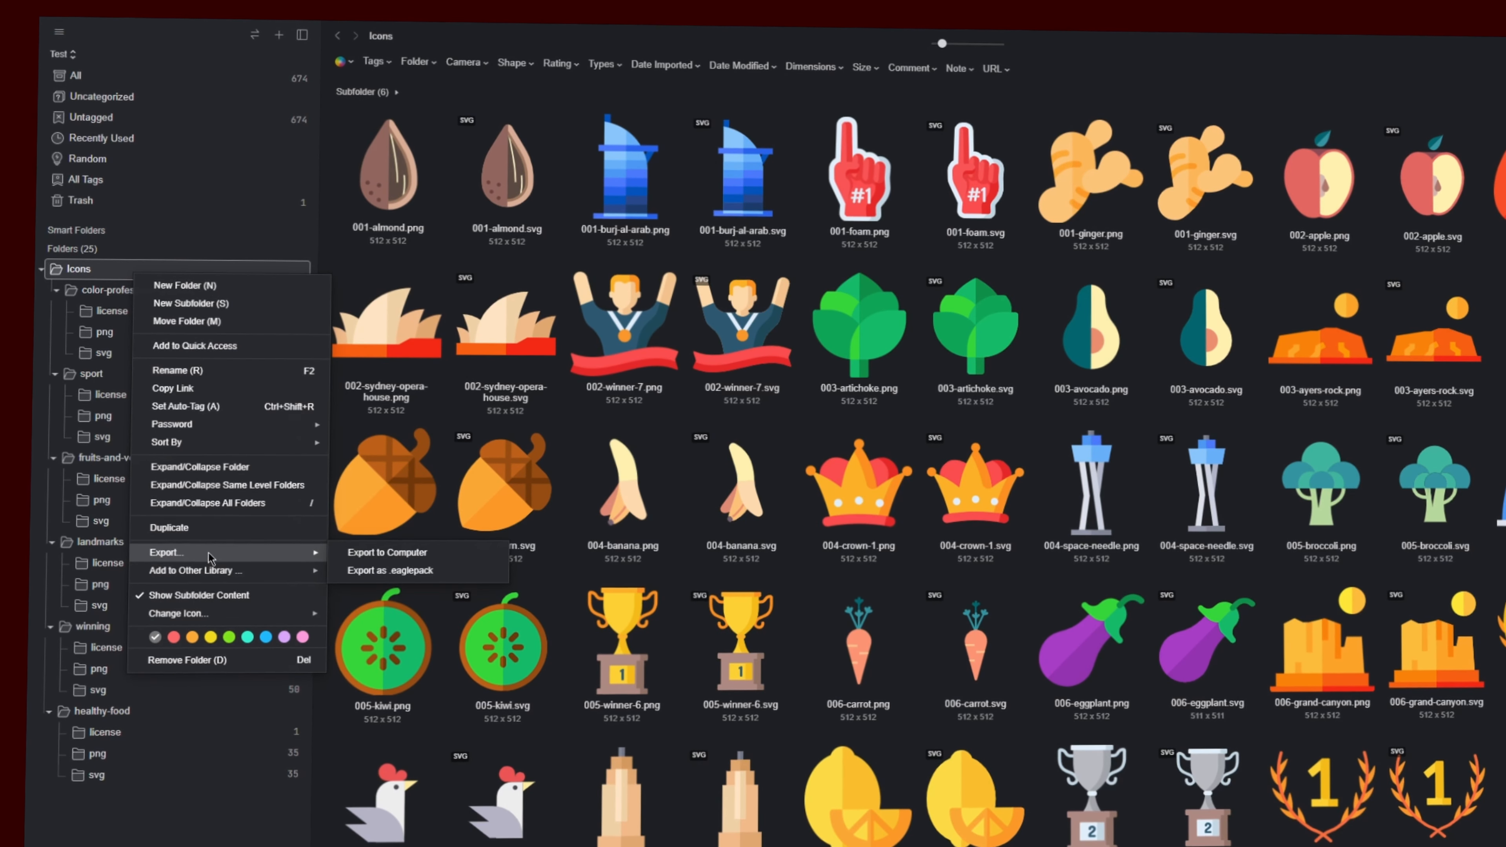
left_click(386, 552)
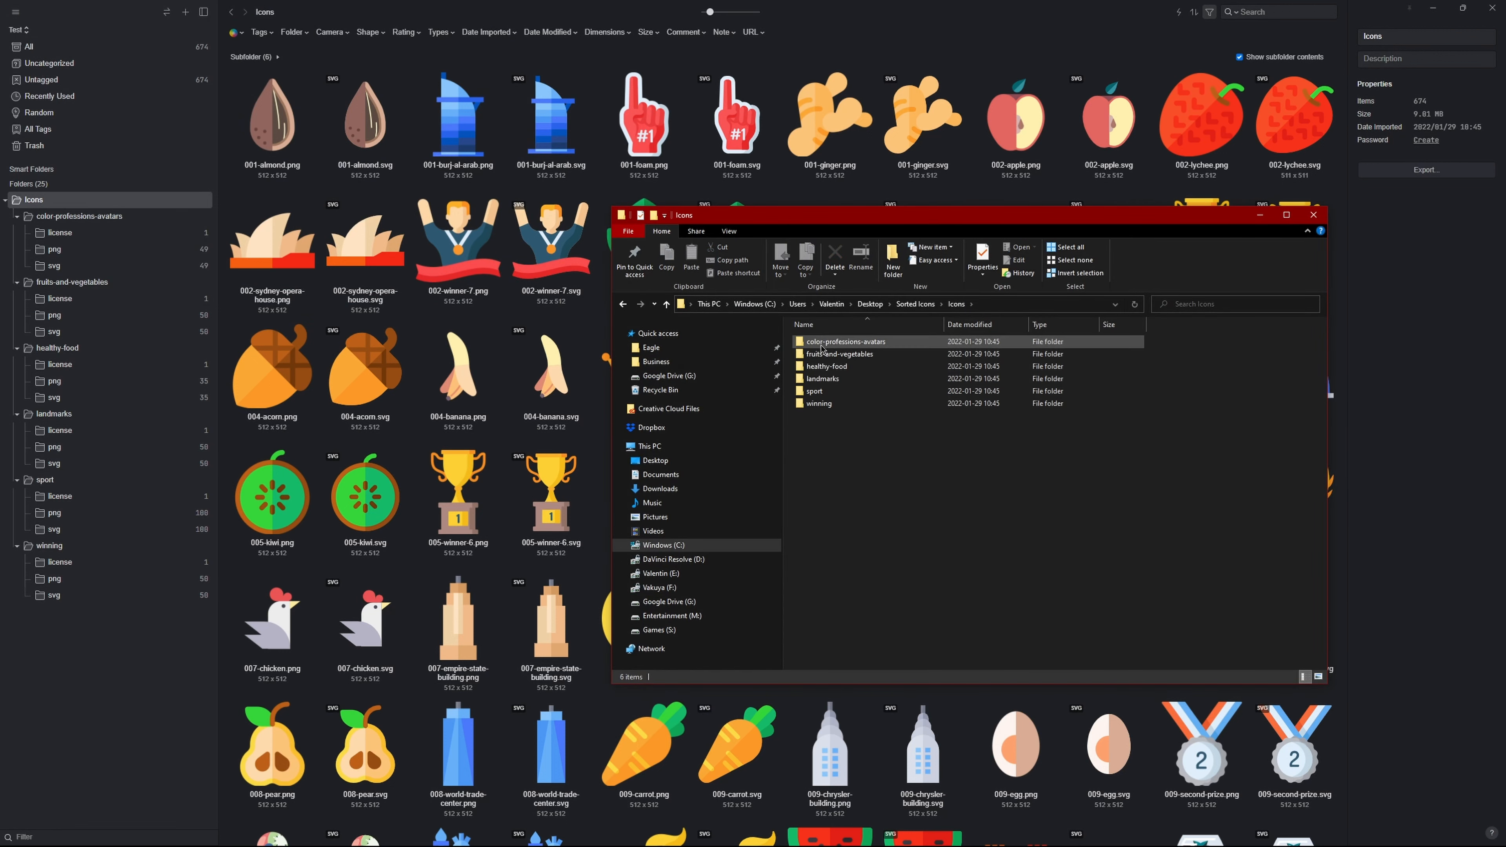
Step: Check the Tags filter and folder menu, then reach the Auto-Import preferences watching E:\Eagle
left_click(259, 31)
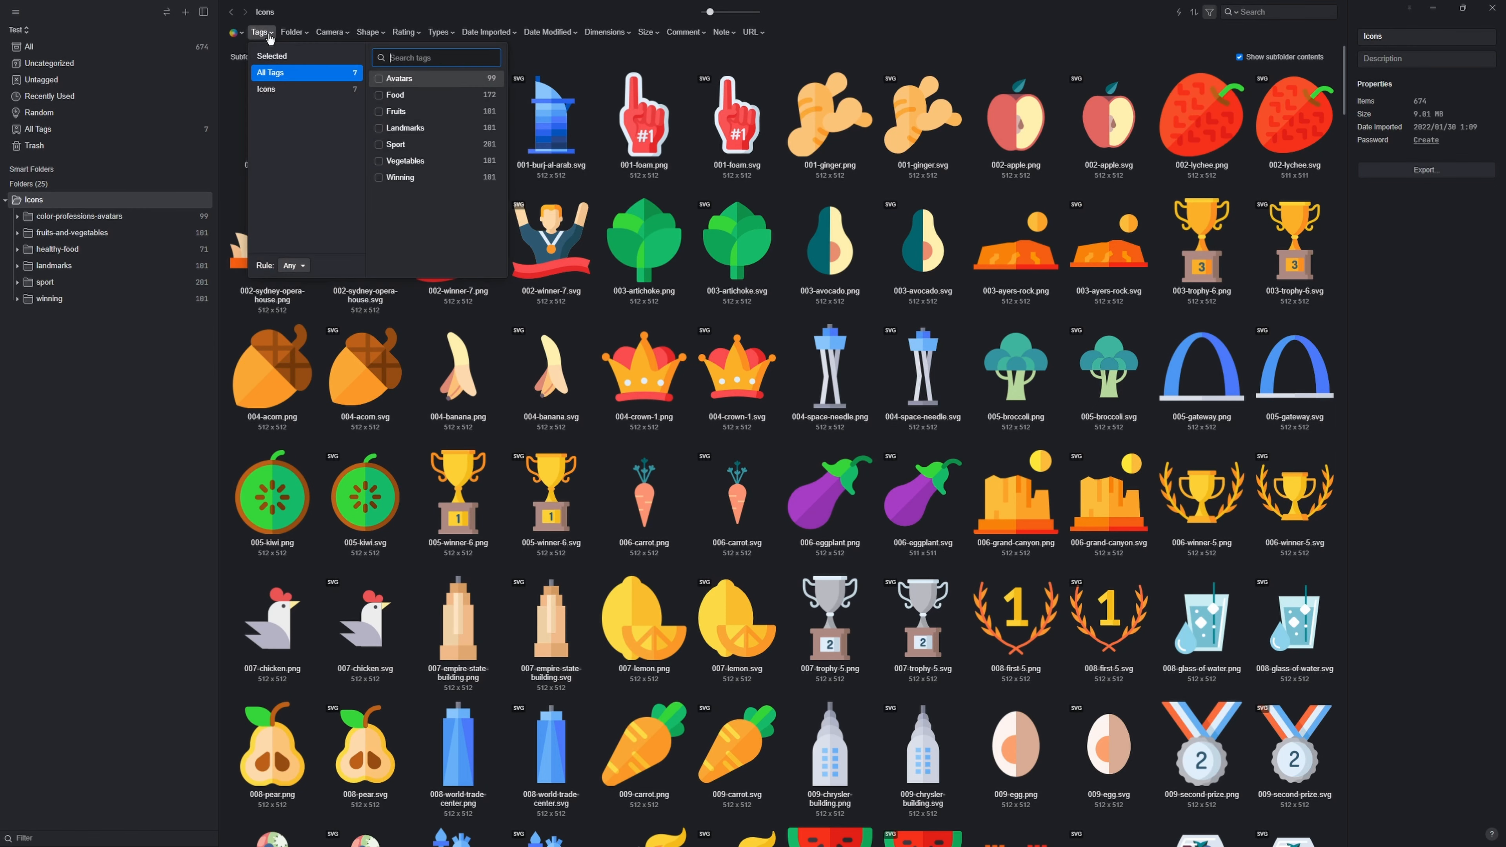
mouse_move(86, 198)
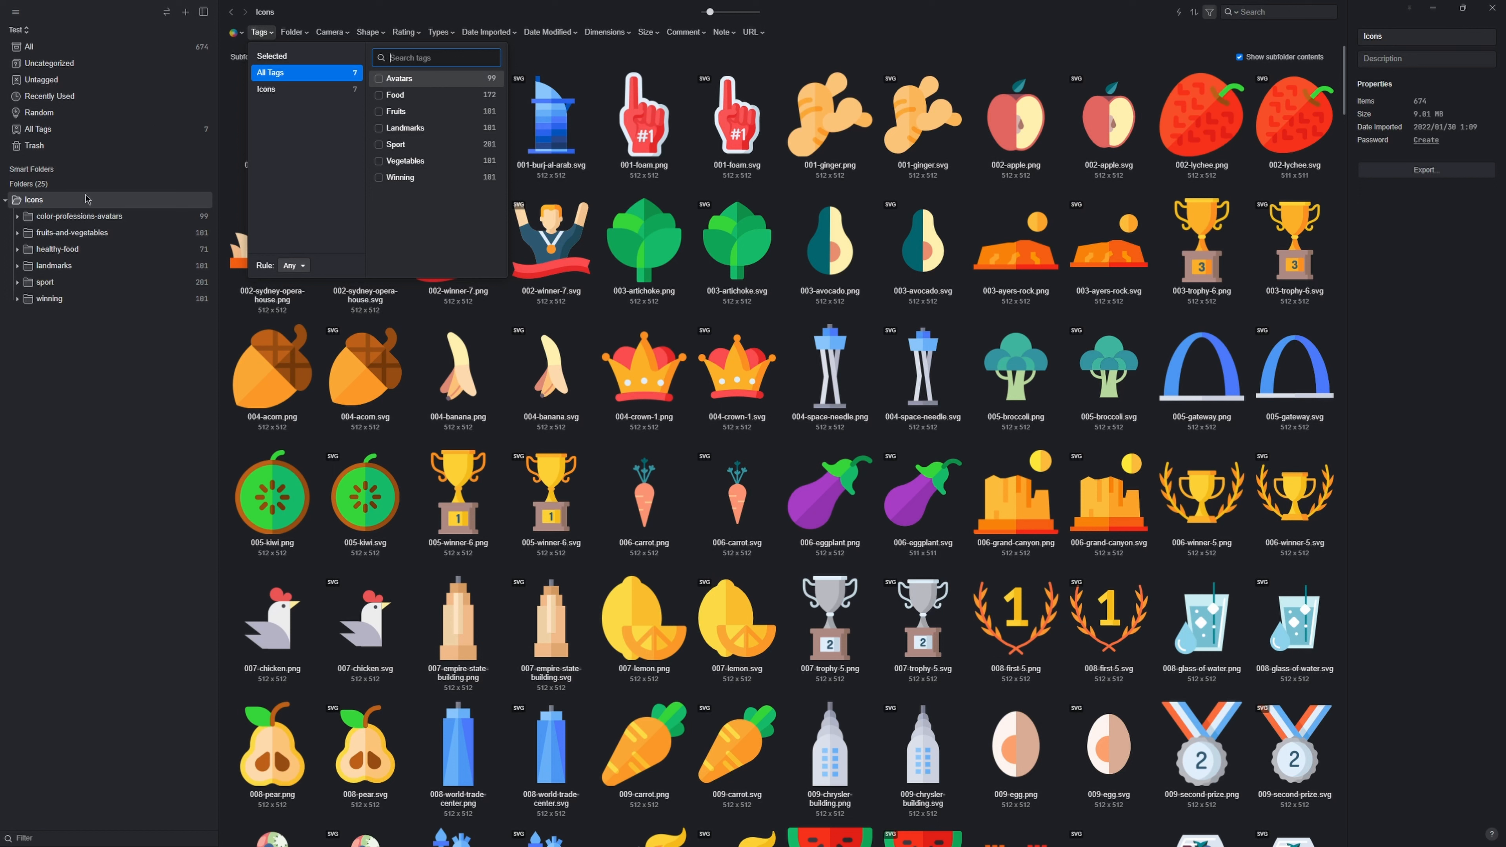
right_click(35, 200)
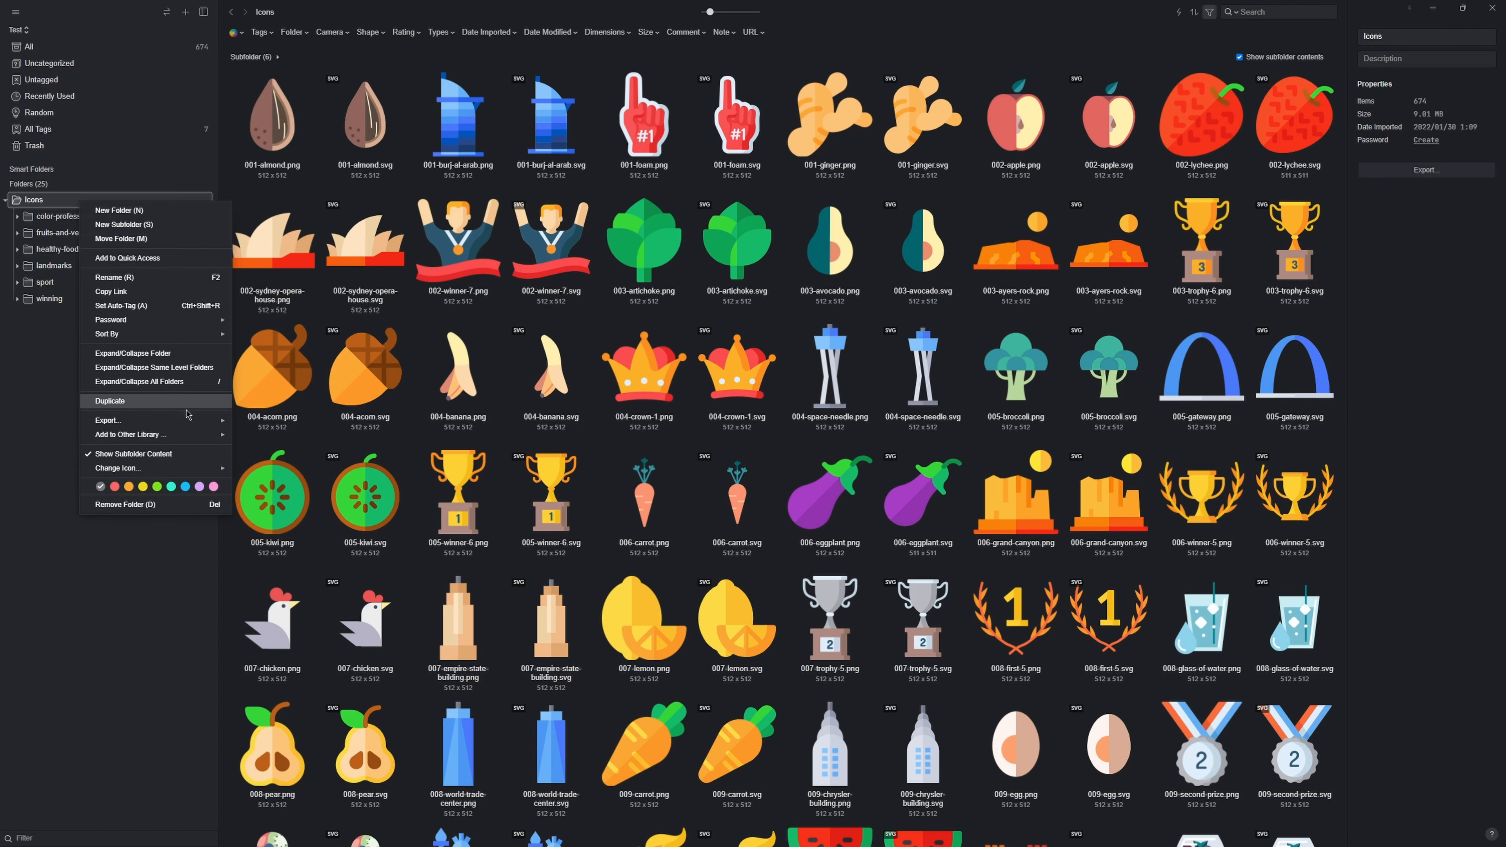
left_click(108, 419)
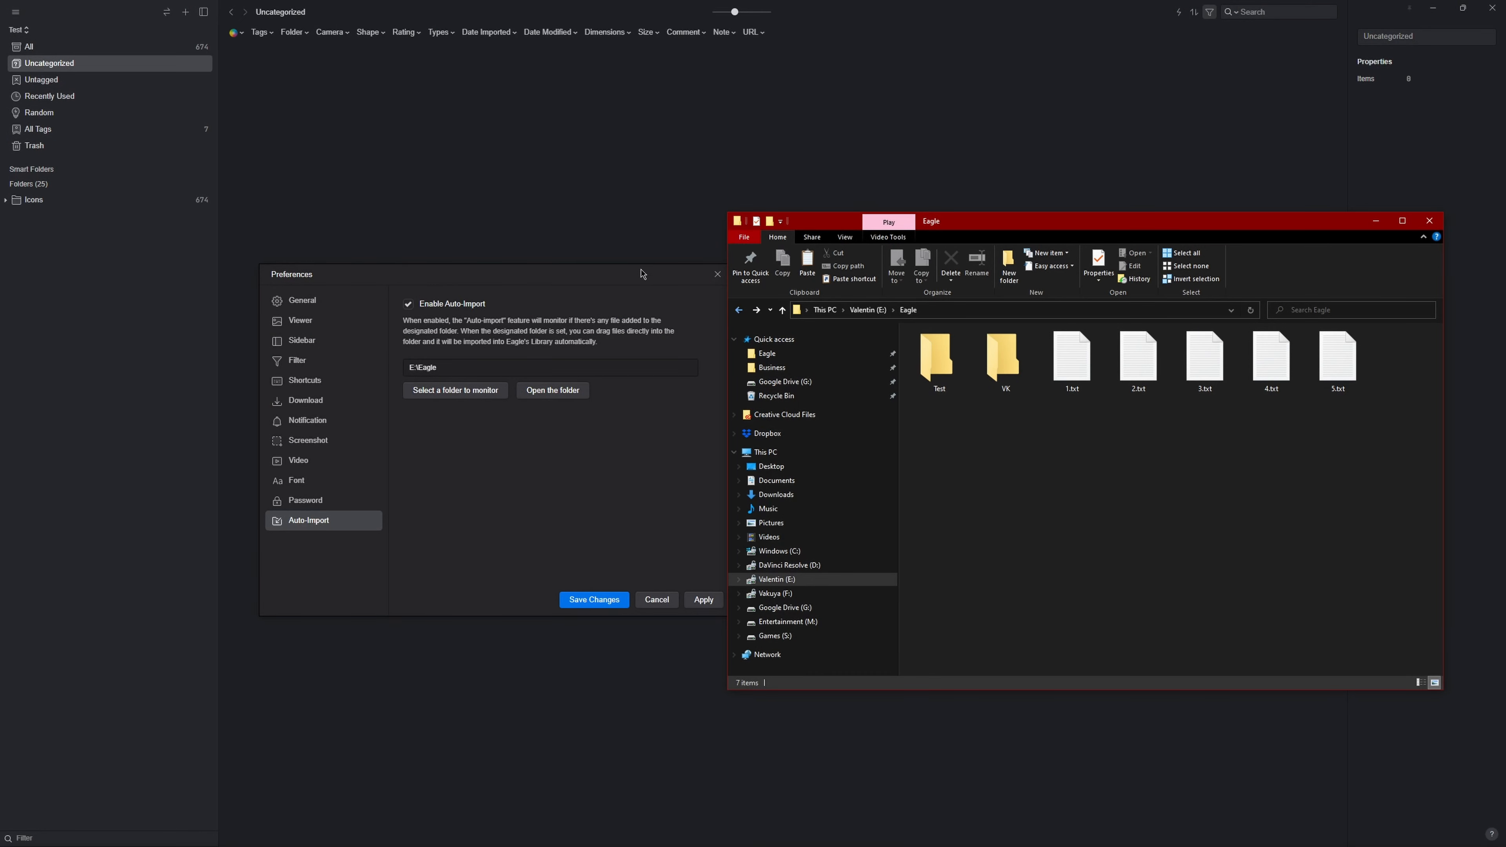
mouse_move(428, 375)
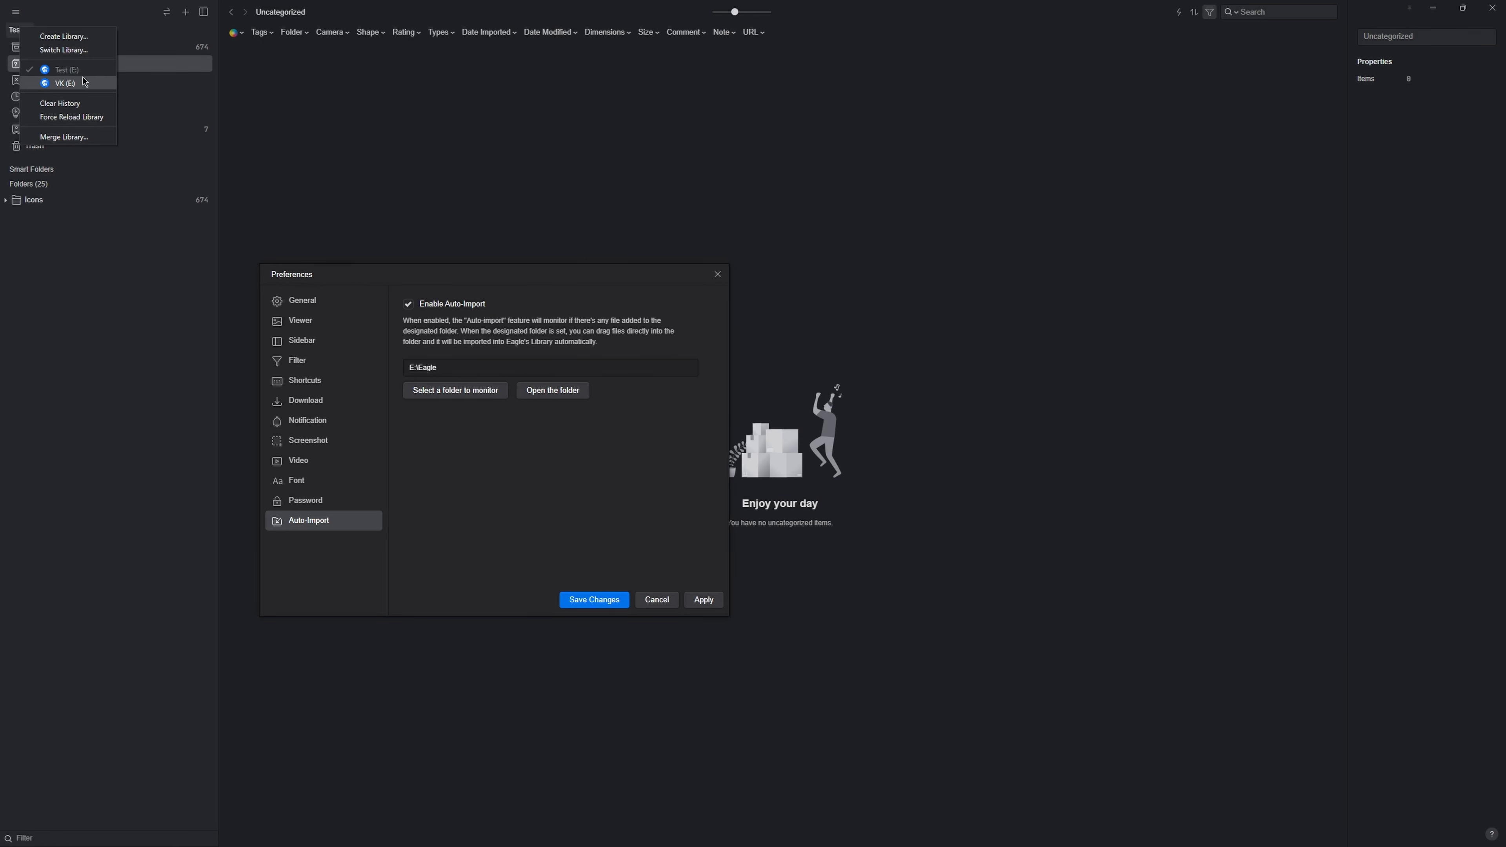
Step: Move 1.txt–5.txt into the Test folder in E:\Eagle and check its contents
left_click(552, 389)
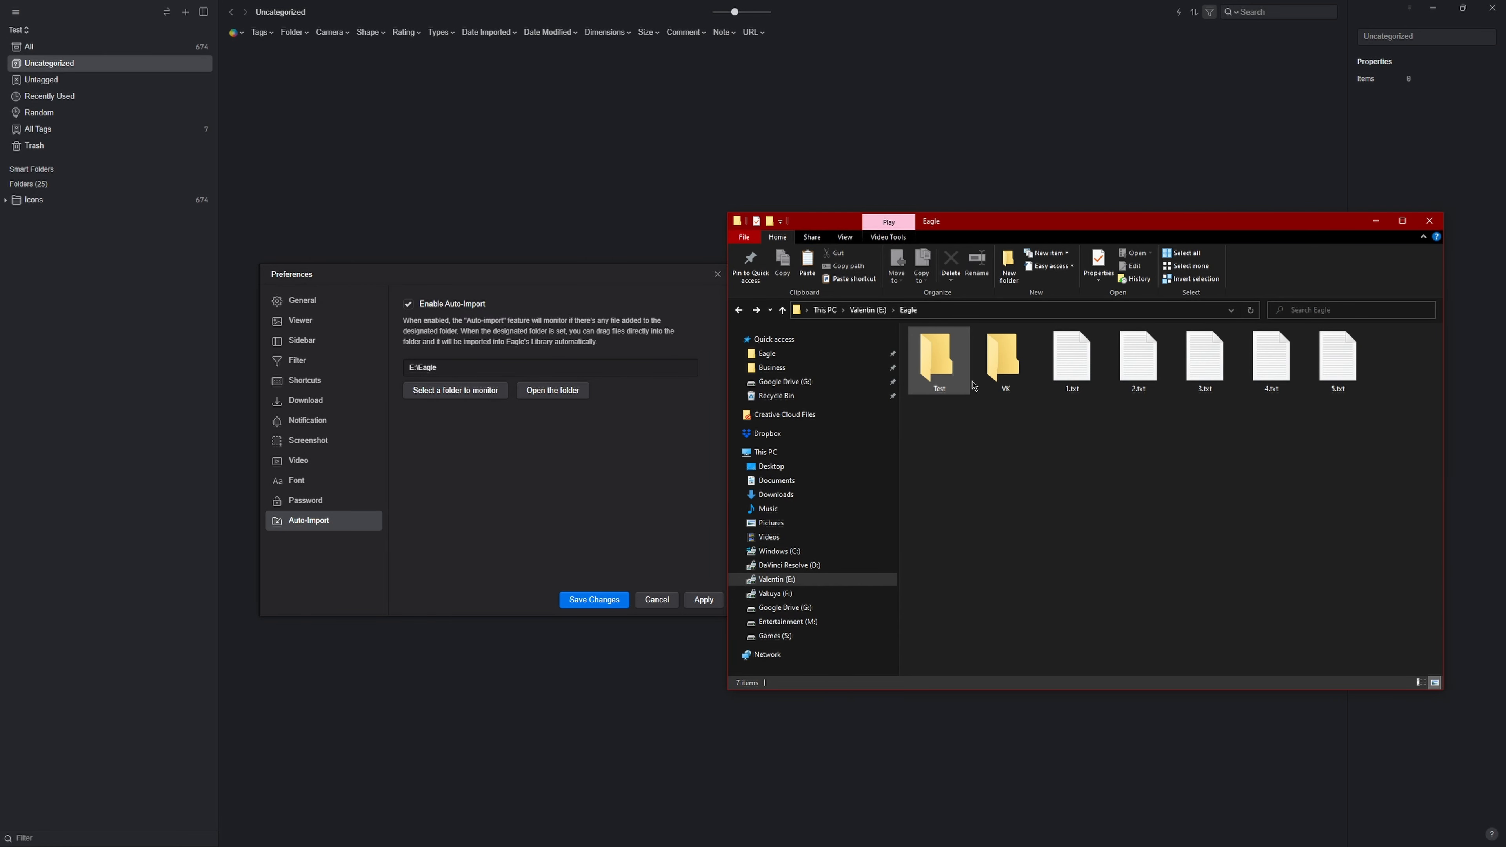
left_click_drag(1069, 355, 1013, 360)
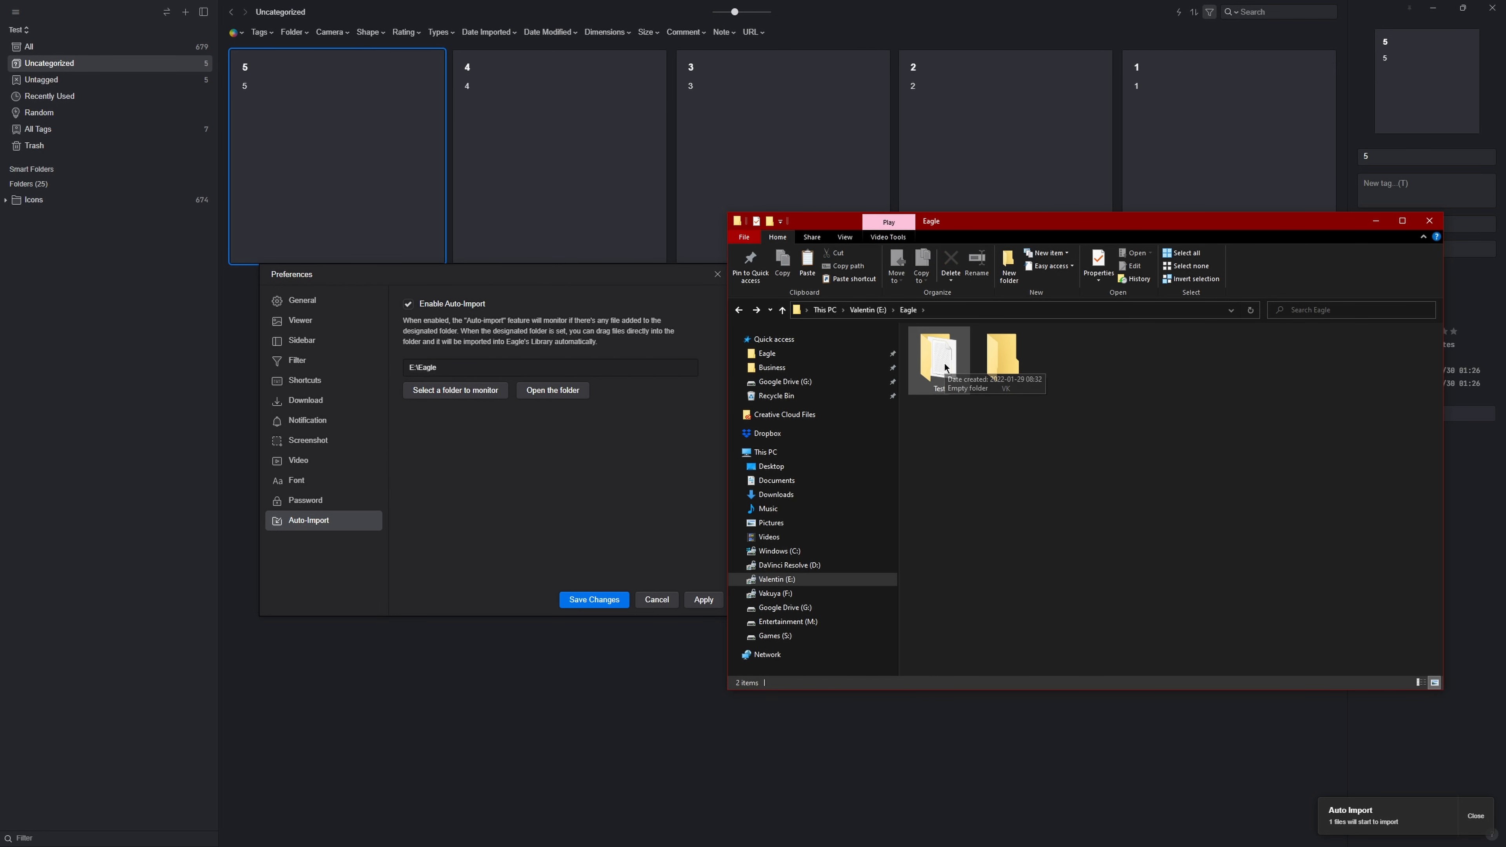
double_click(938, 351)
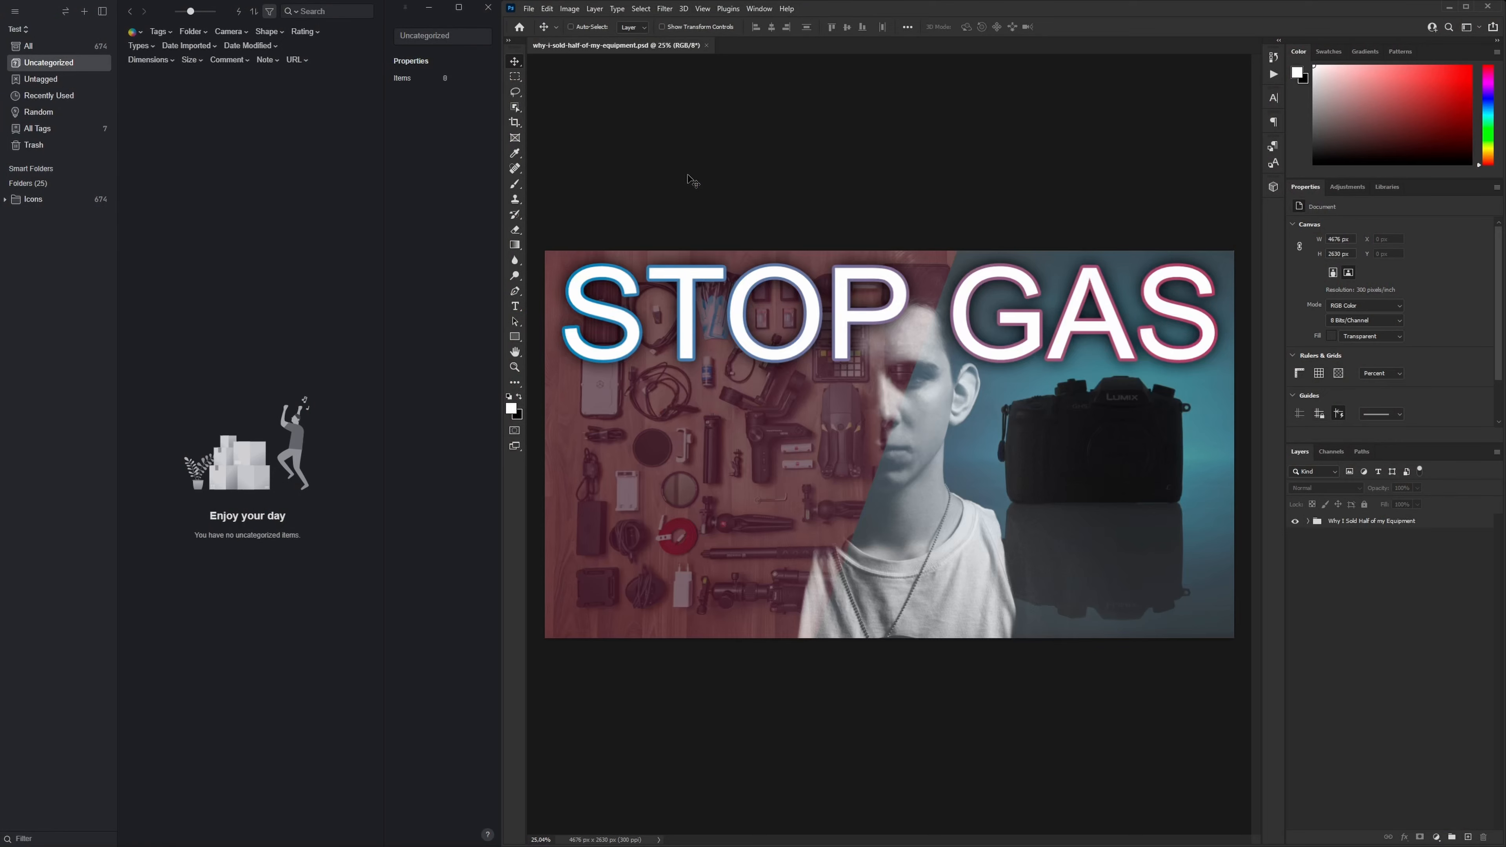
Step: Save the STOP GAS thumbnail PSD in Photoshop with Ctrl+S so Eagle picks it up
key("ctrl+s")
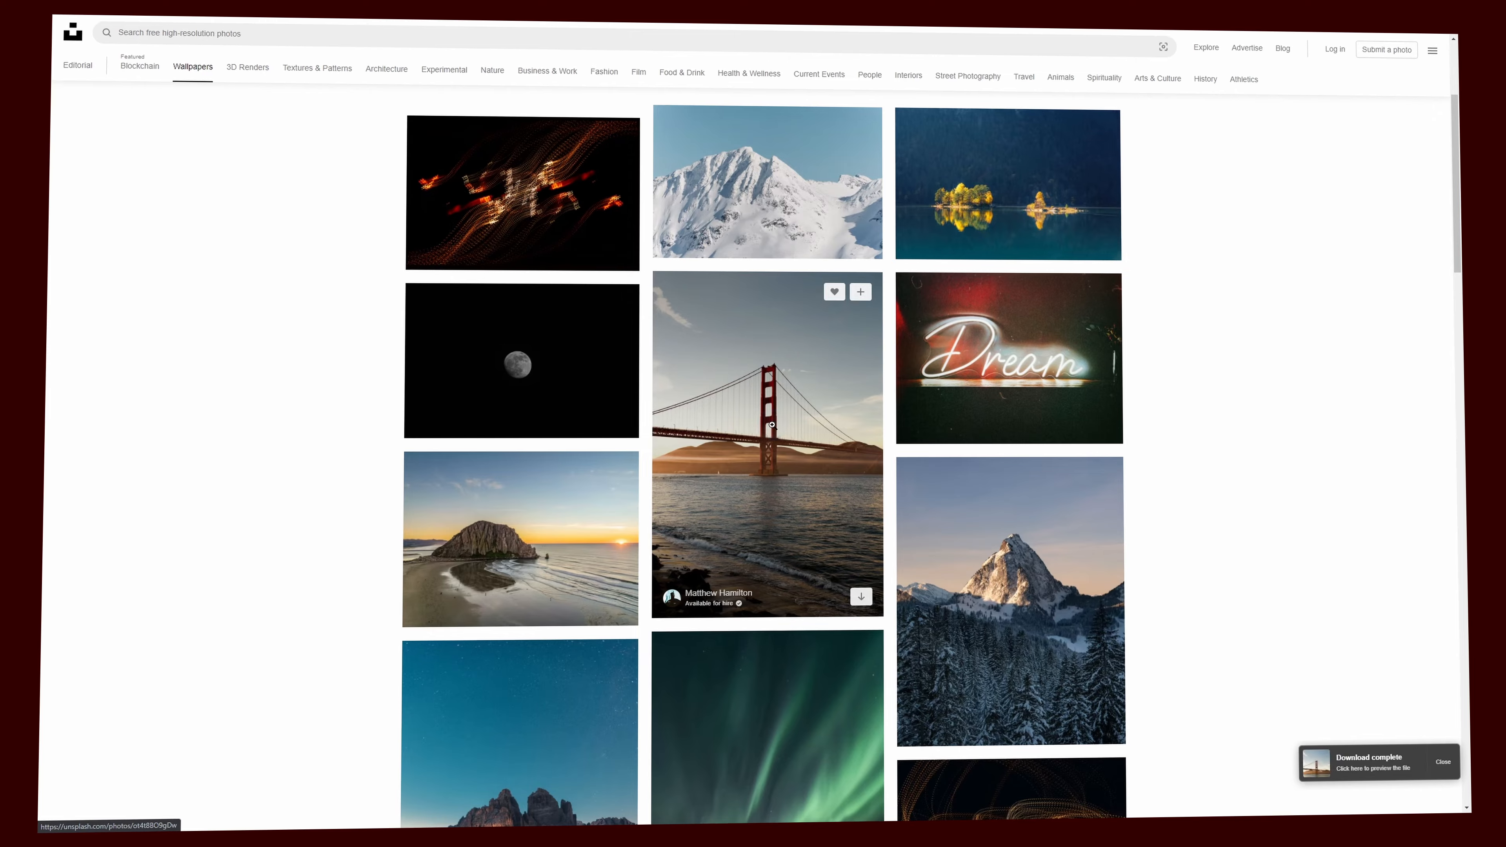
Step: Bring up the context options for the Golden Gate Bridge photo on Unsplash
right_click(766, 464)
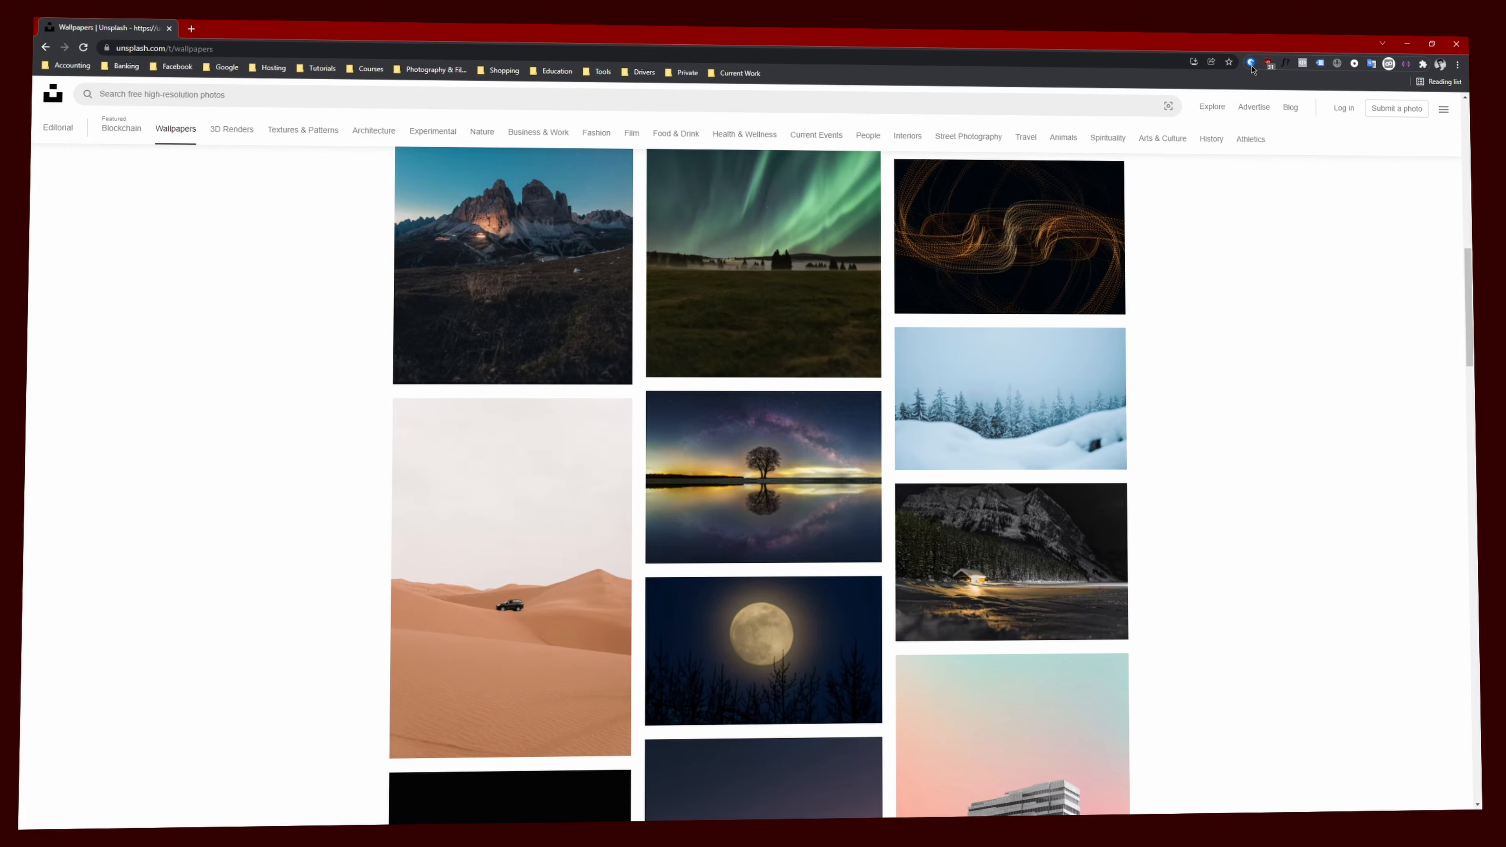
Step: Collect the page's images with the Eagle extension and pick the eagle photos to import
left_click(1250, 63)
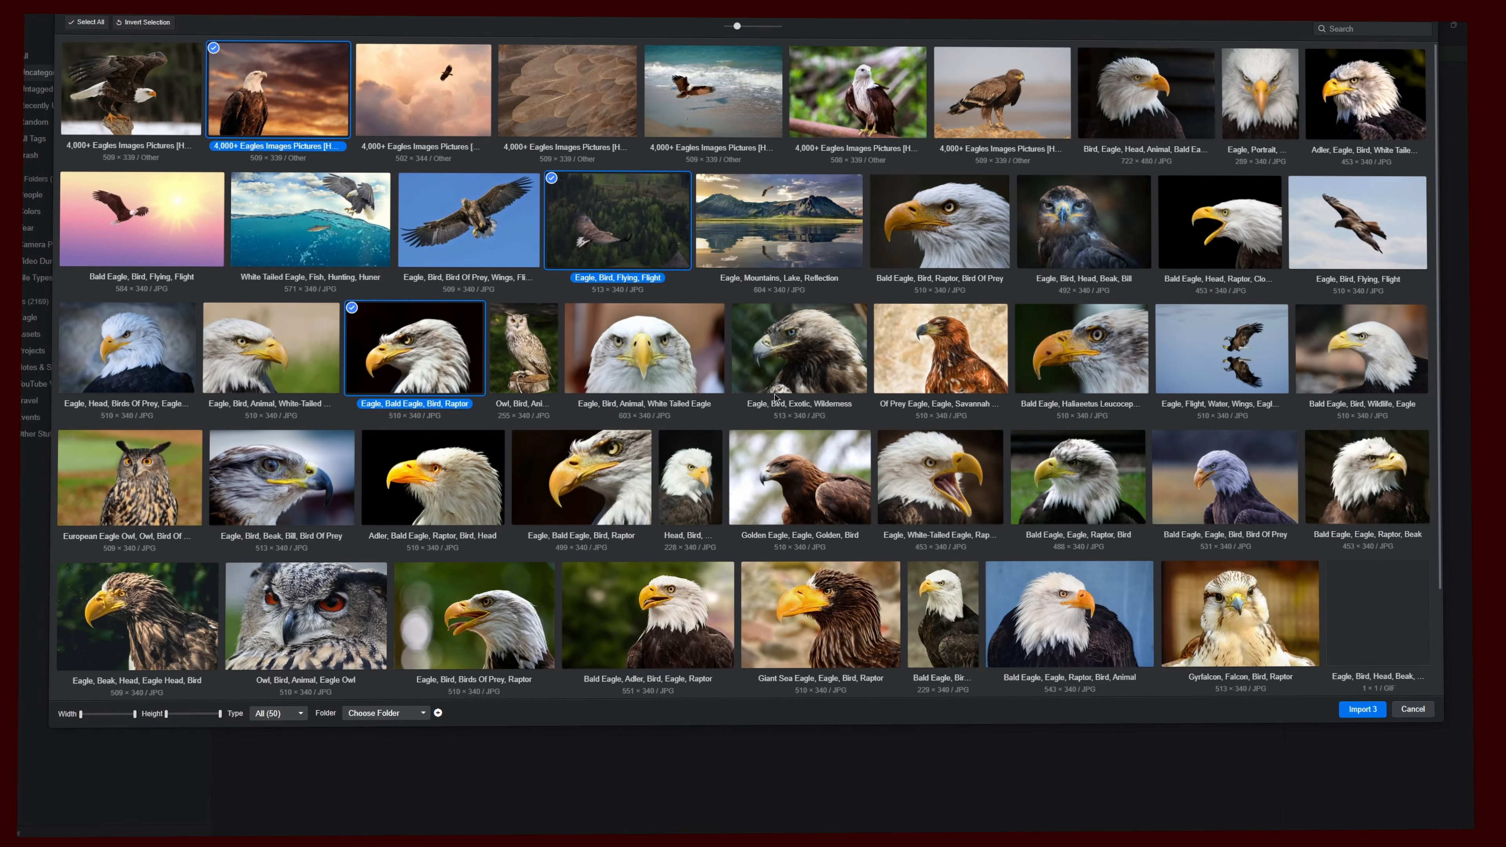
left_click(1359, 709)
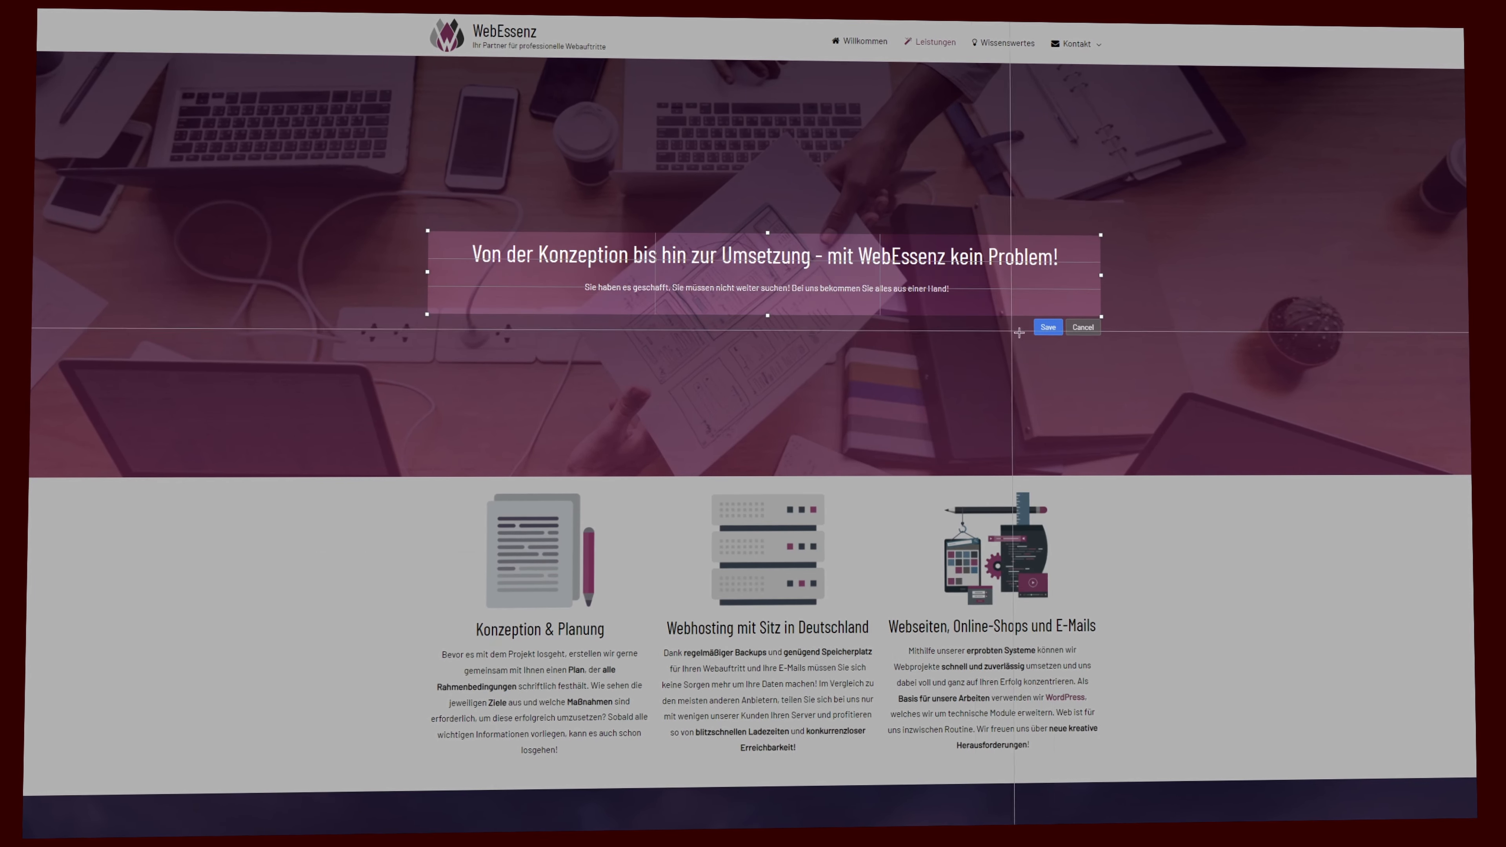
Step: Save the captured WebEssenz headline banner region to Eagle
left_click(1047, 326)
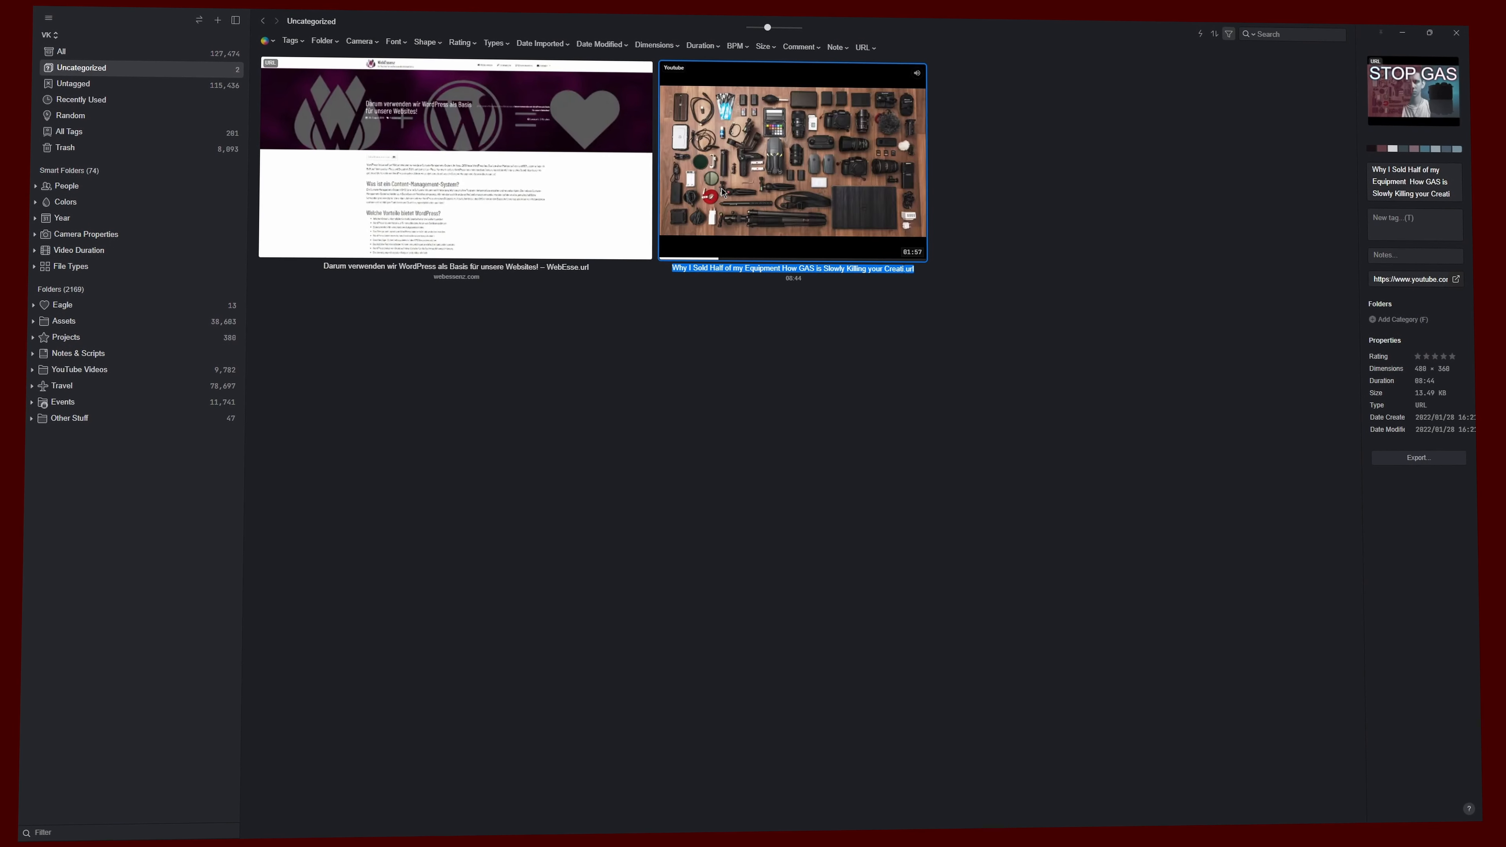
Step: View the saved STOP GAS YouTube video bookmark from the Uncategorized items
double_click(791, 161)
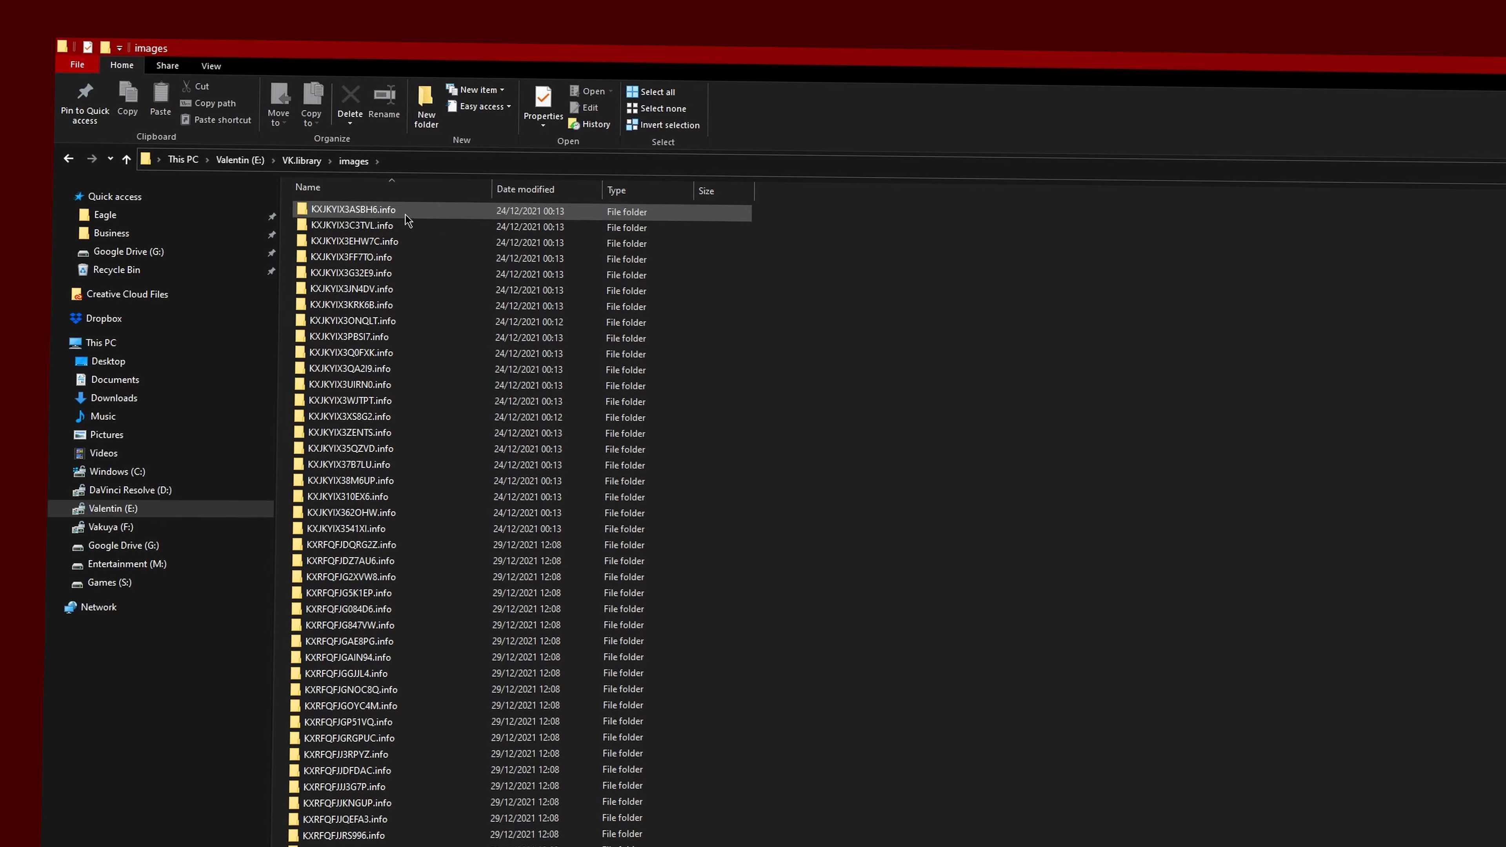
Step: Look inside one of the .info item folders in E:\VK.library\images
double_click(354, 210)
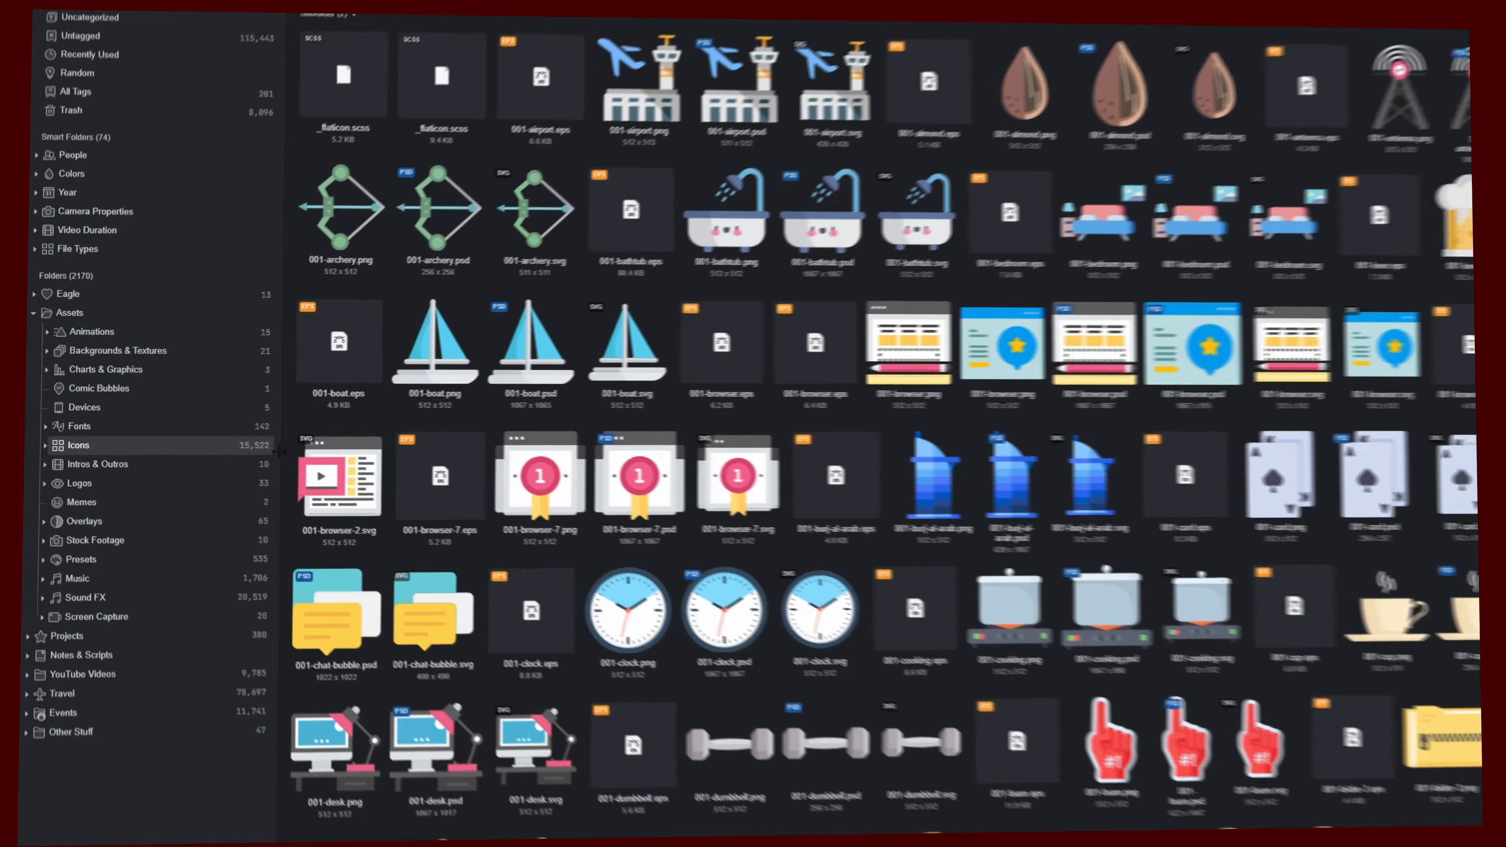
Step: Filter the Icons folder by shape, including vertical-shaped icons
left_click(401, 82)
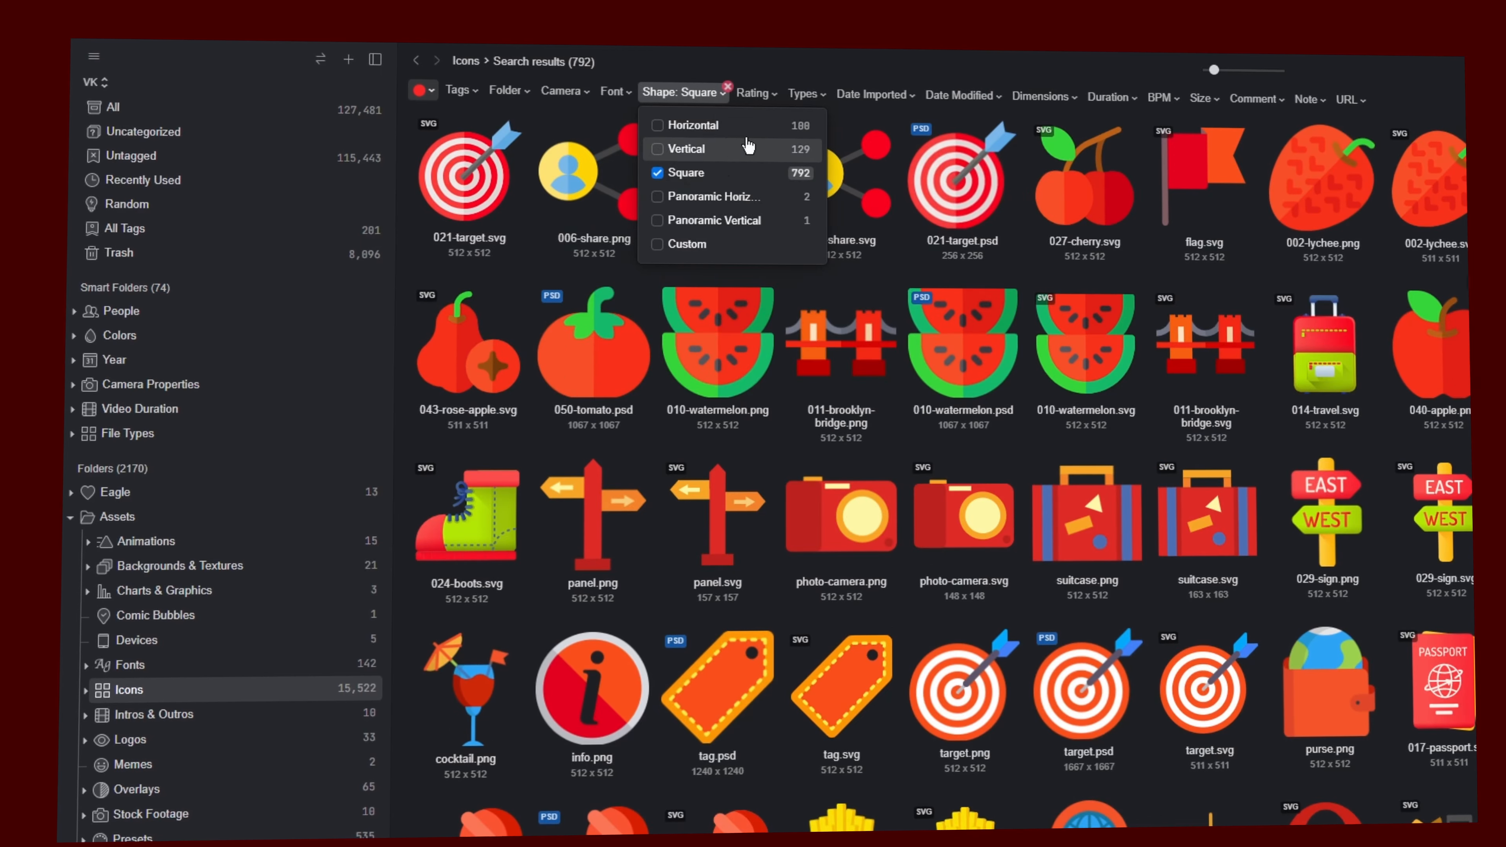
left_click(812, 95)
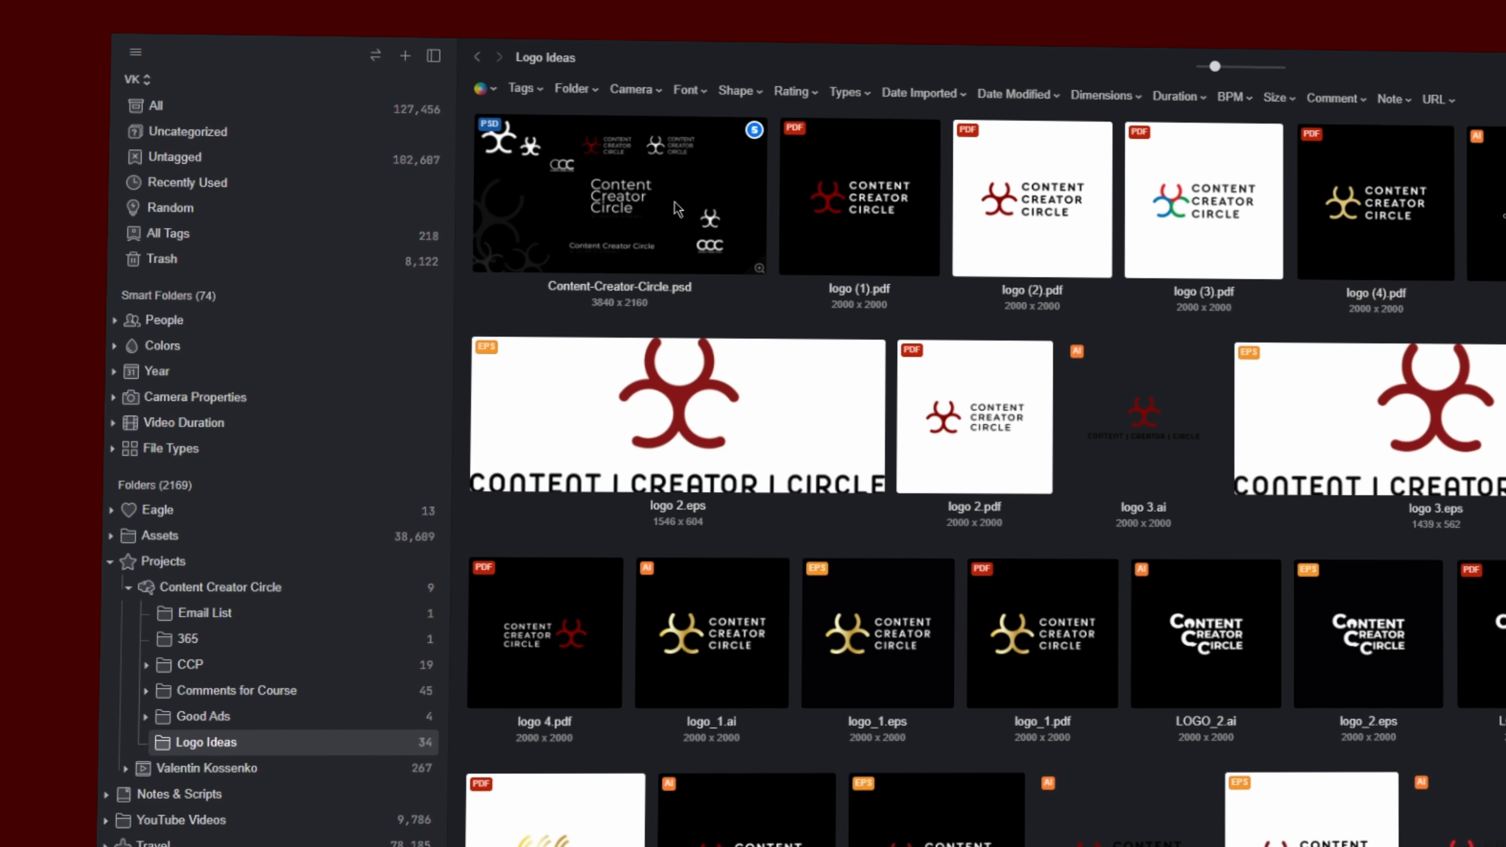
Step: Add the comment 'Cool guy.' to the Content-Creator-Circle.psd item
double_click(620, 193)
type("Boring guy")
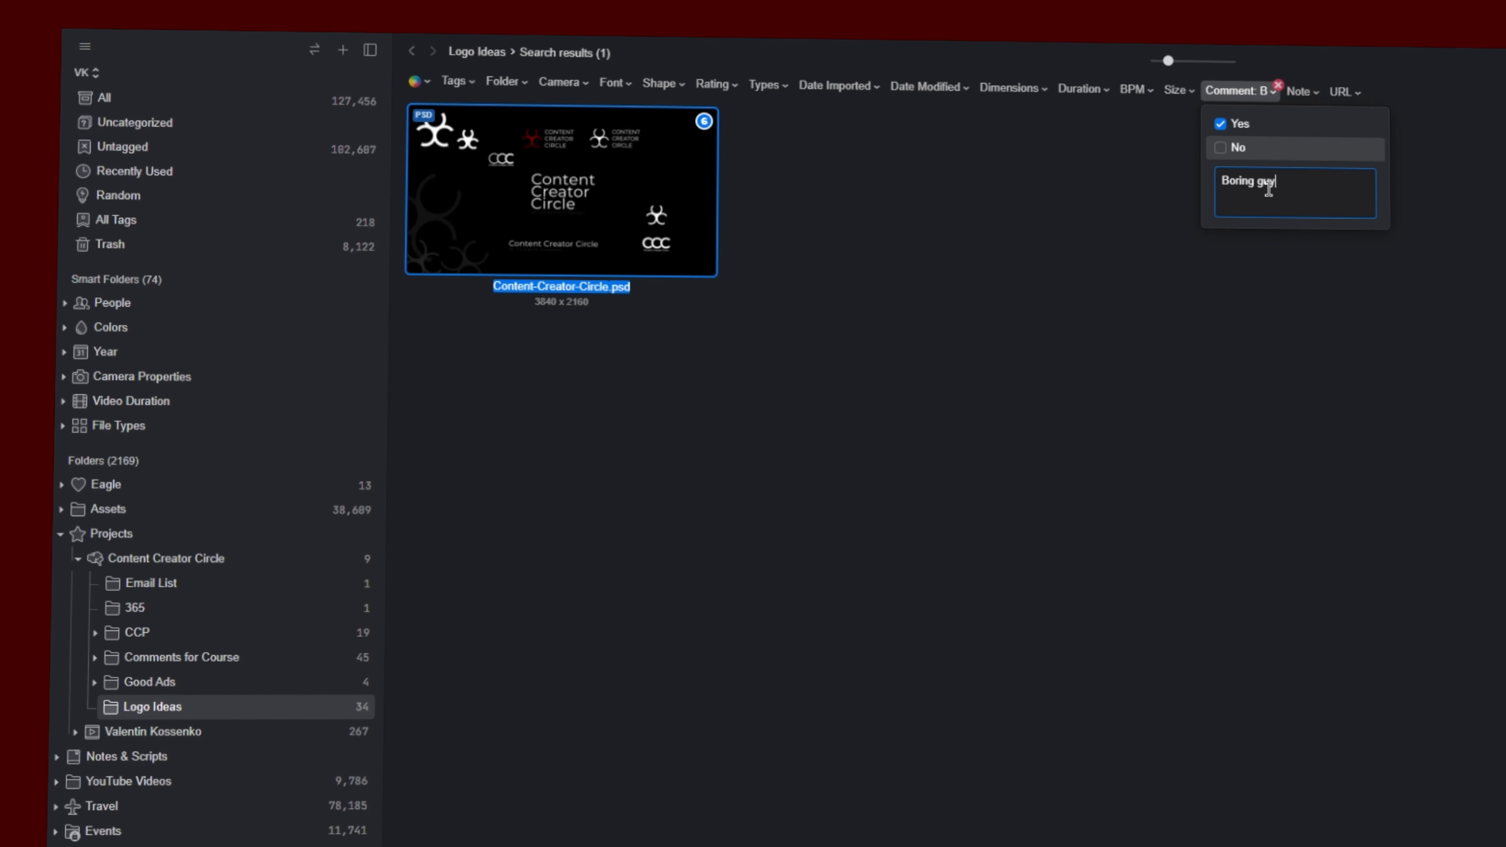
type("Cool guy.")
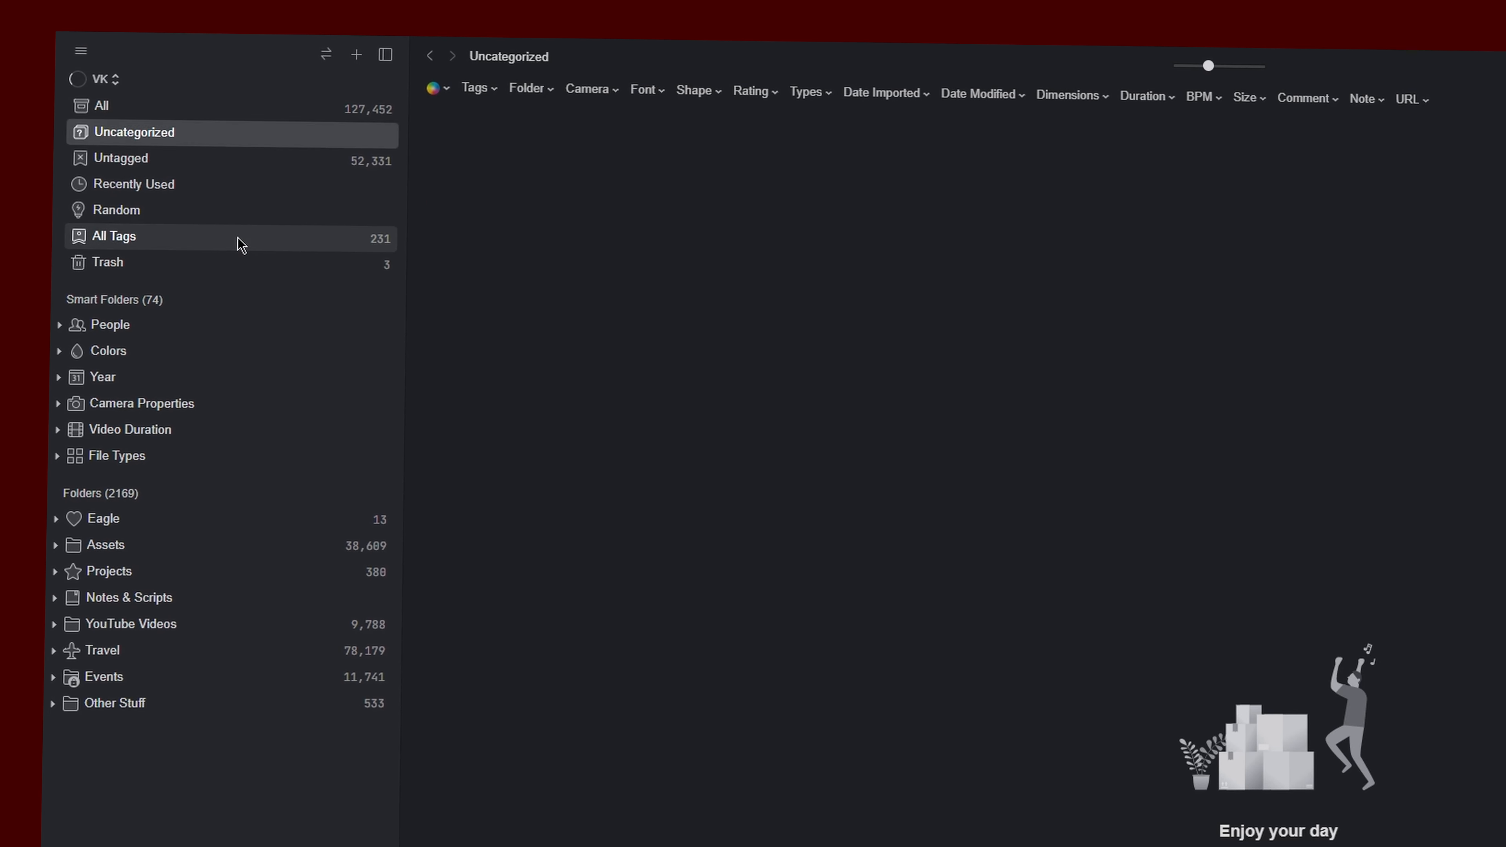
Step: Show All items and filter them by the Portugal and Lena Lenz tags, leaving 203 results
left_click(113, 235)
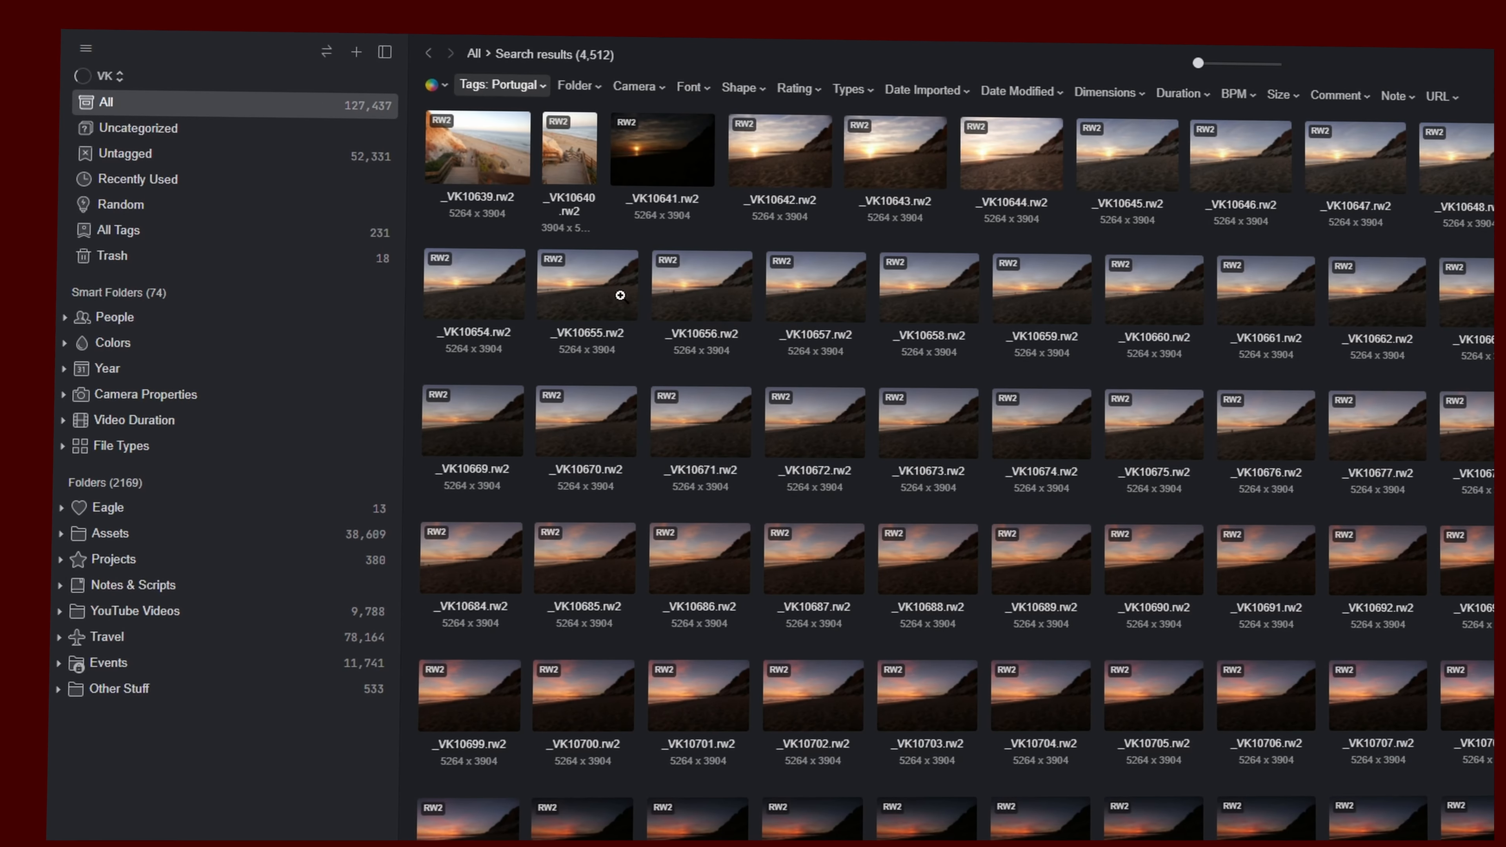
left_click(496, 86)
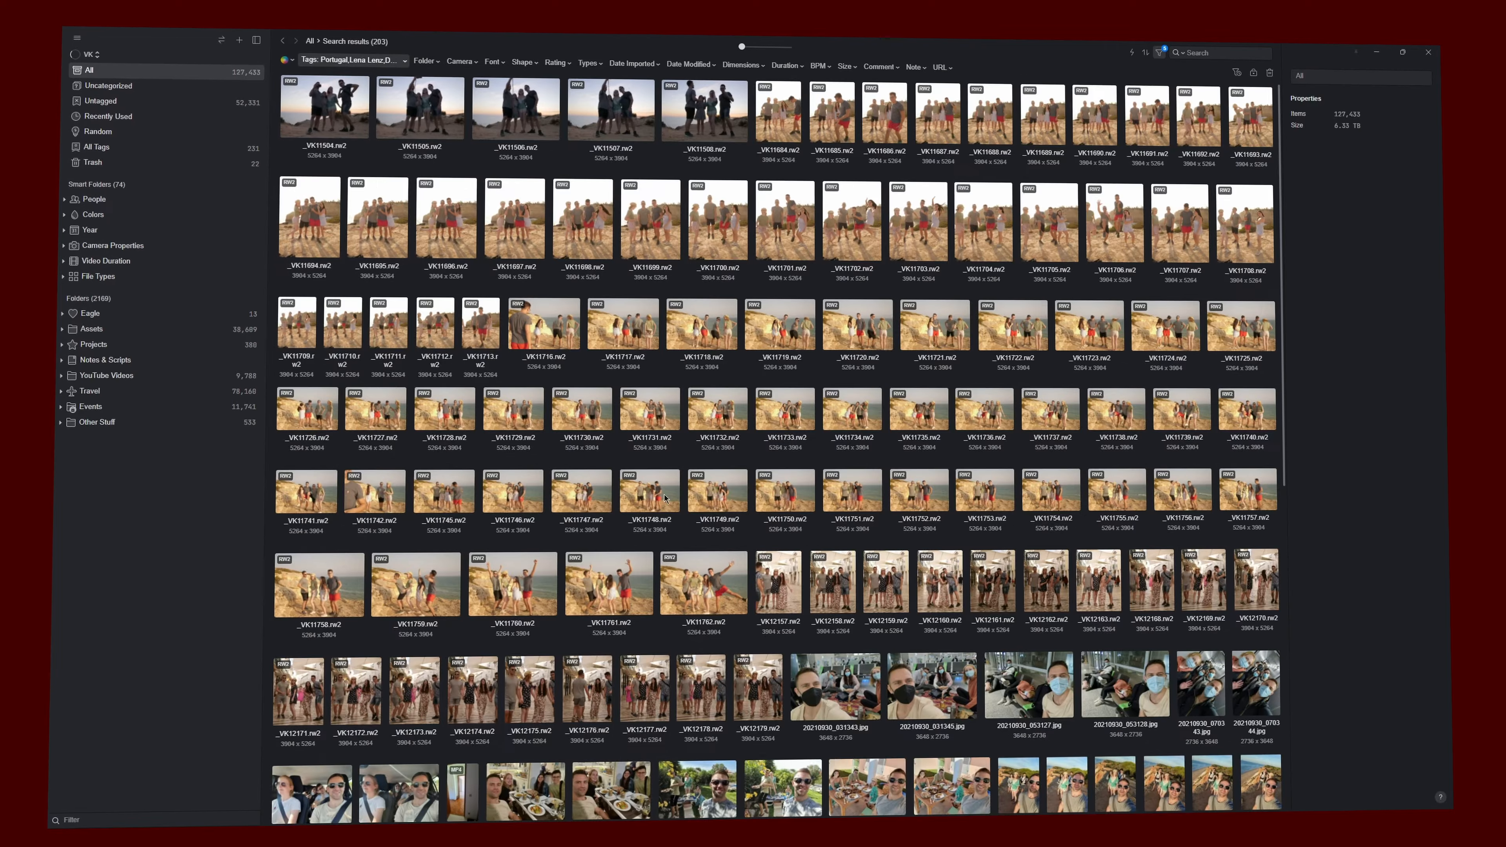
scroll("down", 3)
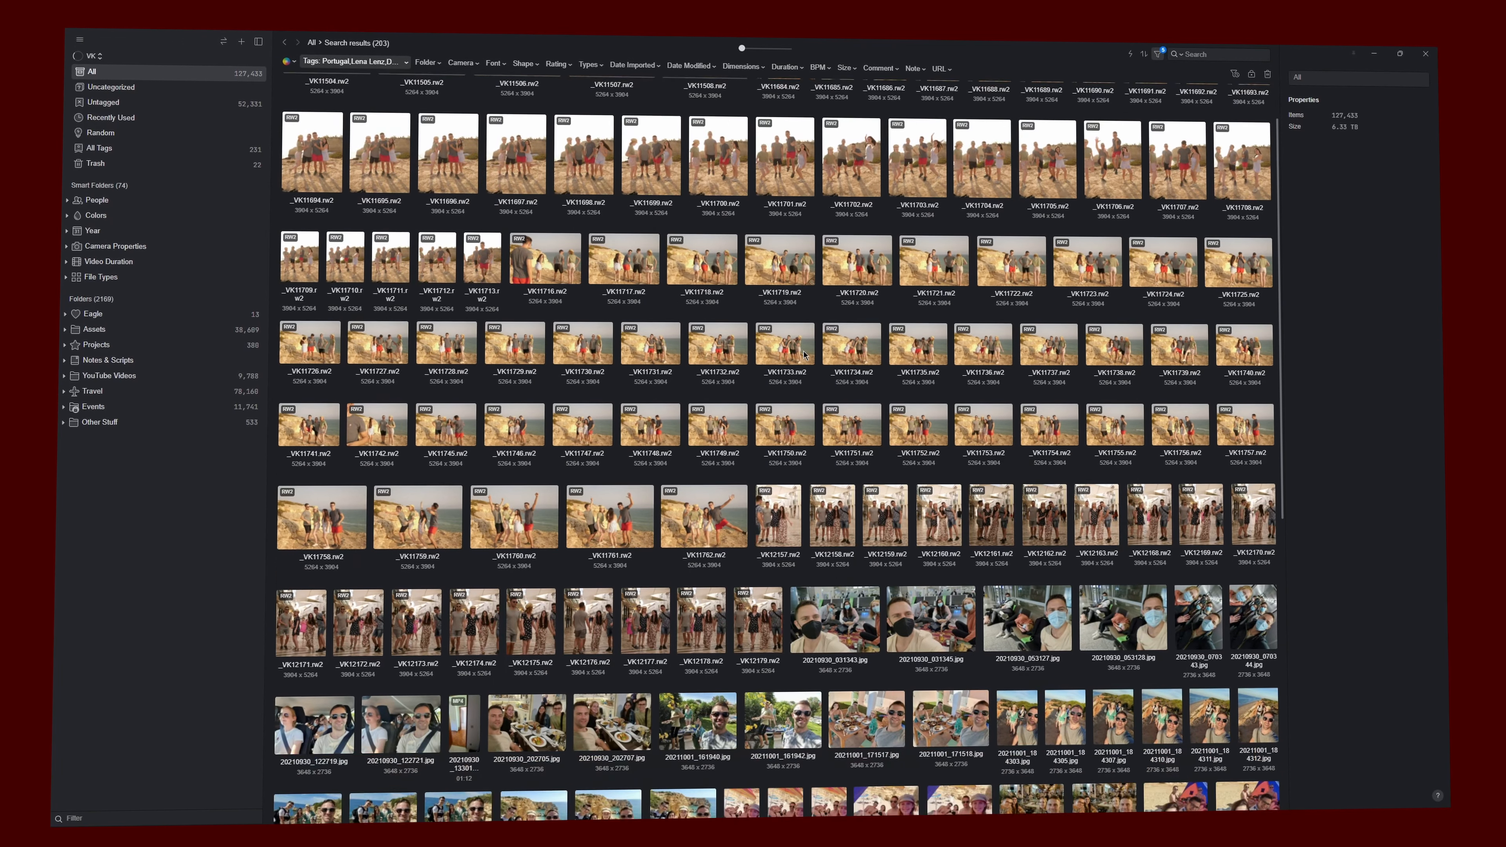
scroll("down", 3)
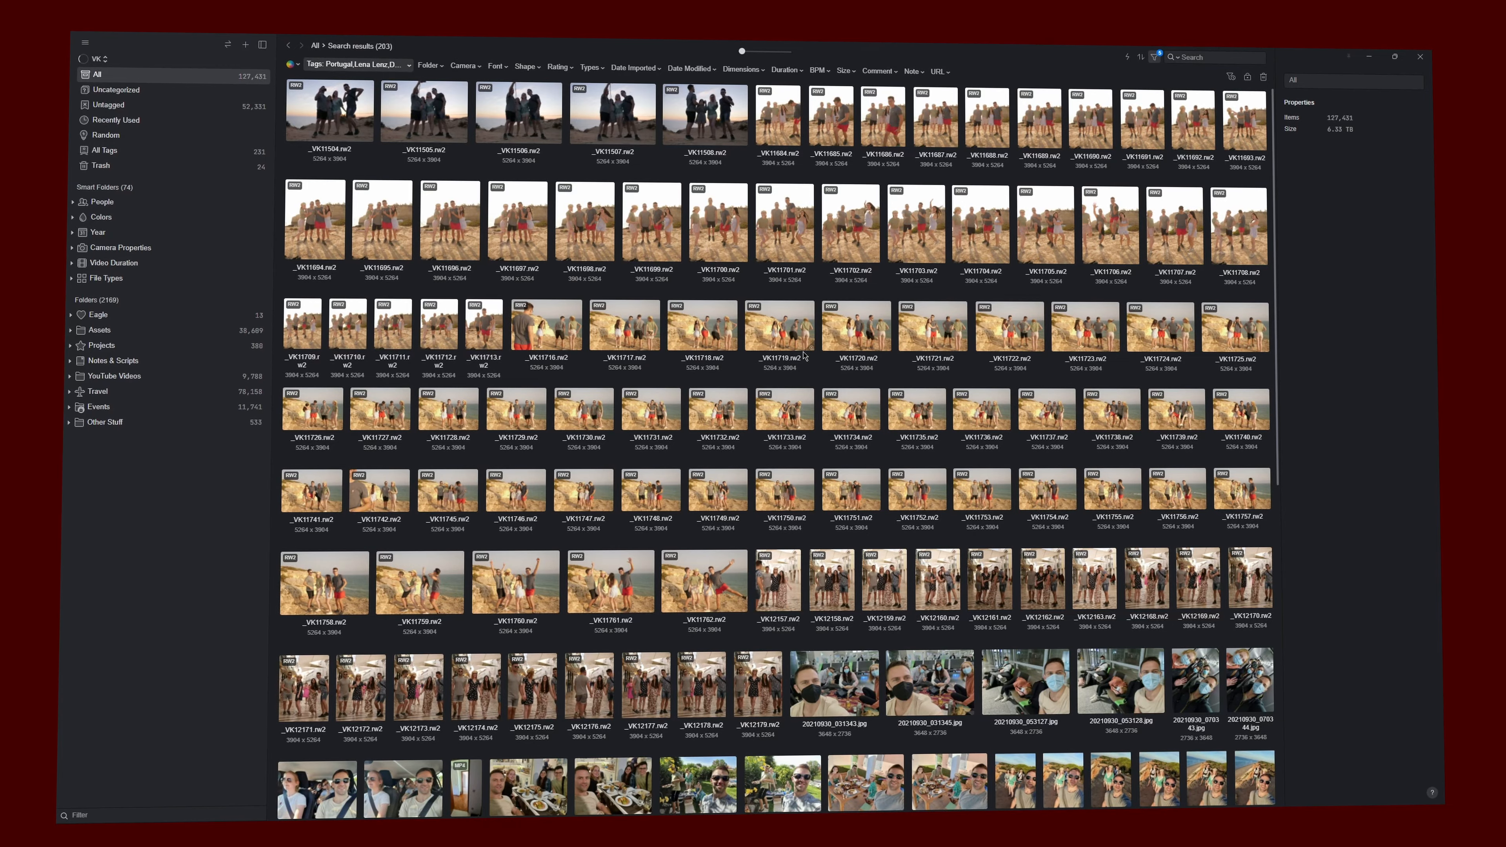
Step: Show the context-menu actions for the iPhone tag in the Cameras group
right_click(636, 348)
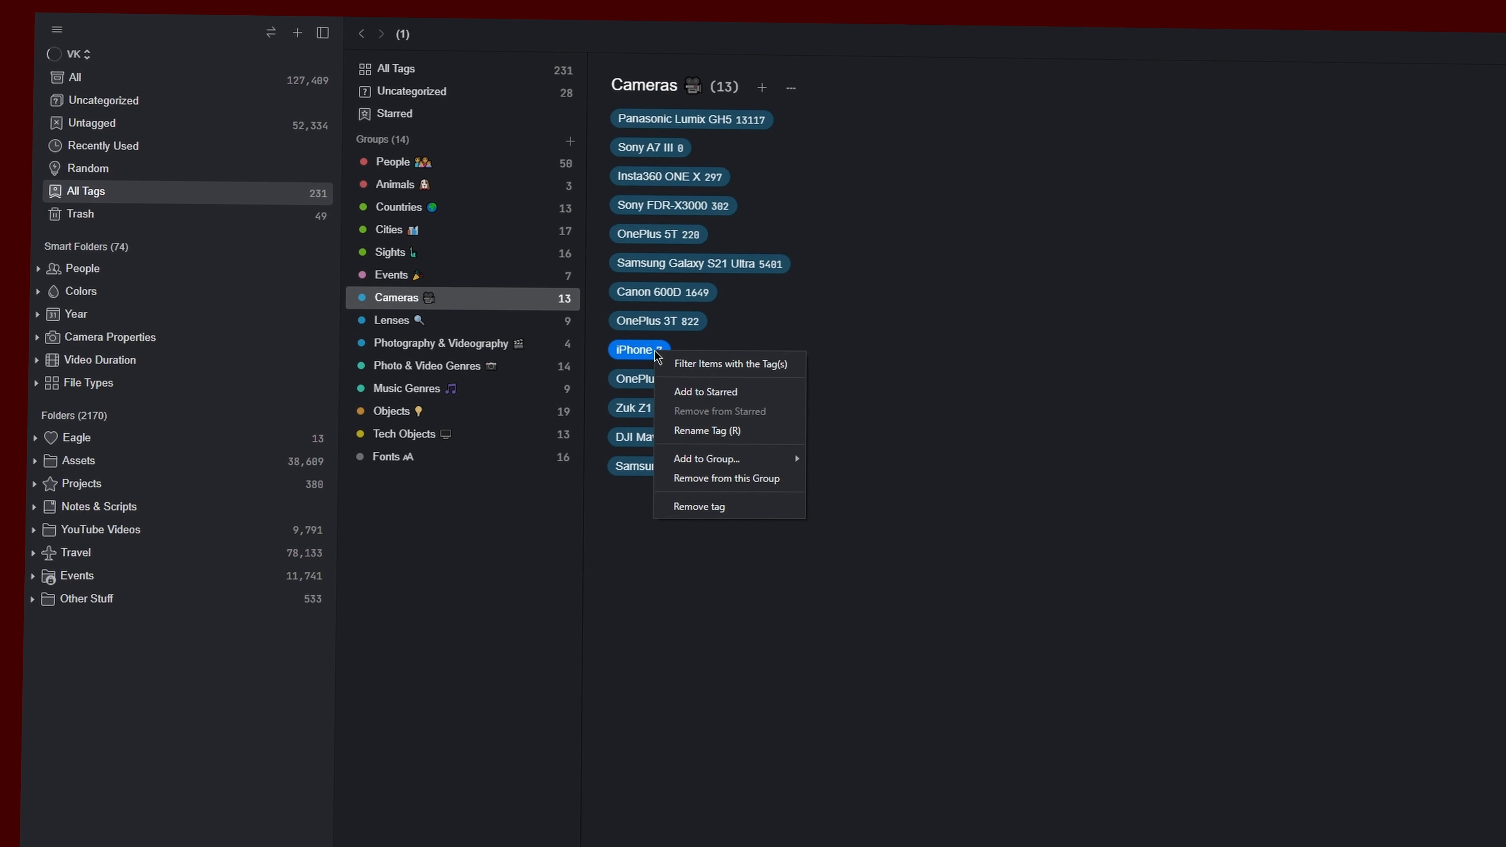
left_click(706, 430)
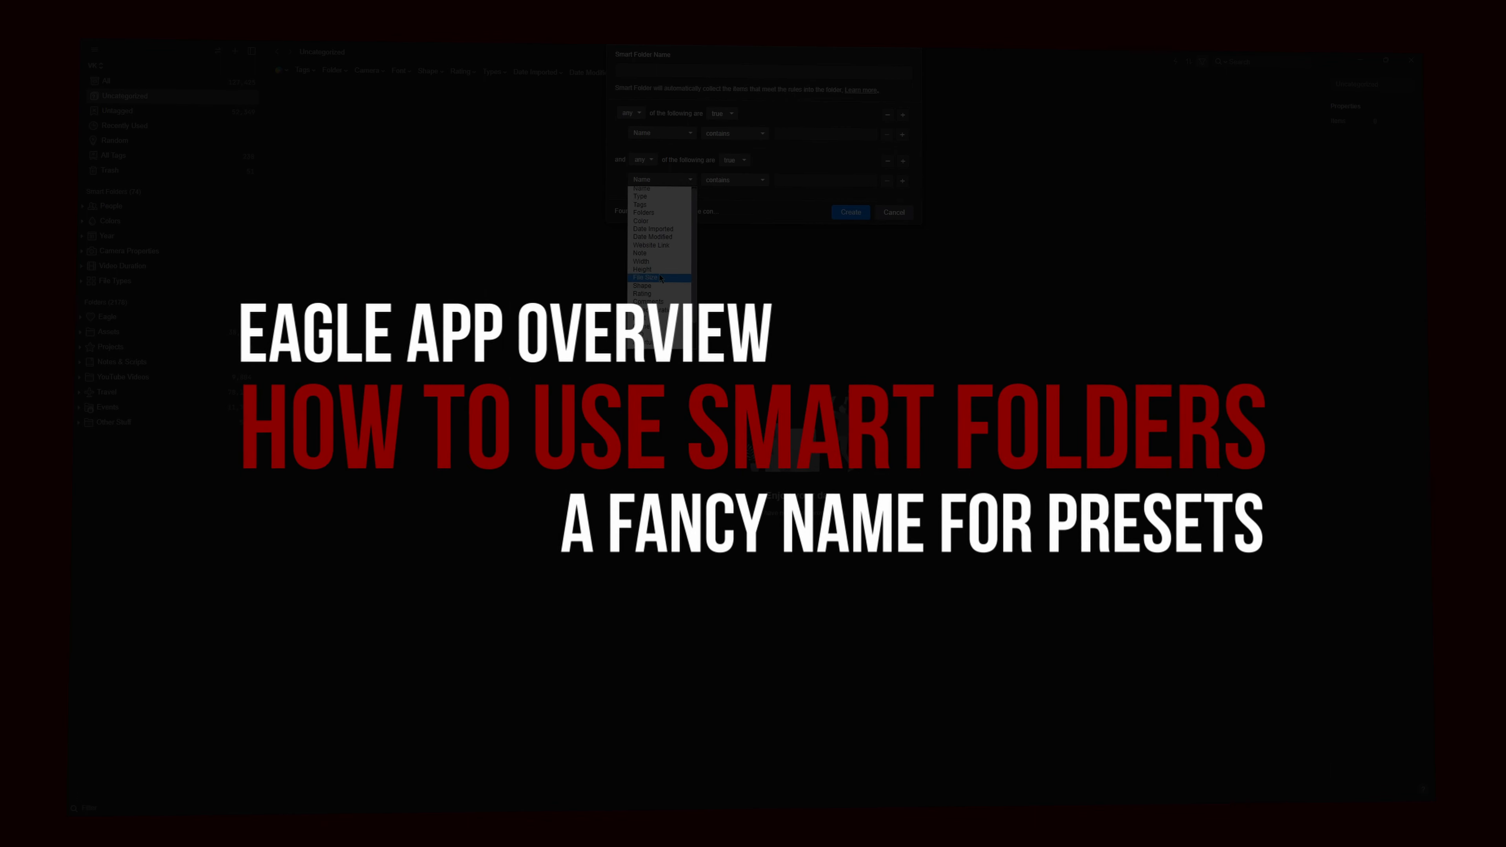
Step: View the 9,839 photos in the ISO 25-100 smart folder under Camera Properties
left_click(735, 179)
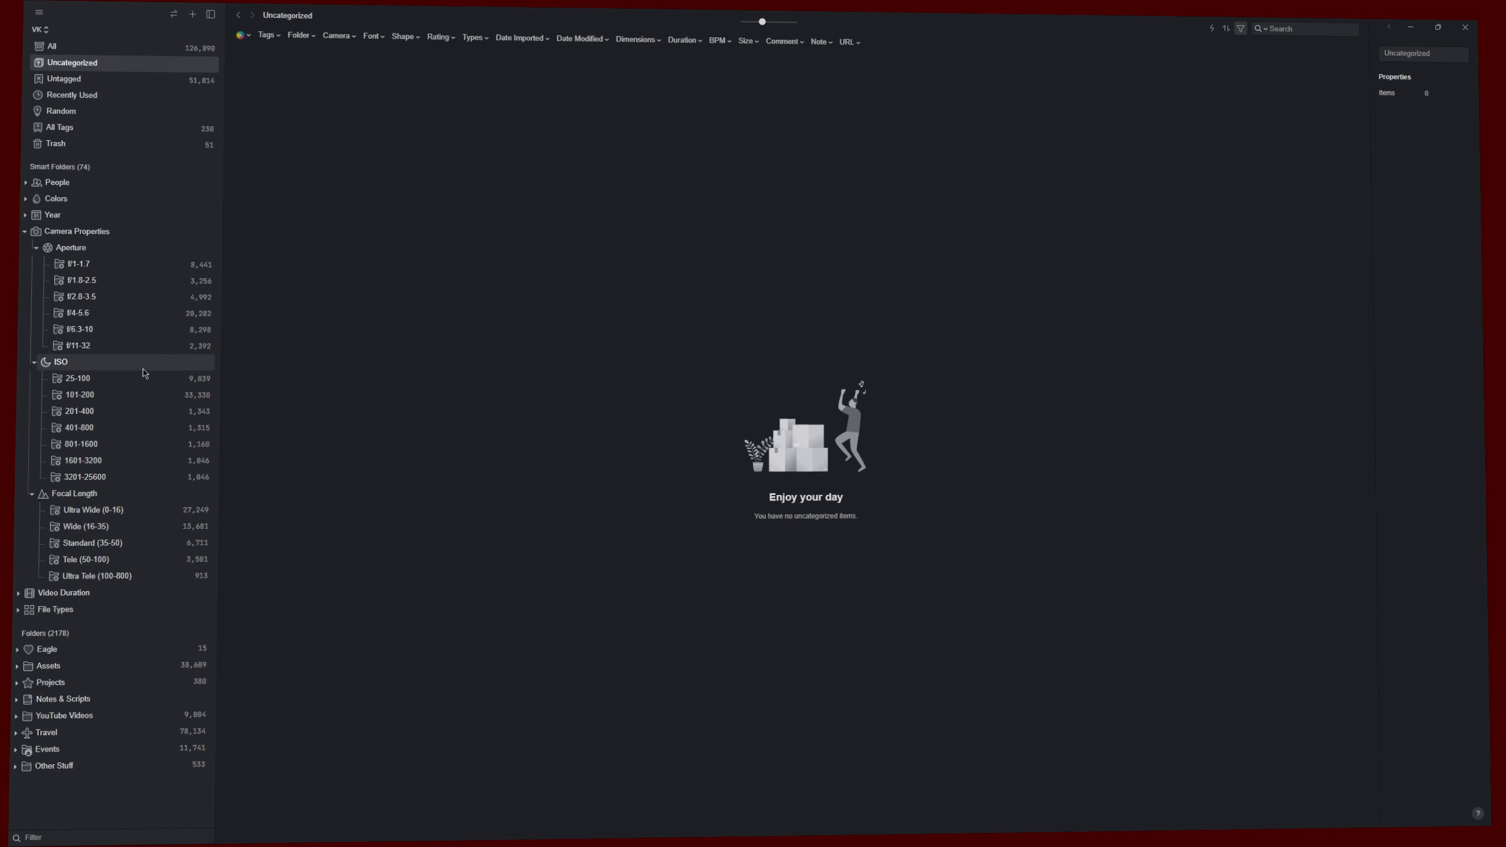
left_click(77, 377)
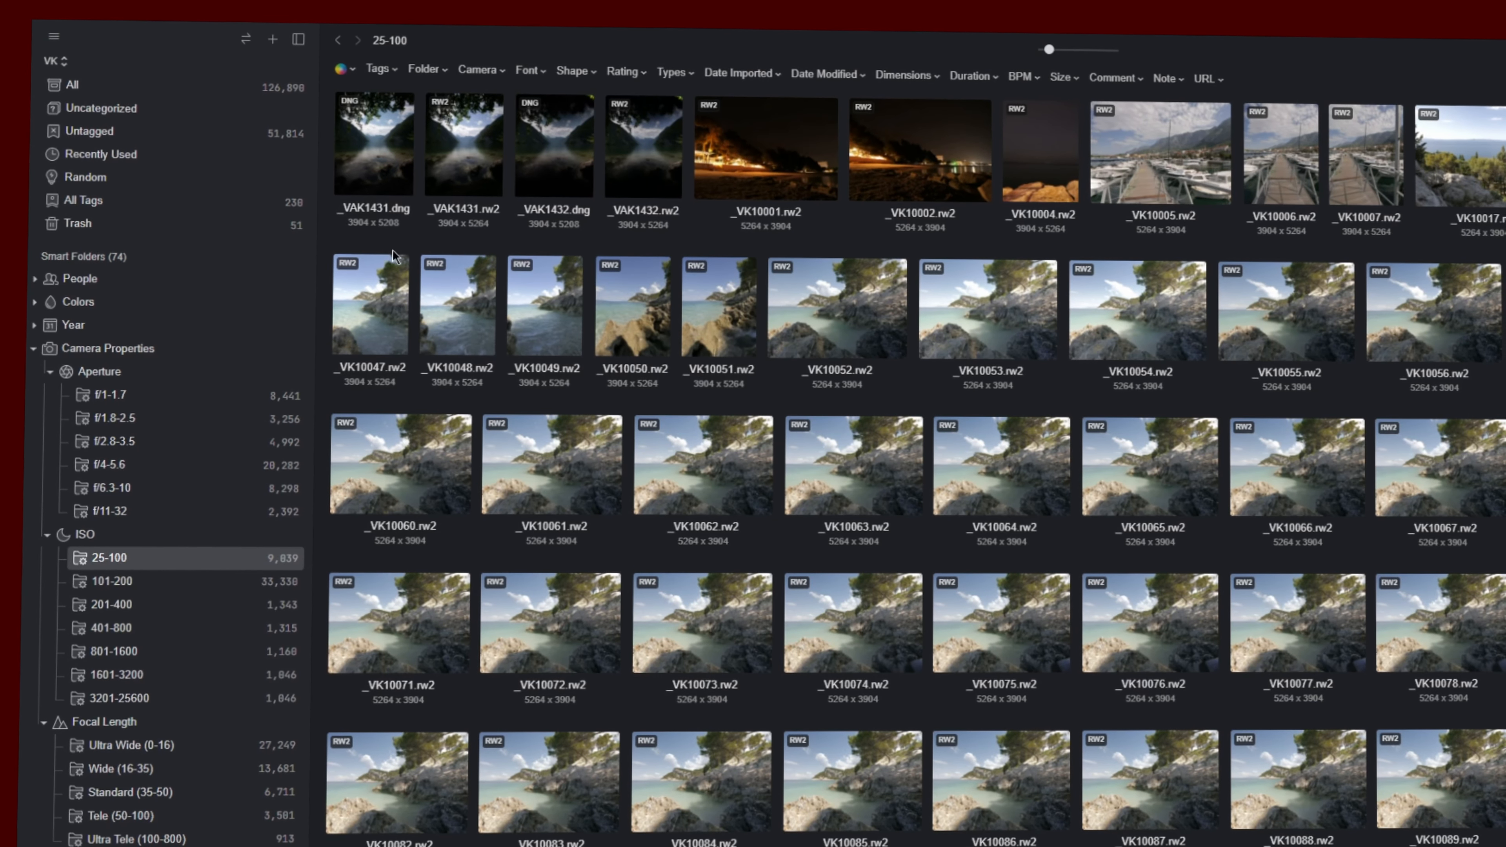
left_click(342, 72)
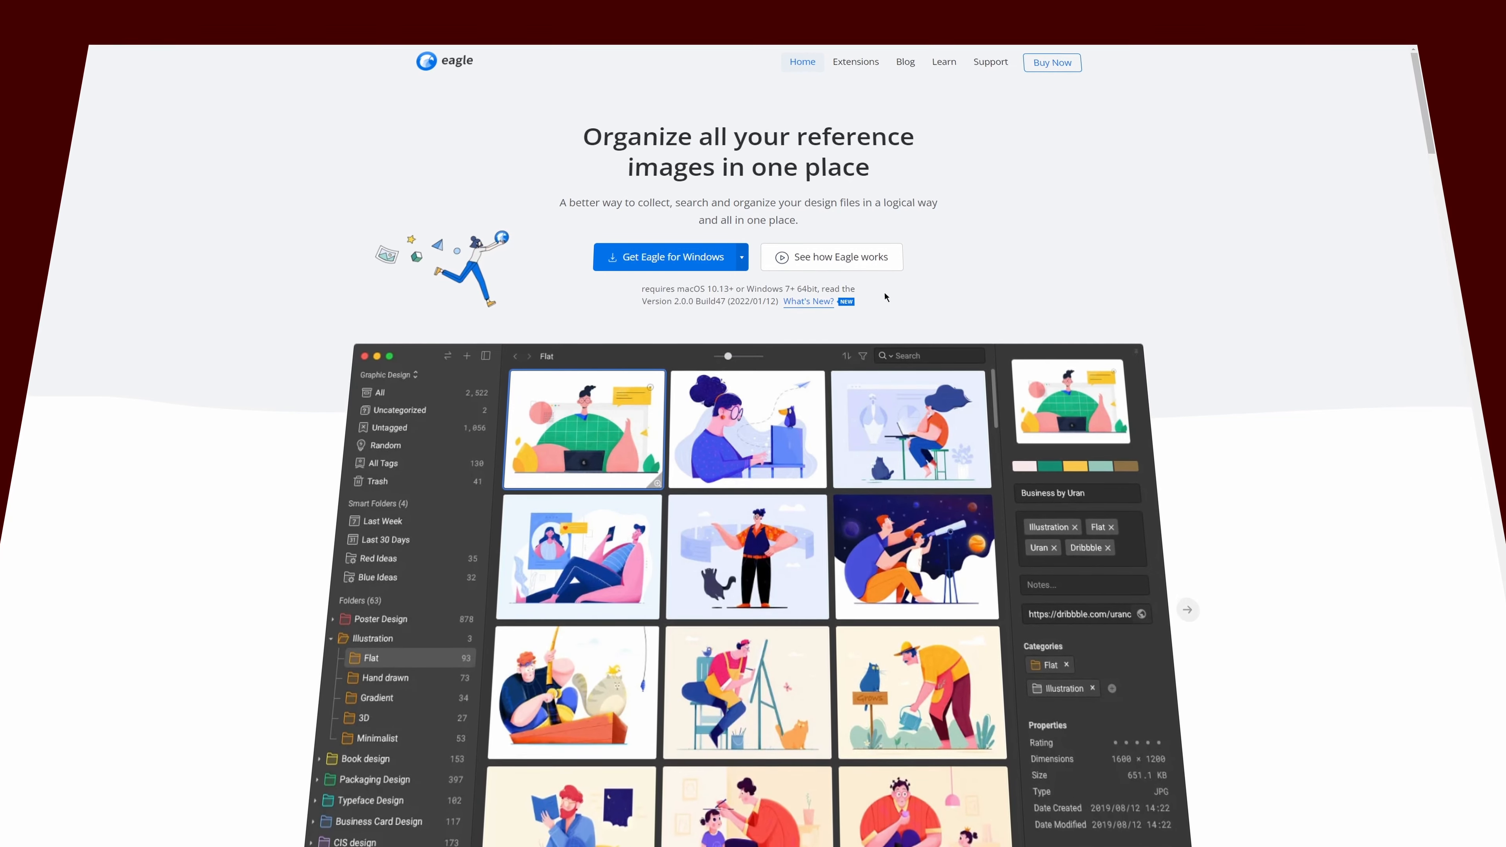
Step: Go to the Eagle help center via Support in the top navigation
left_click(1051, 62)
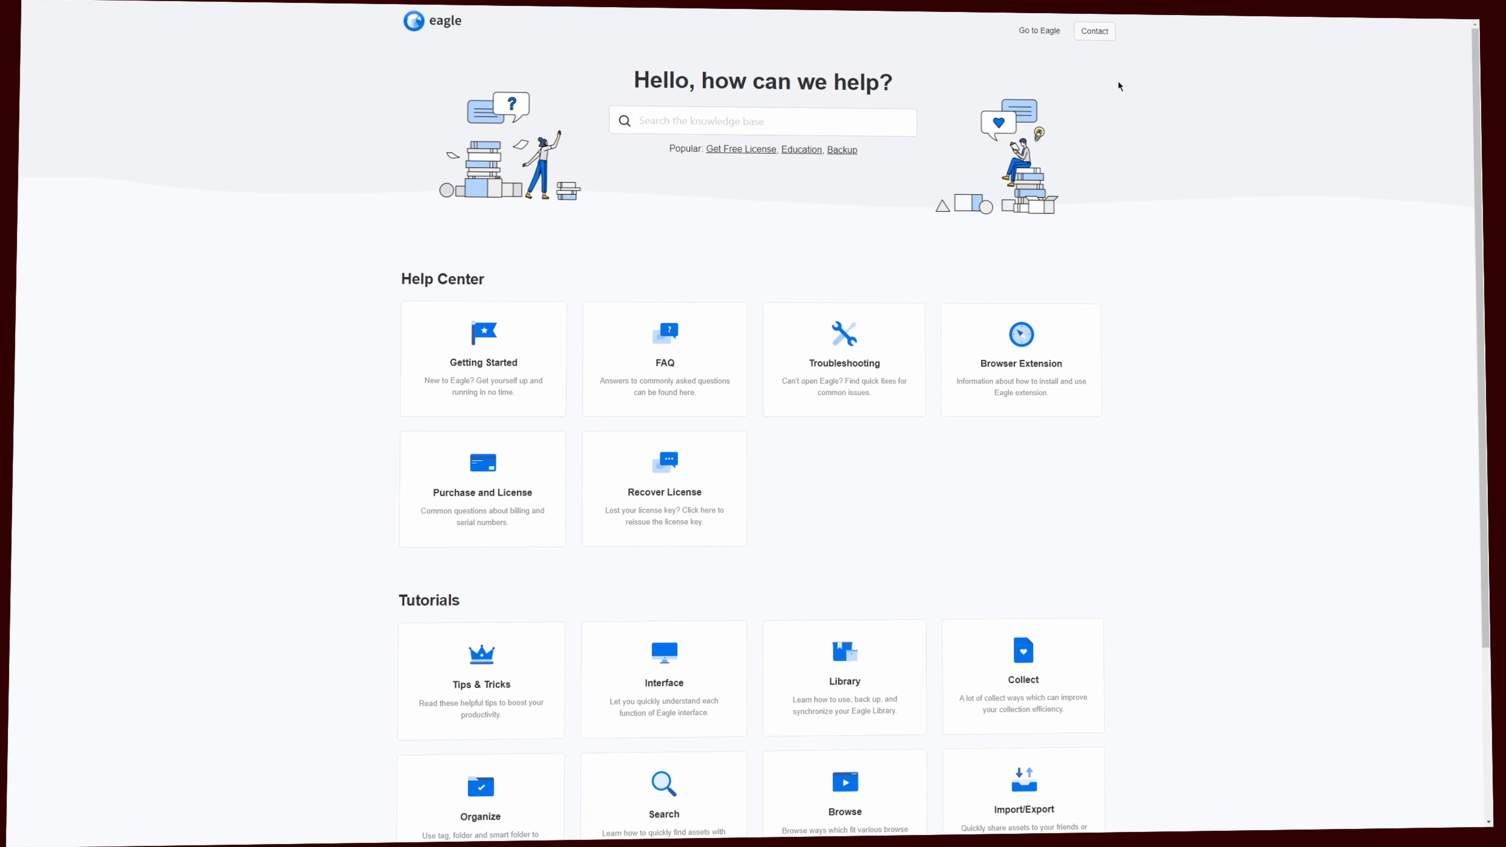
Step: Write a Cooperation message: 'Hi, I really lik... share it with my viewers!'
left_click(1092, 31)
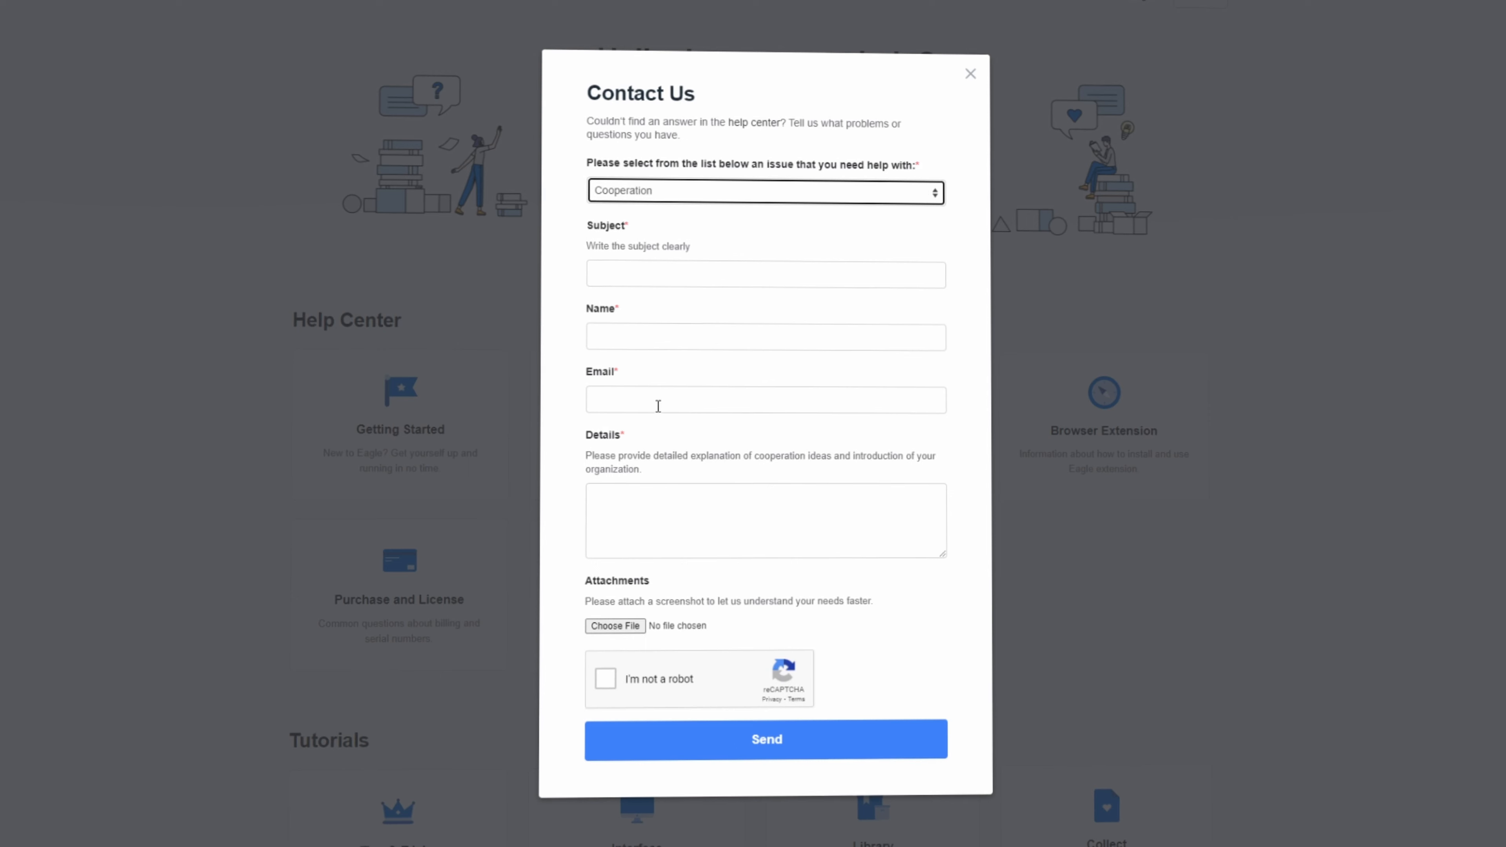
type("Hi, I really like your app and would like to")
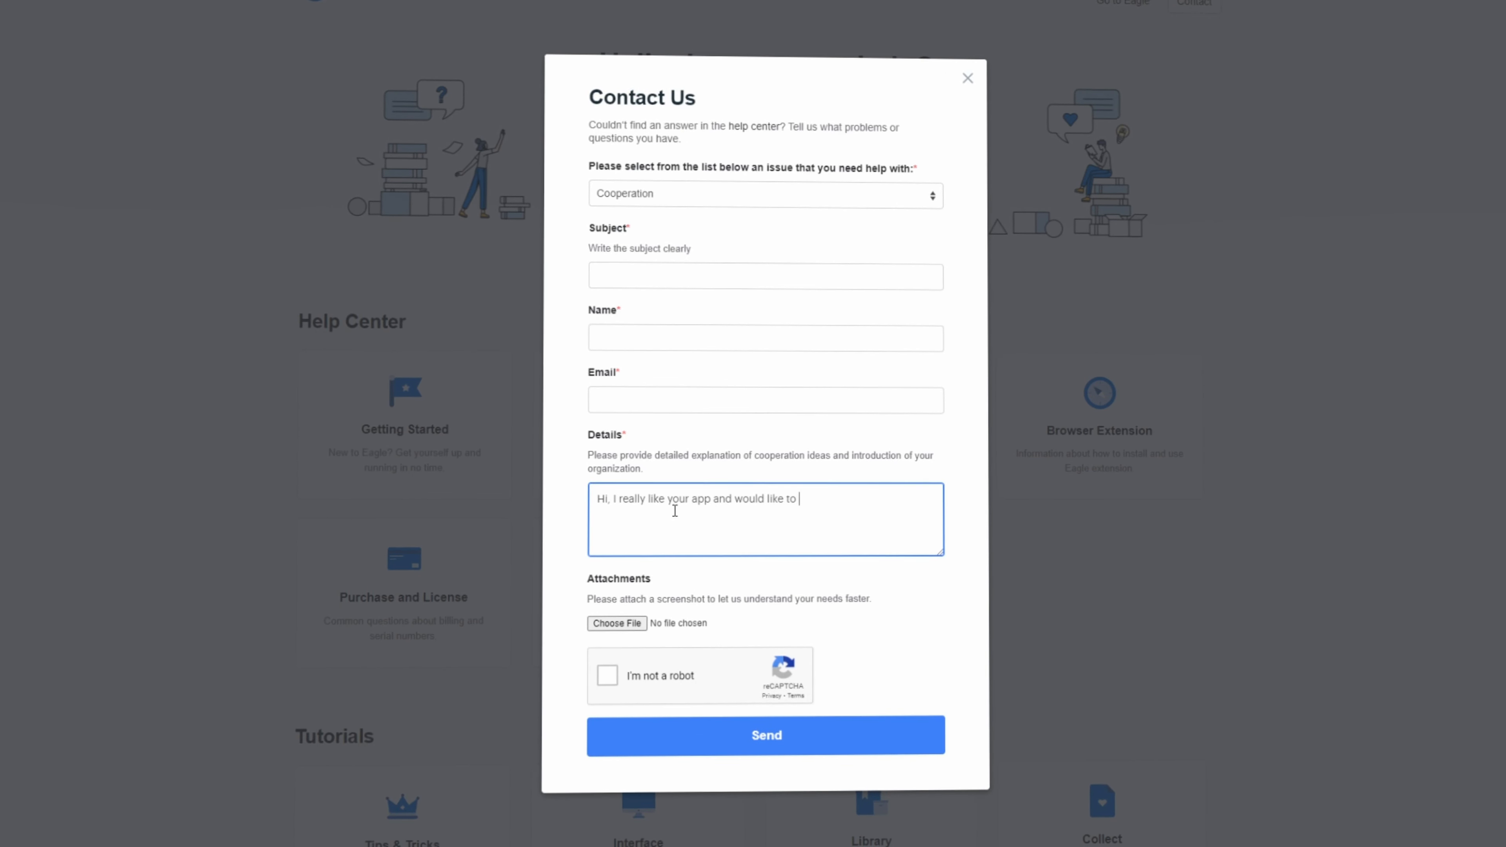
type("share it with my viewers!")
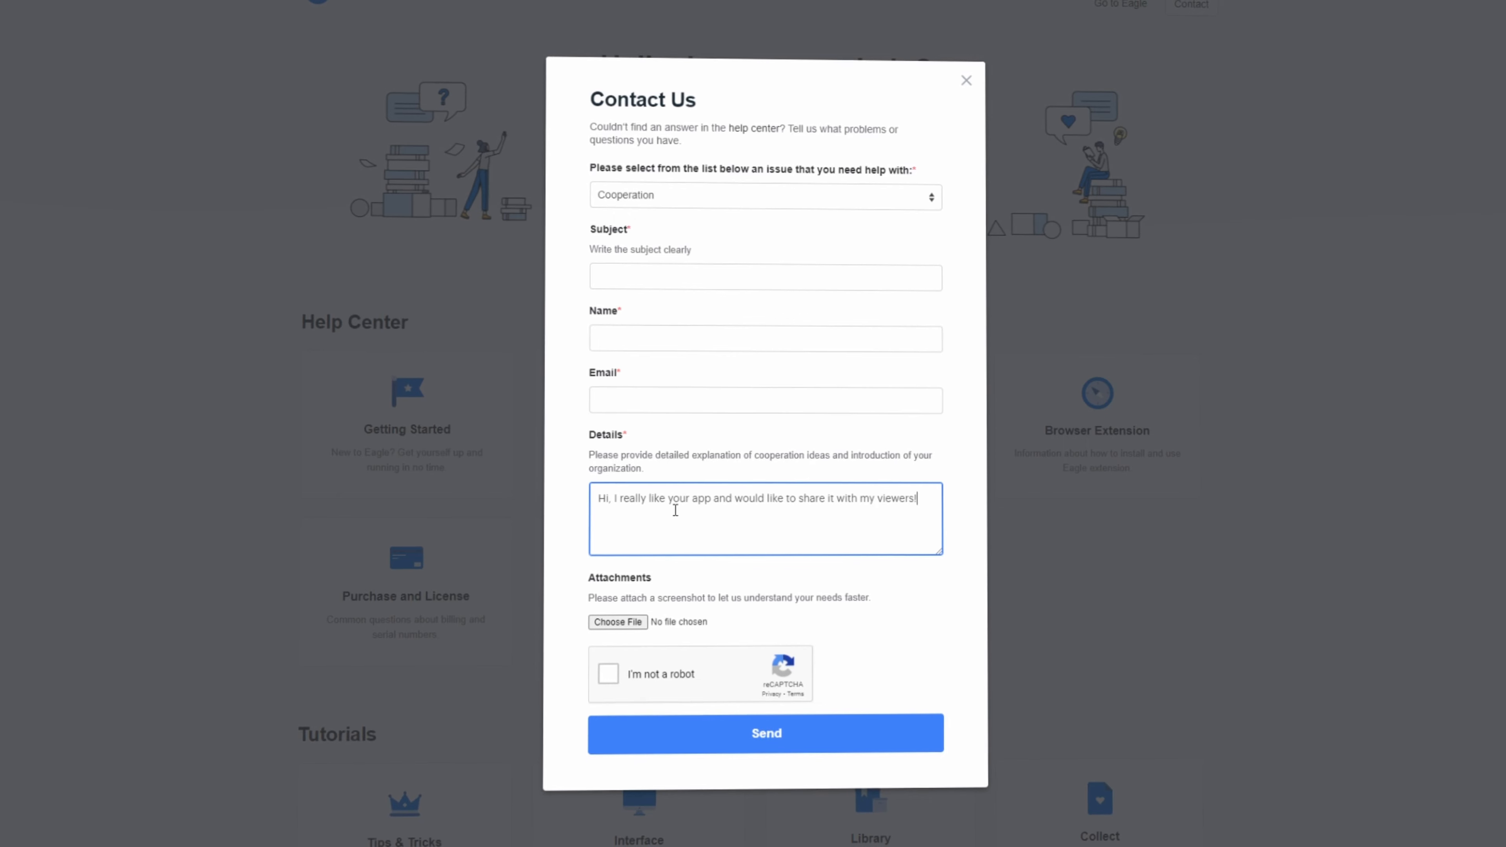